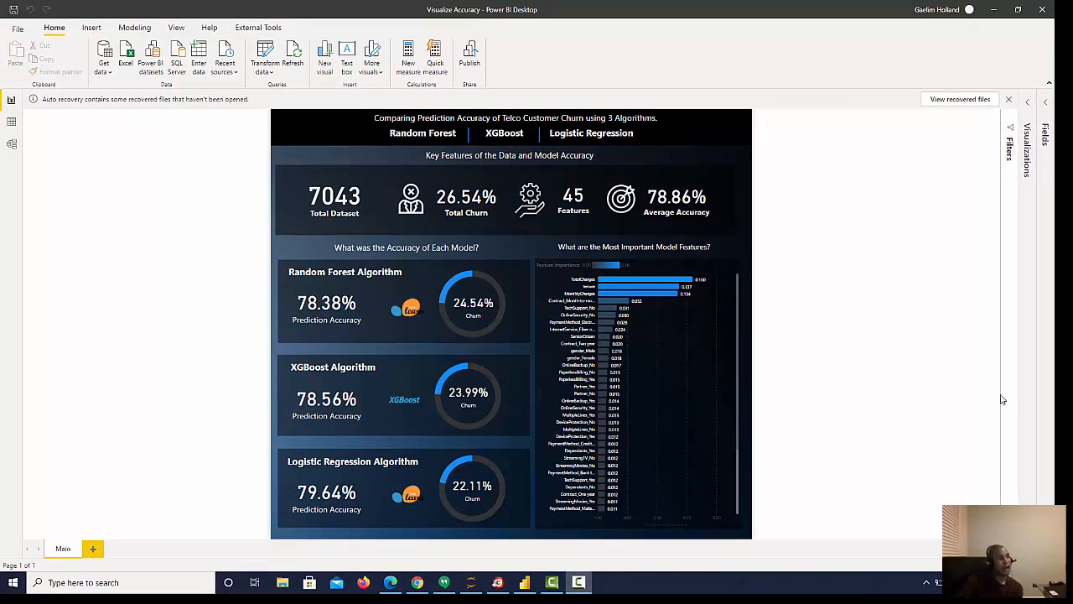
mouse_move(250, 540)
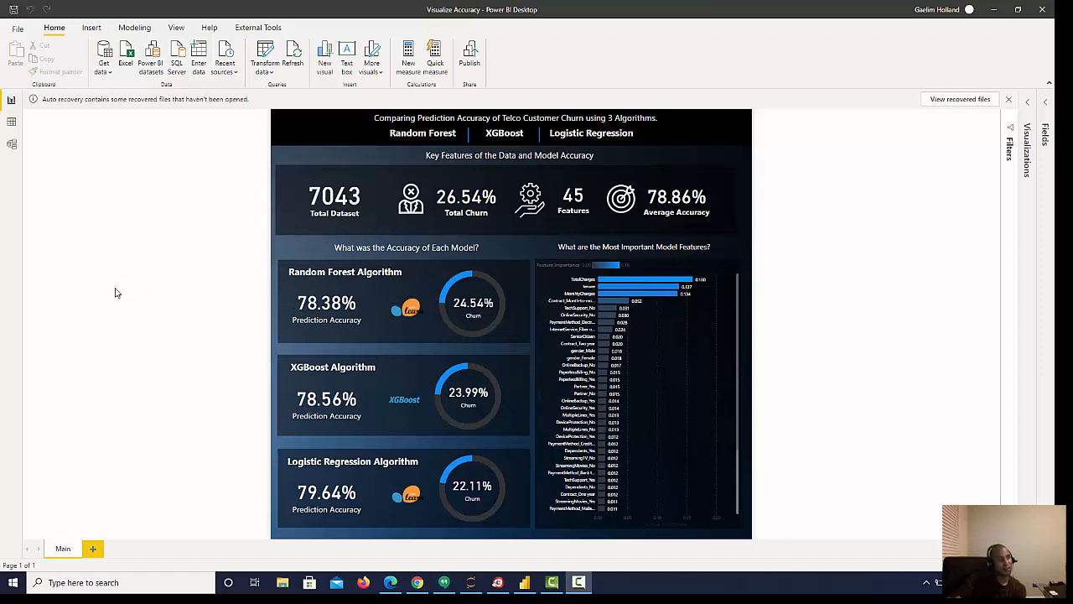
mouse_move(178, 299)
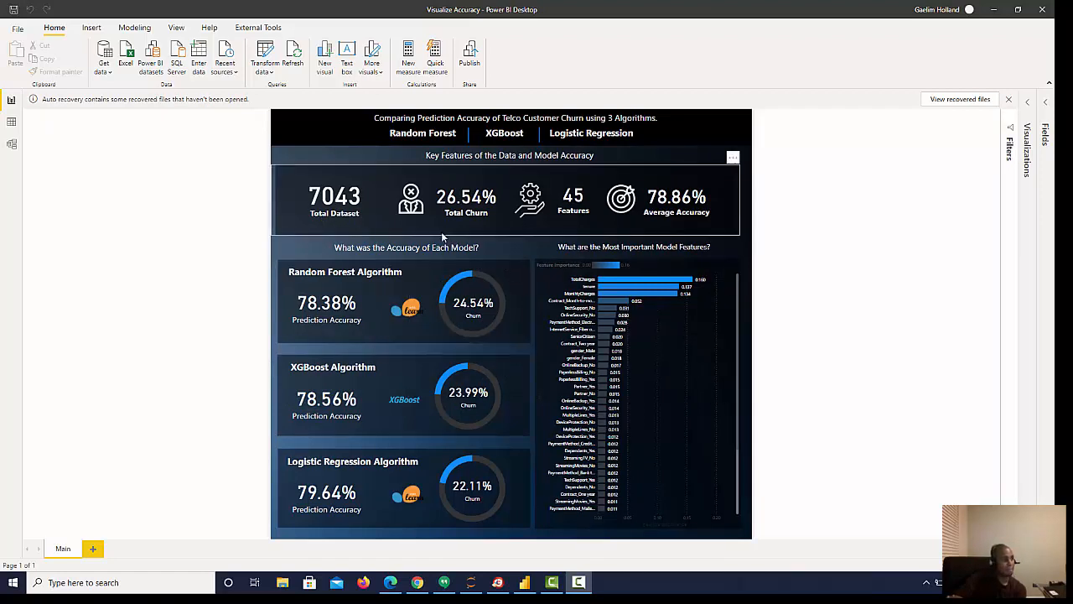
mouse_move(466, 198)
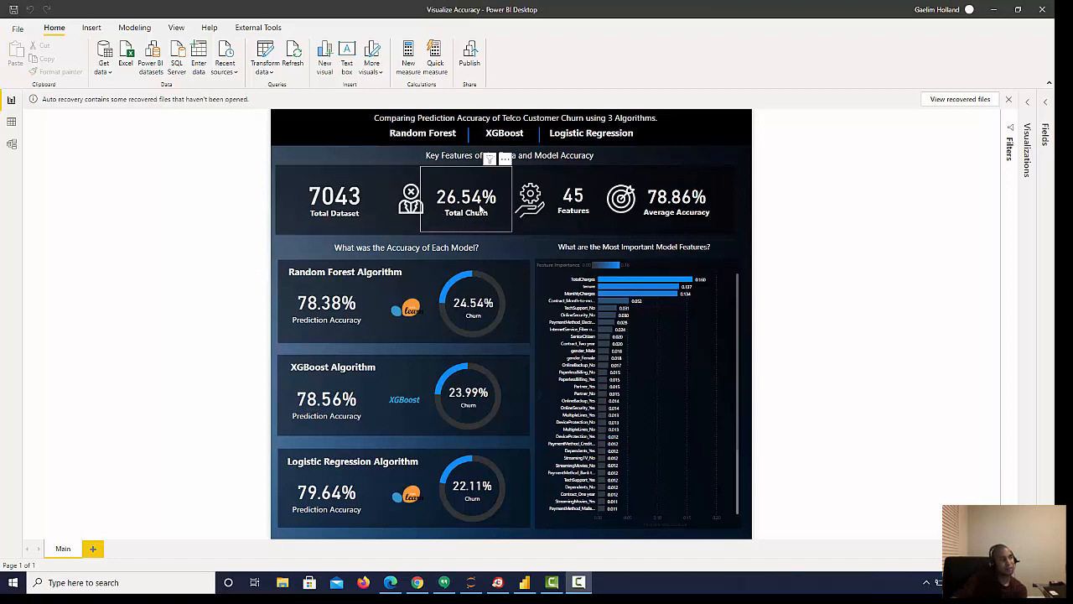
mouse_move(466, 217)
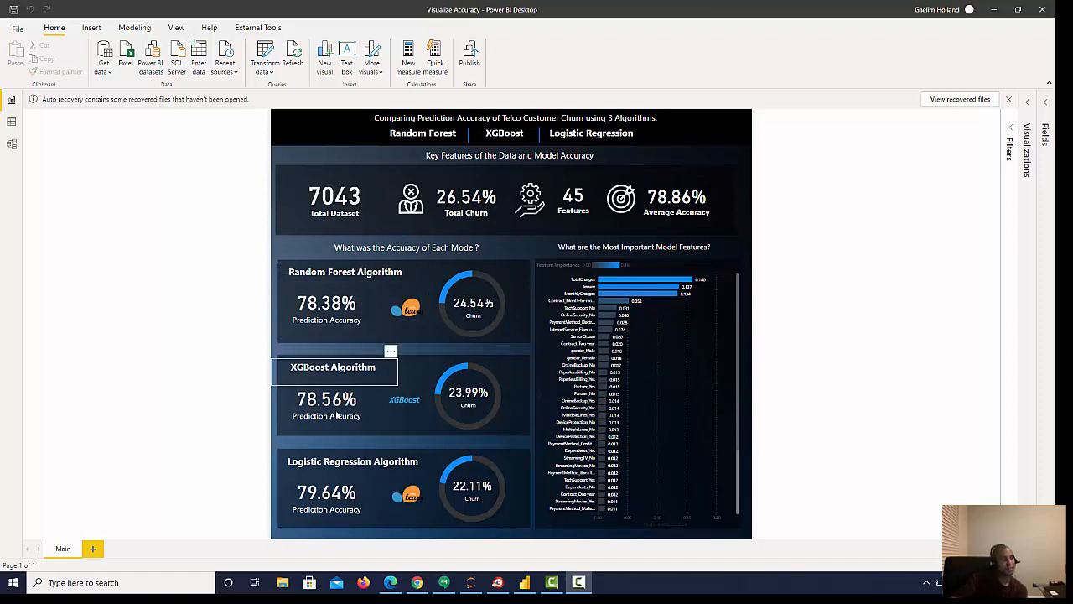
mouse_move(473, 487)
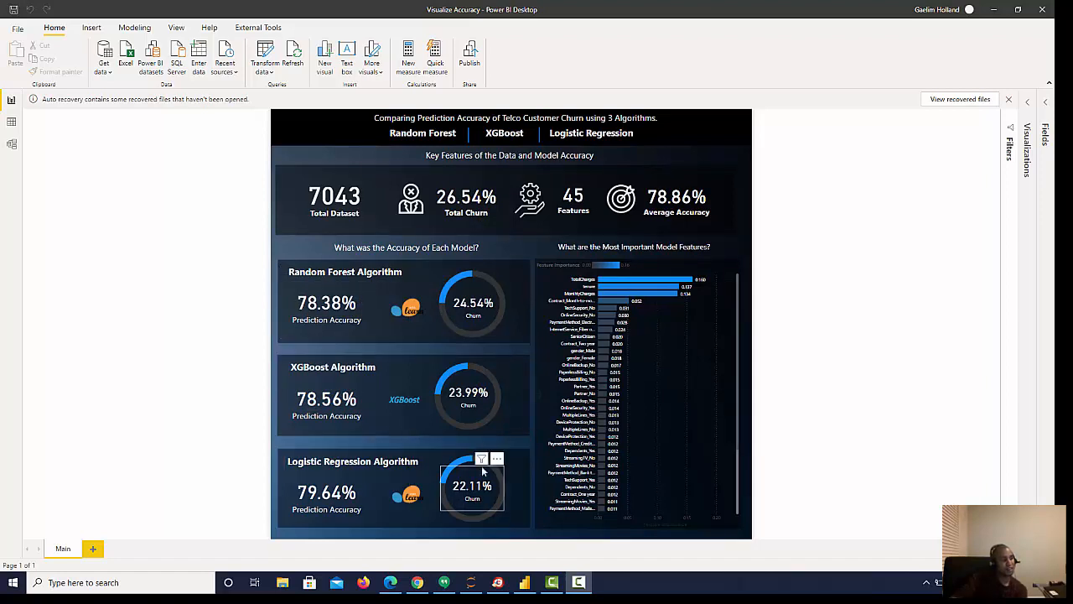
mouse_move(451, 503)
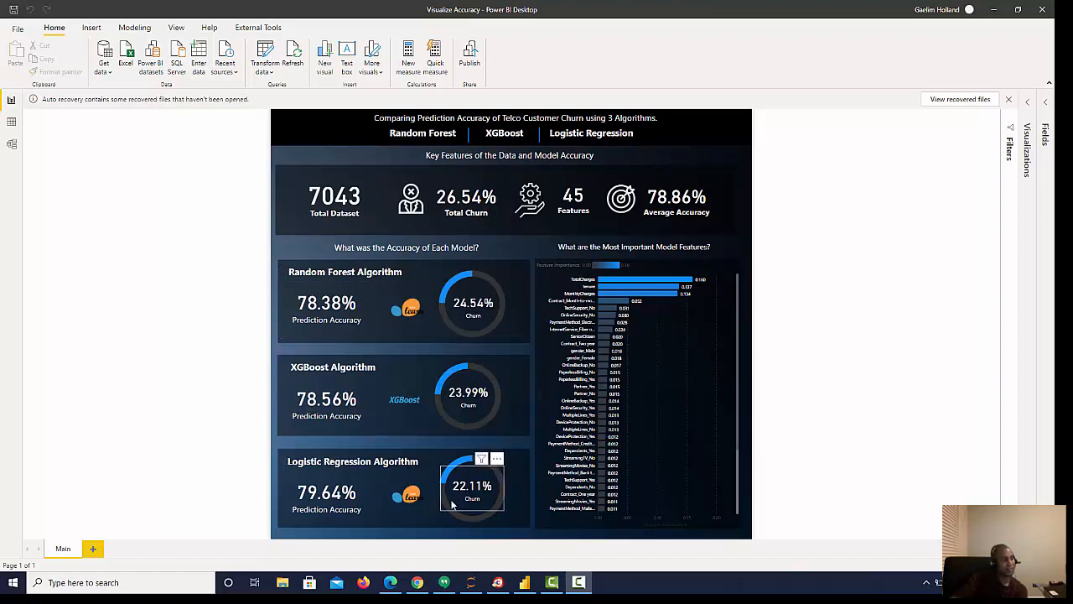
Step: Review the report visuals and bring up the Auto recovery prompt for unopened recovered files
left_click(325, 302)
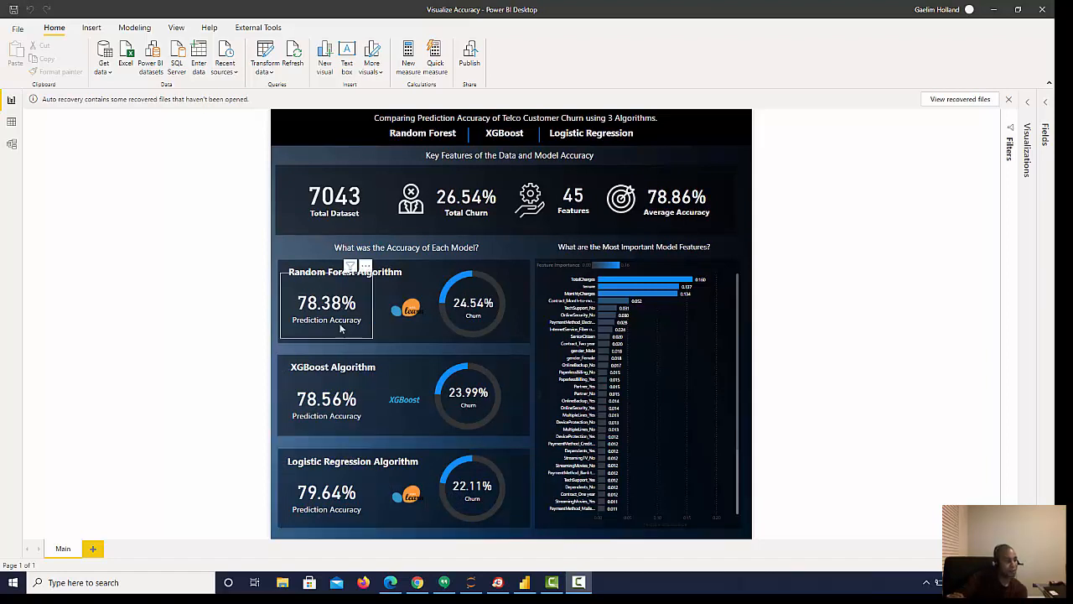
left_click(327, 495)
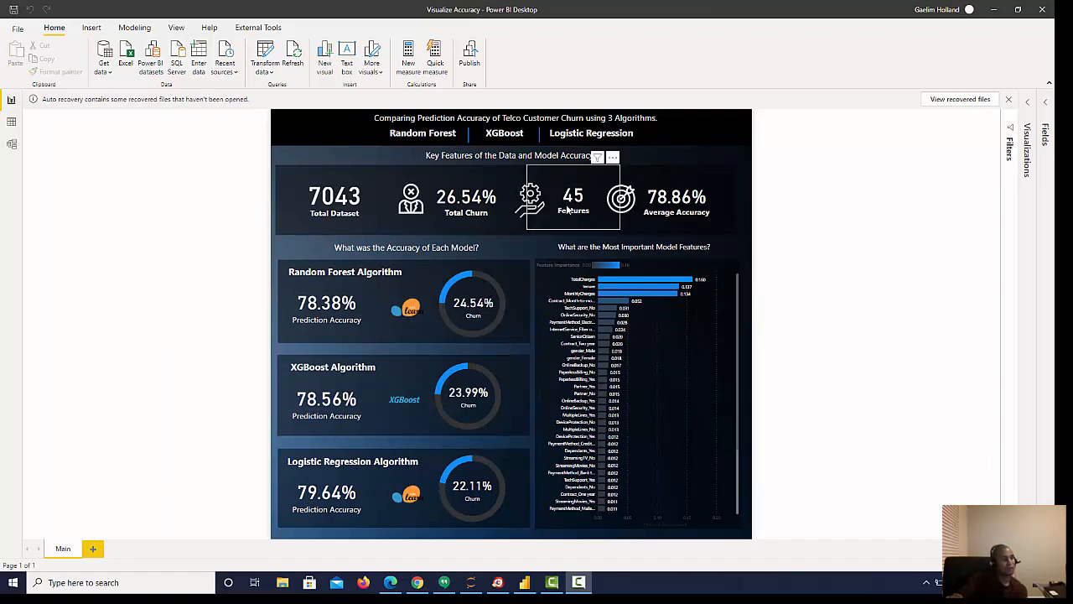
mouse_move(571, 228)
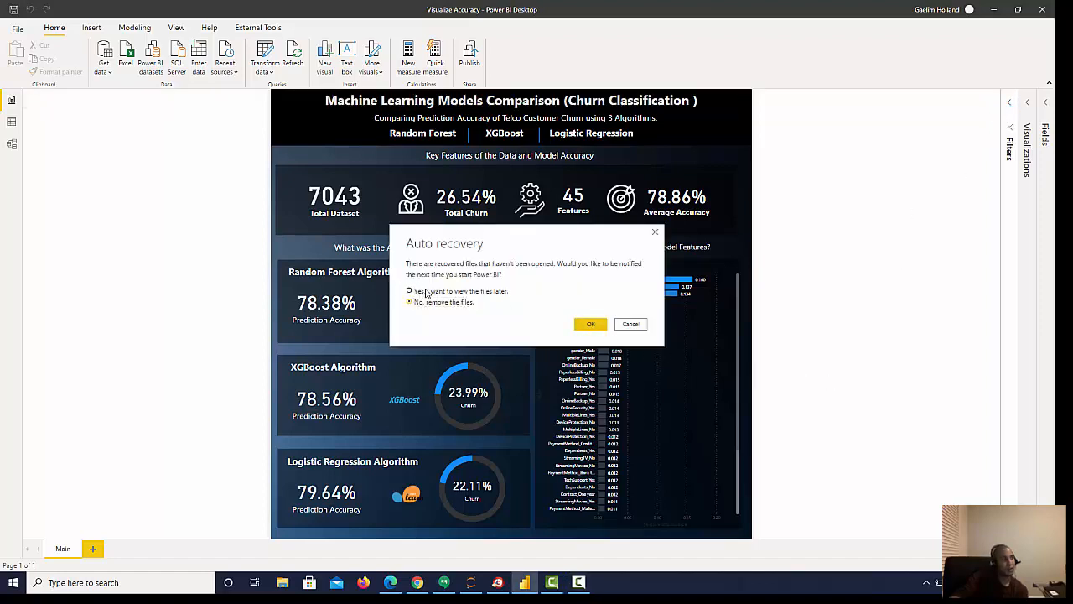
left_click(590, 324)
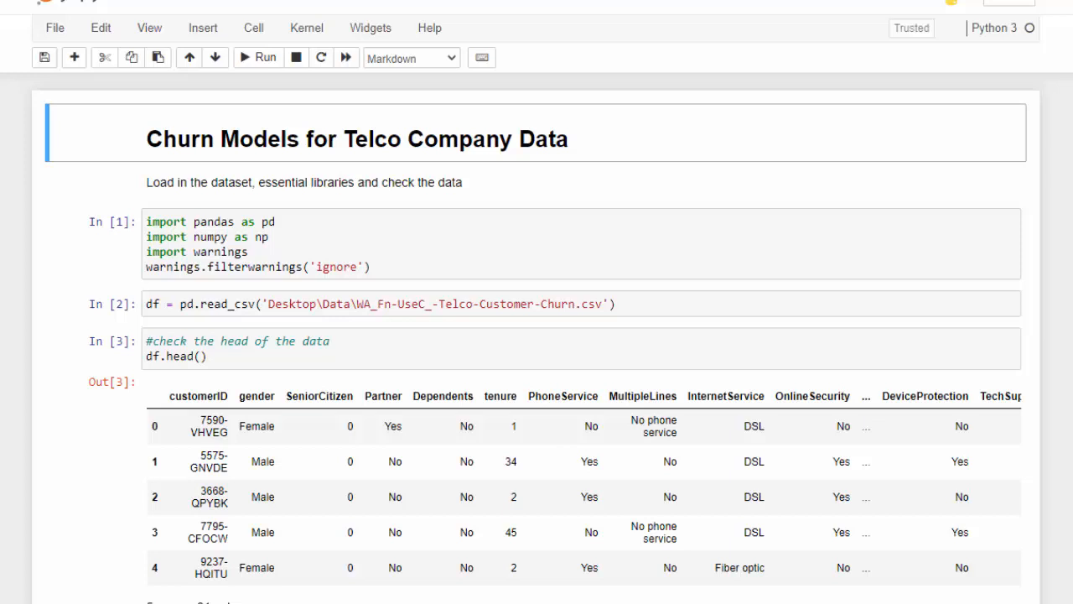
mouse_move(701, 161)
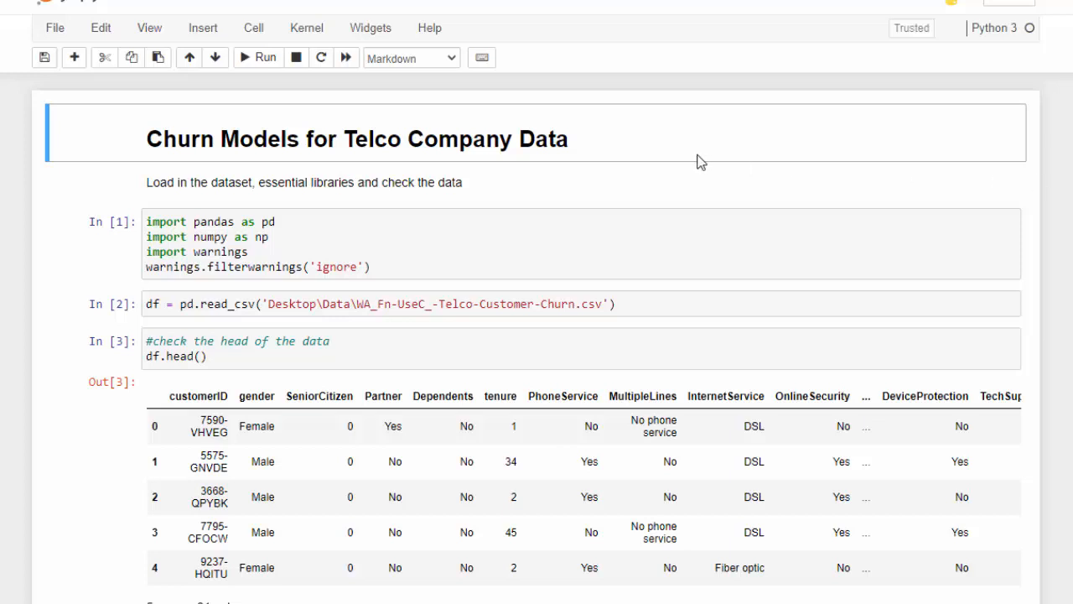
mouse_move(450, 139)
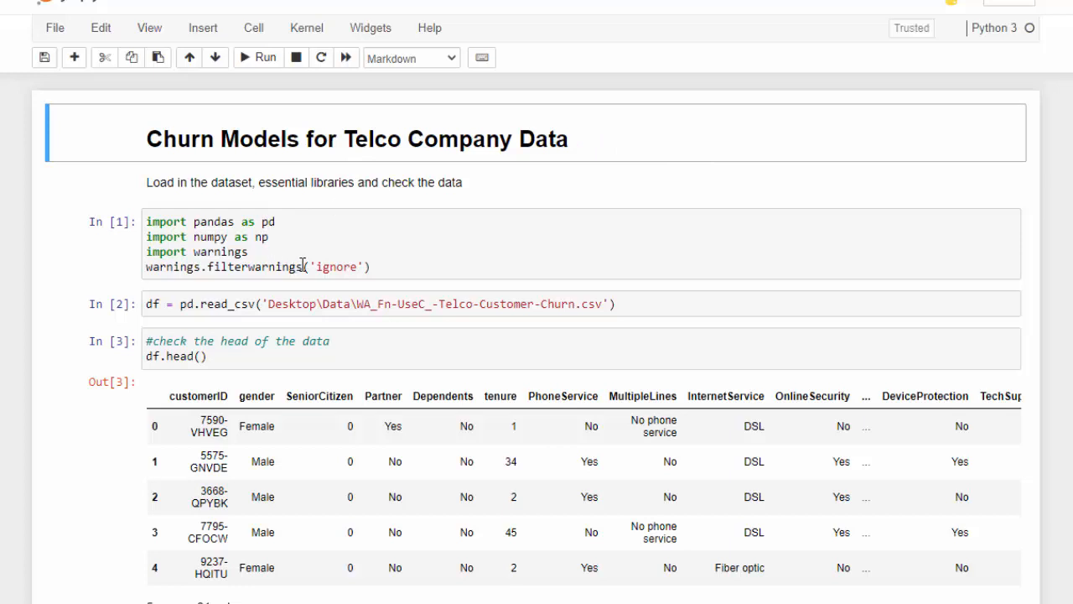
mouse_move(433, 286)
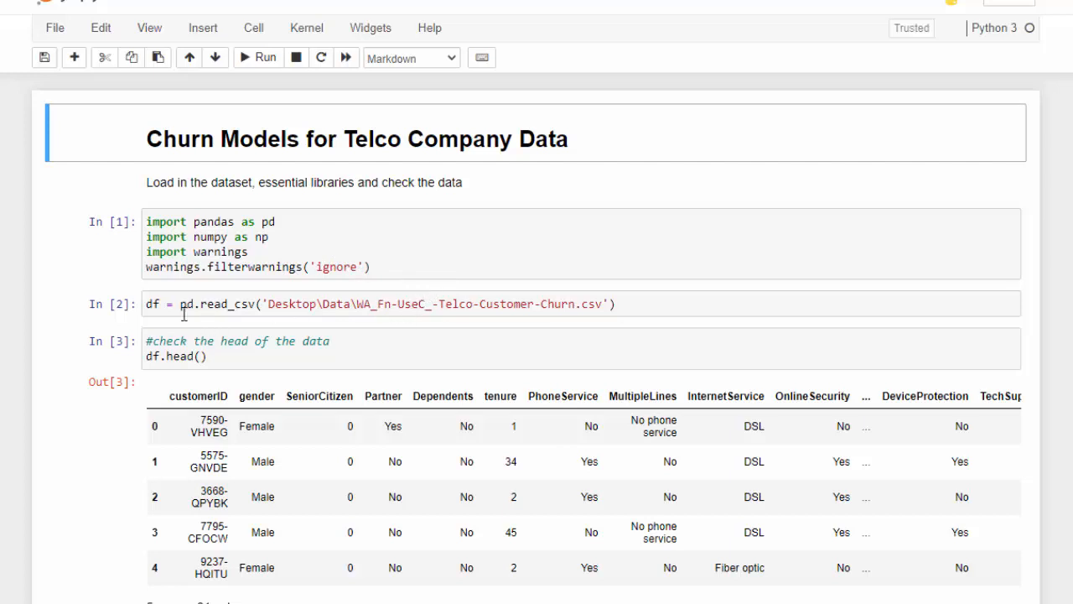
mouse_move(517, 298)
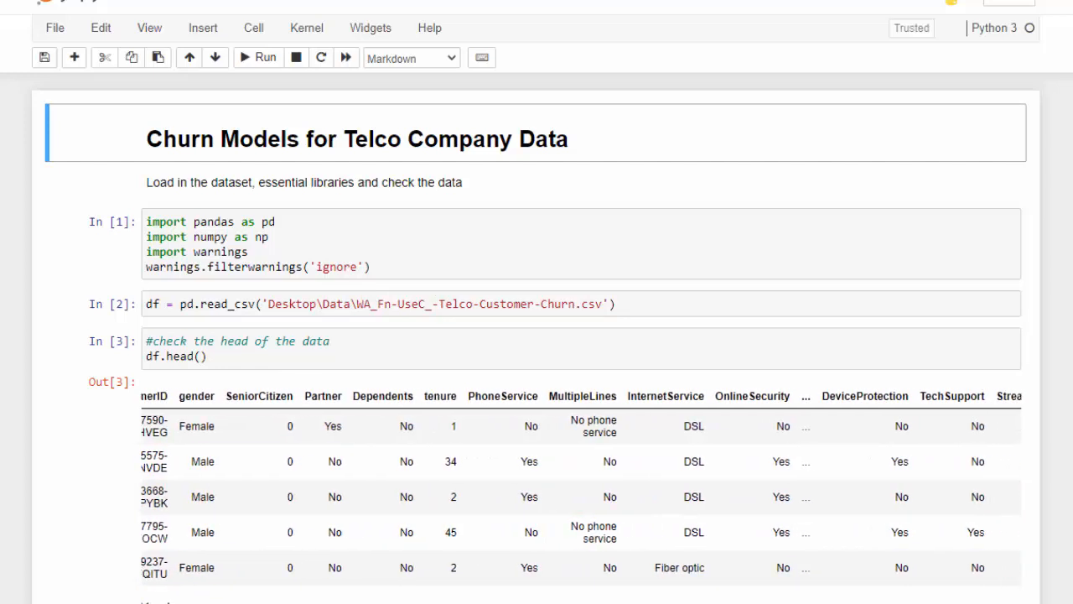
scroll("right", 3)
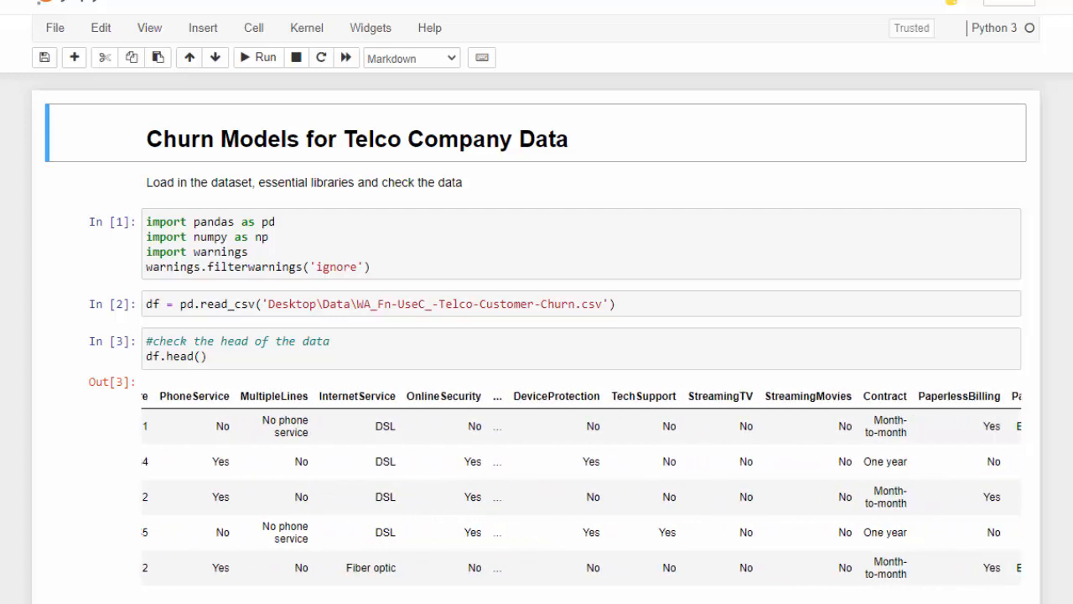
scroll("right", 3)
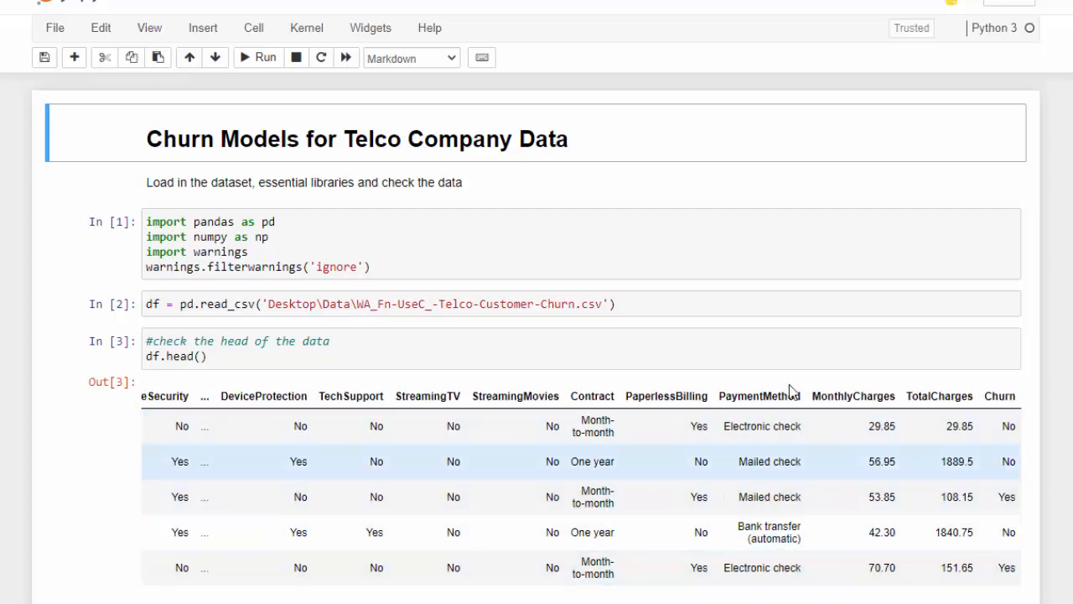
mouse_move(981, 462)
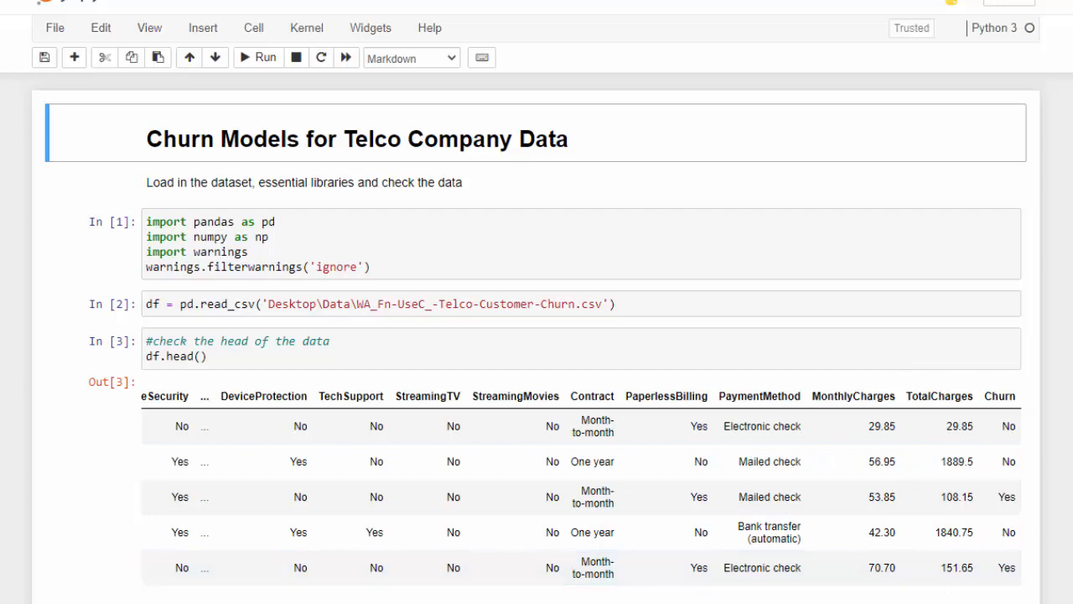
scroll("down", 3)
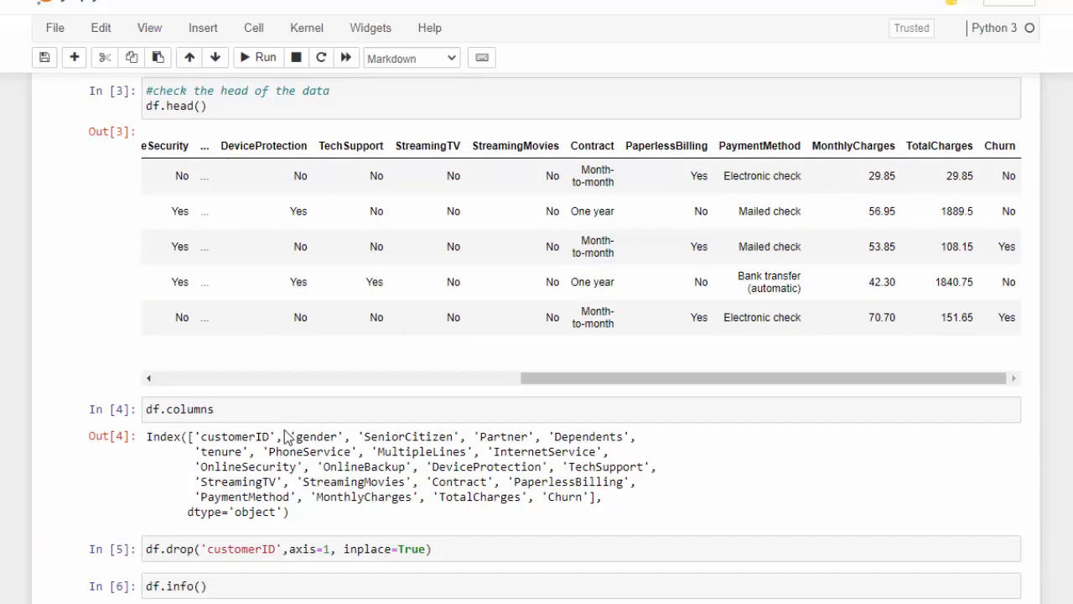
mouse_move(277, 537)
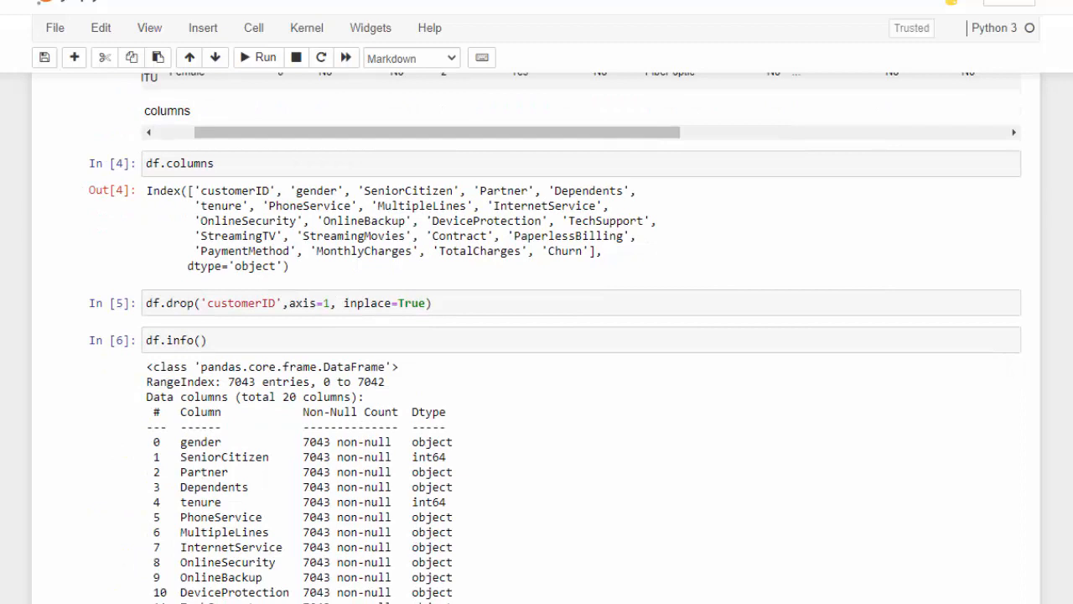
mouse_move(731, 441)
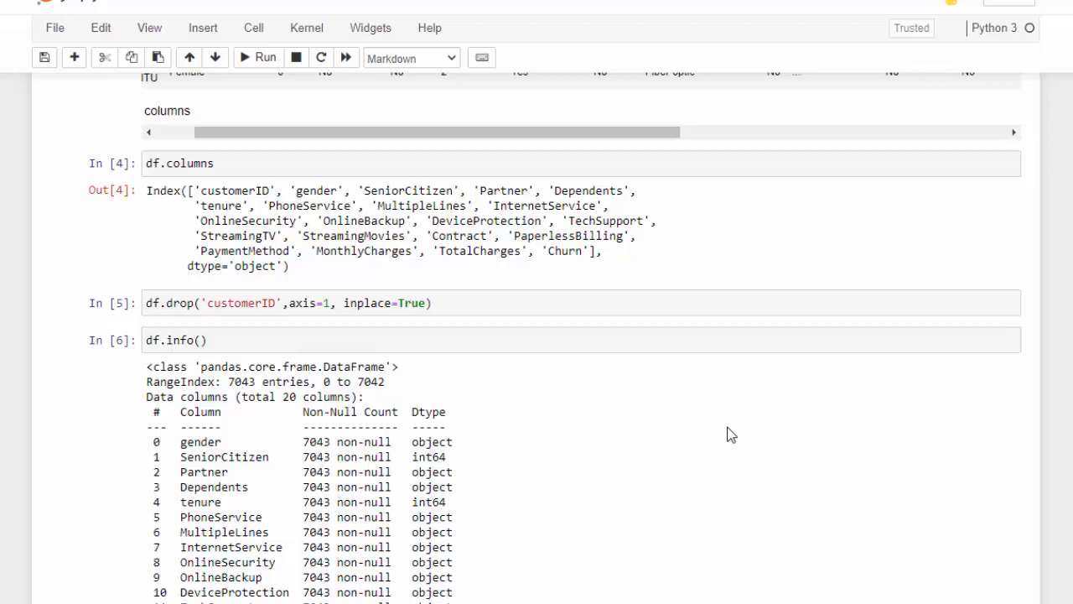
scroll("down", 3)
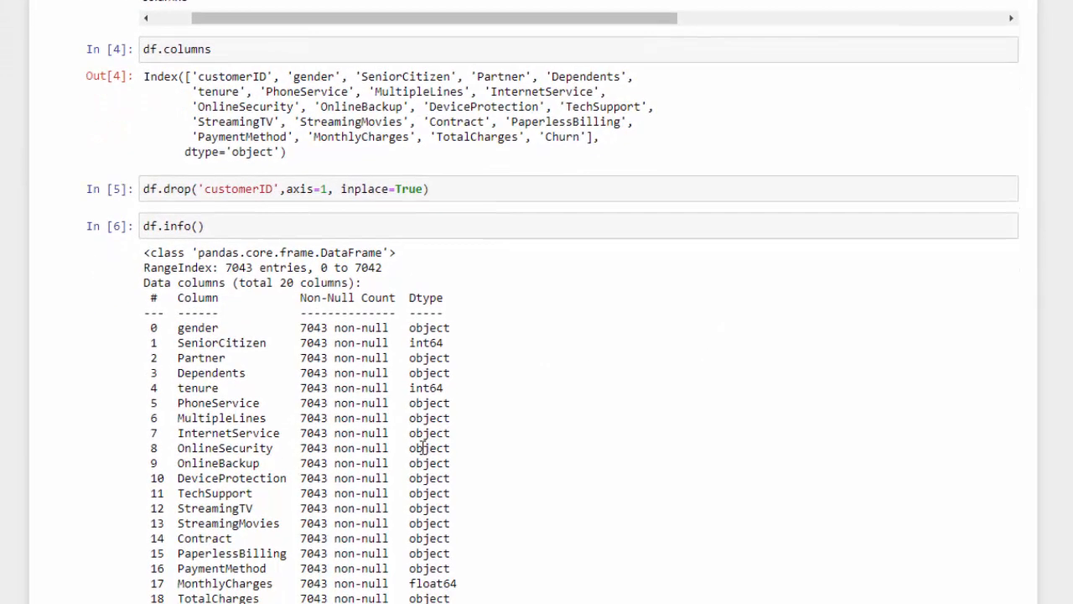
scroll("down", 3)
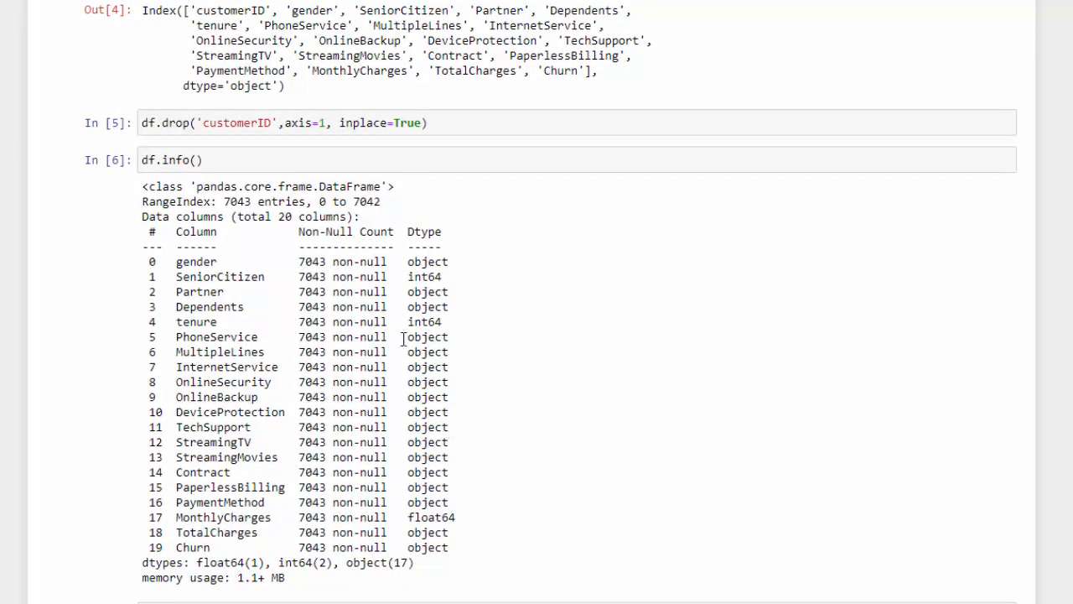
mouse_move(410, 471)
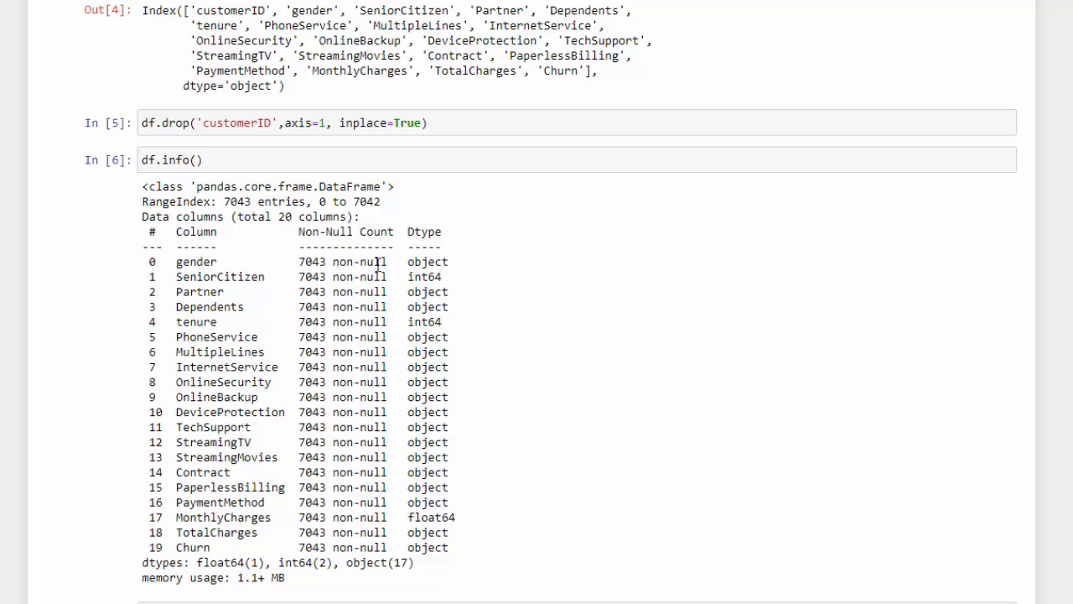
mouse_move(355, 459)
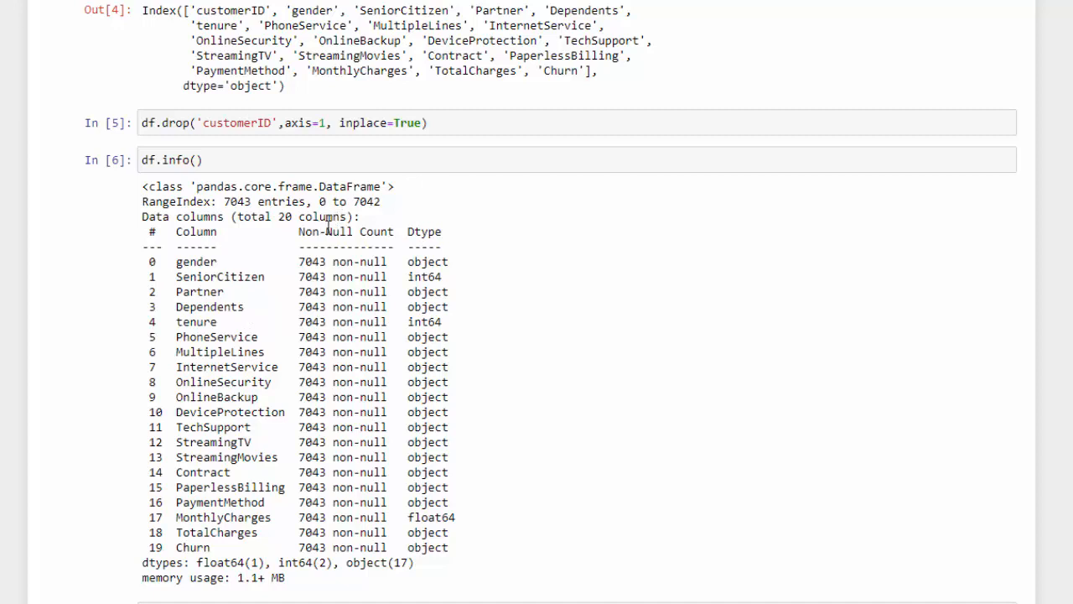
mouse_move(337, 235)
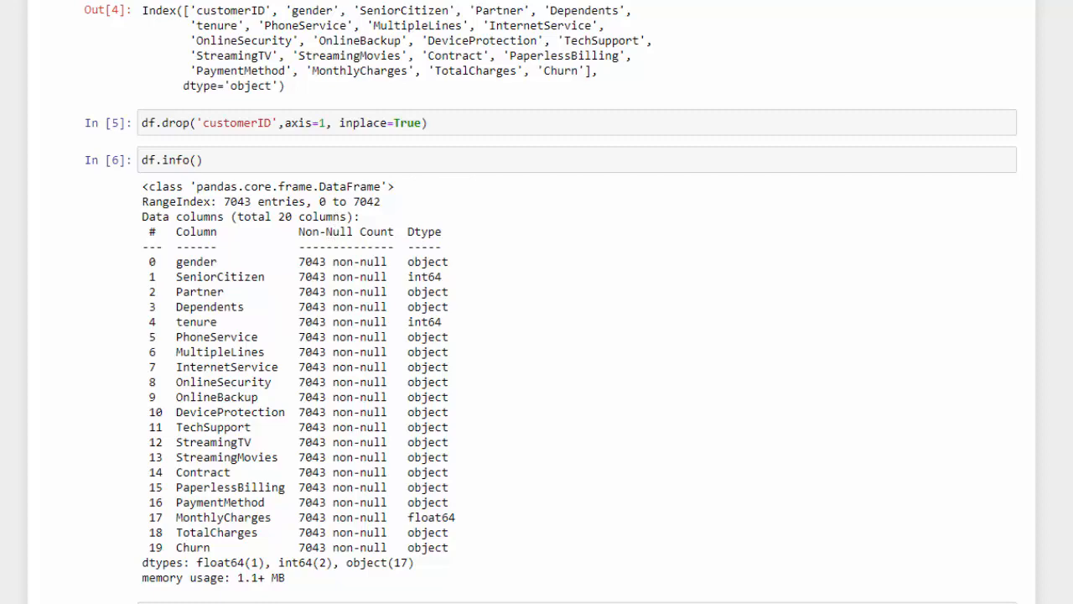
scroll("down", 3)
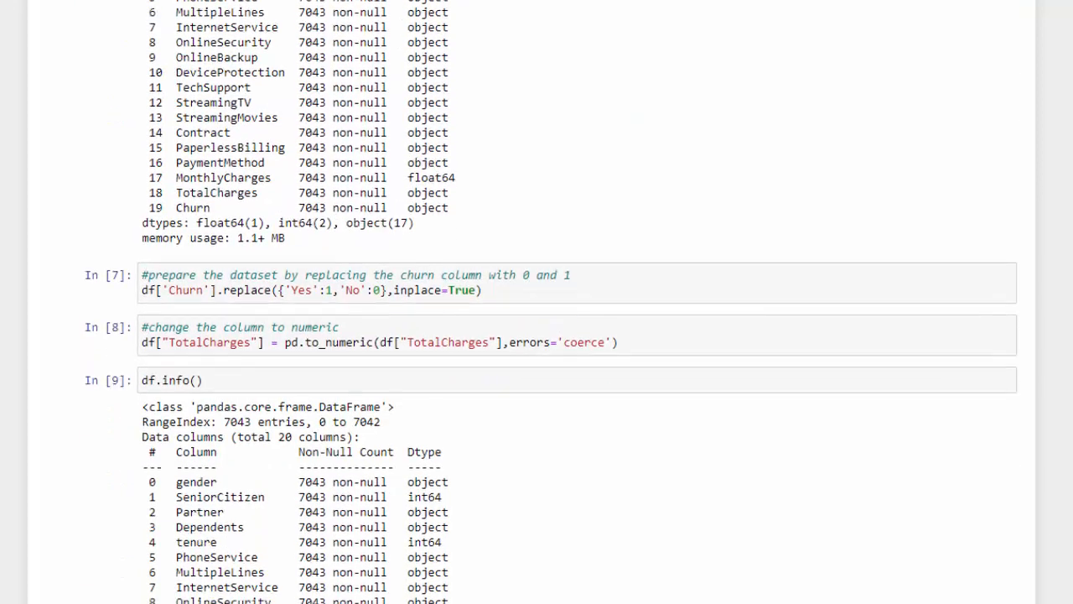
scroll("down", 3)
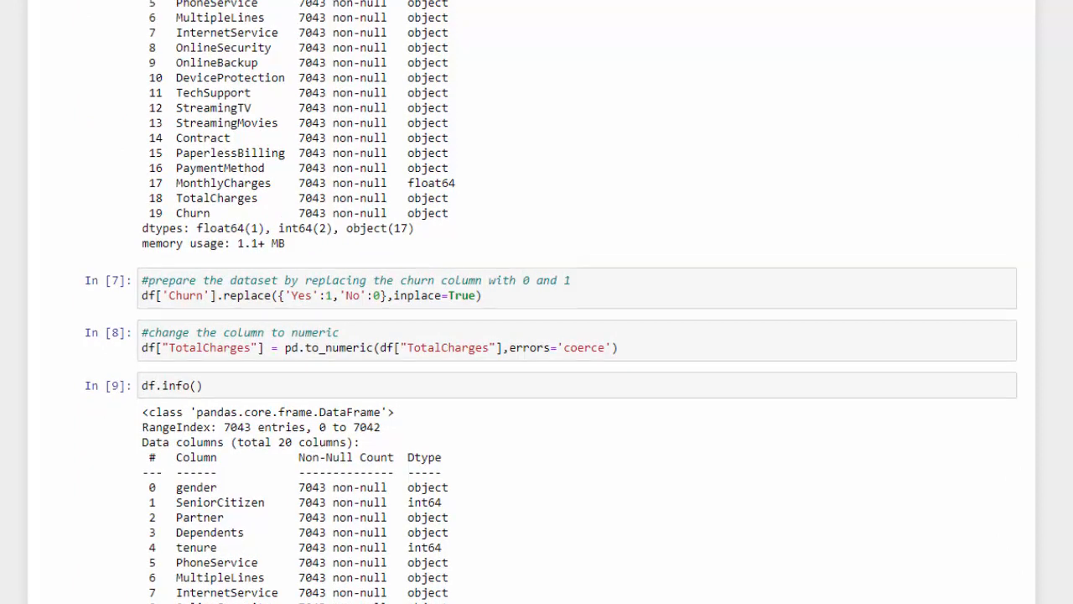
scroll("down", 3)
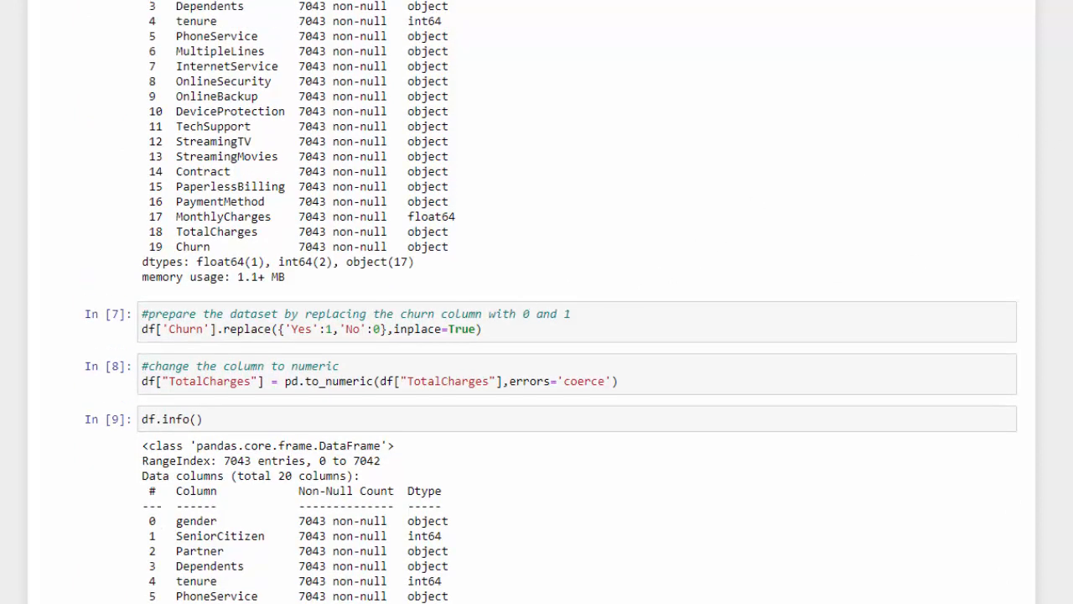
scroll("down", 3)
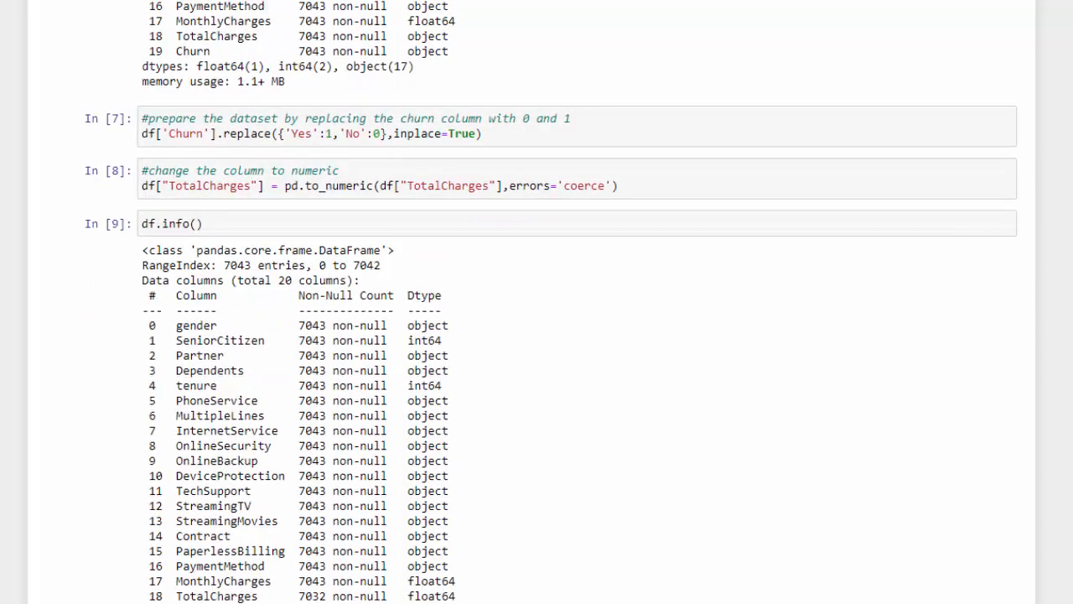
scroll("down", 3)
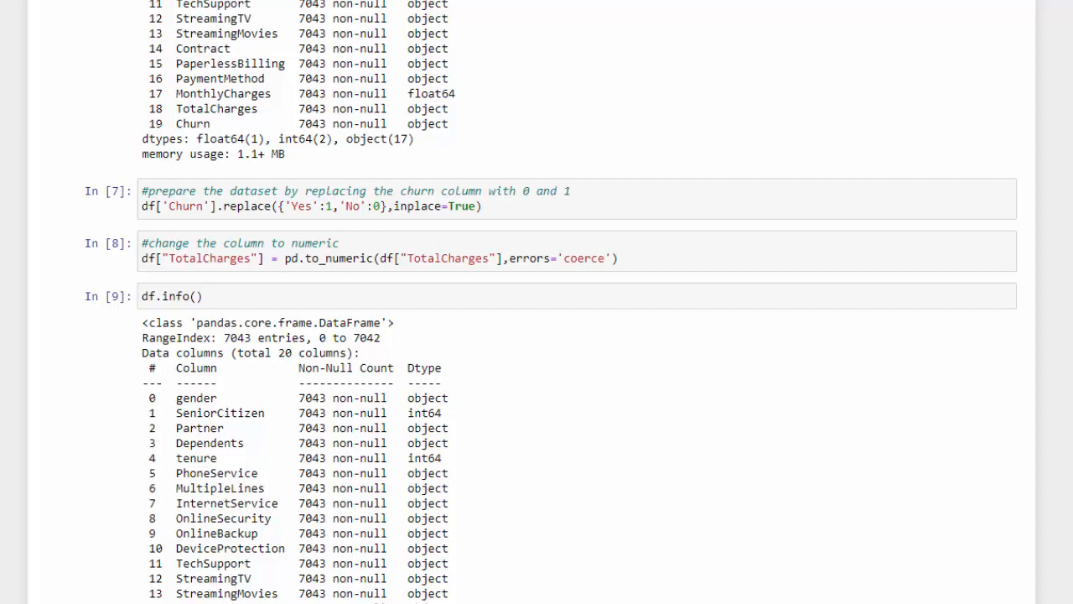
mouse_move(494, 188)
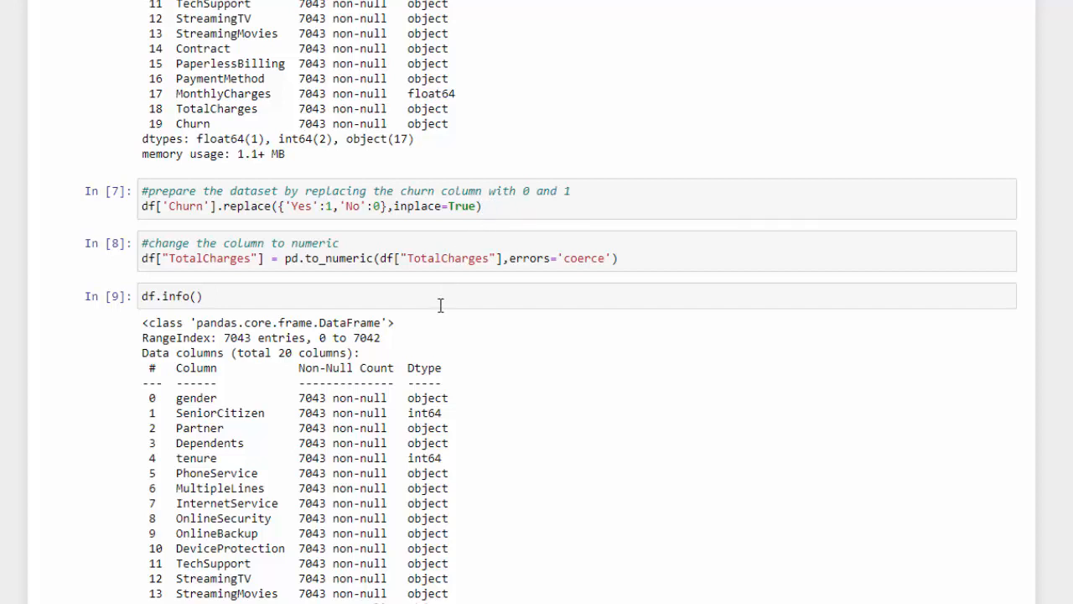
mouse_move(365, 289)
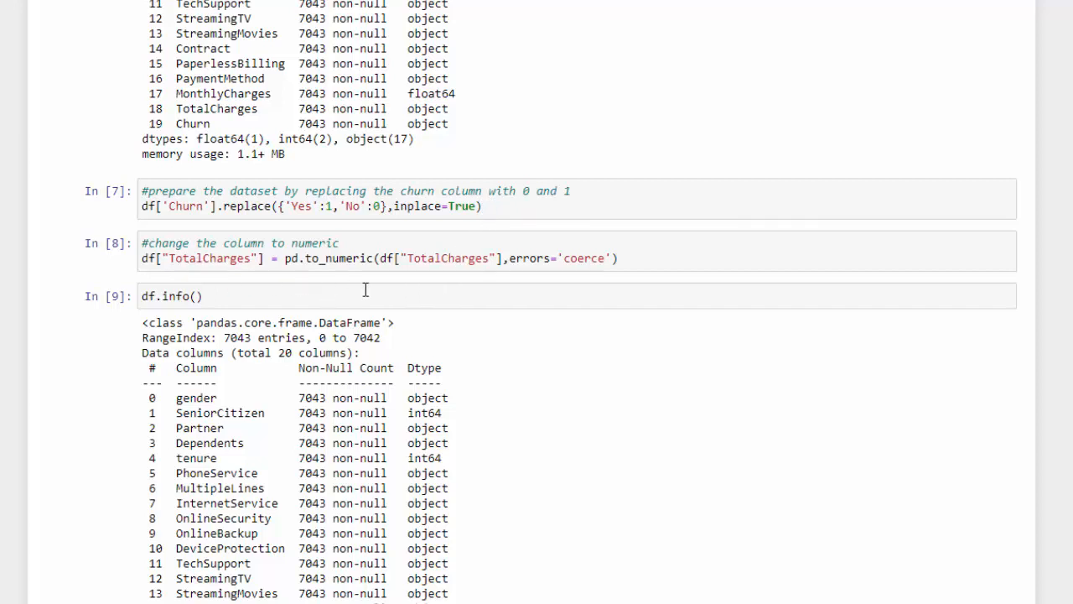
mouse_move(409, 225)
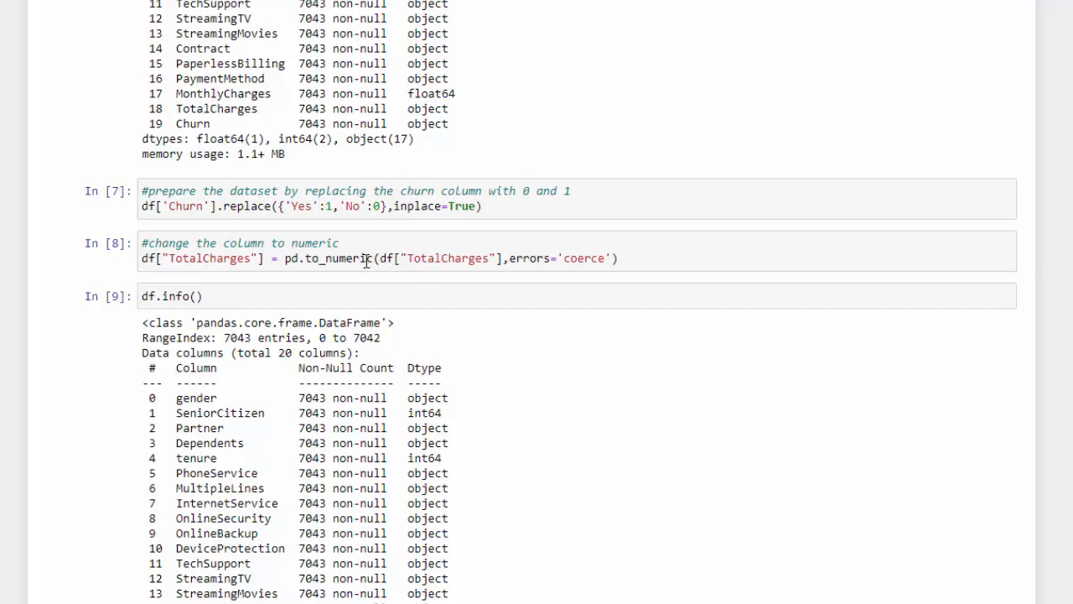
mouse_move(428, 238)
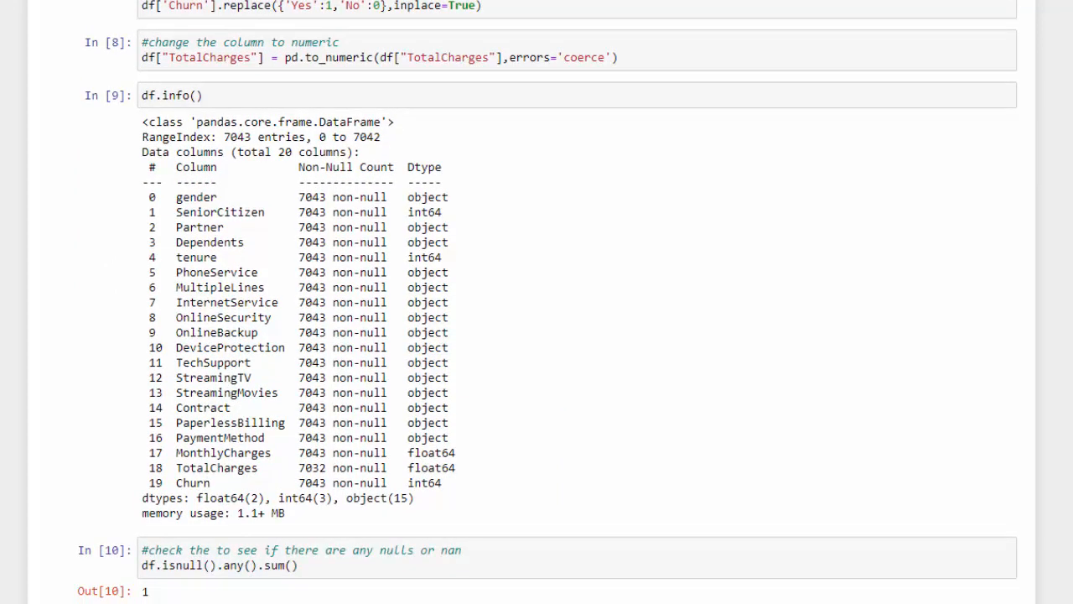
scroll("down", 3)
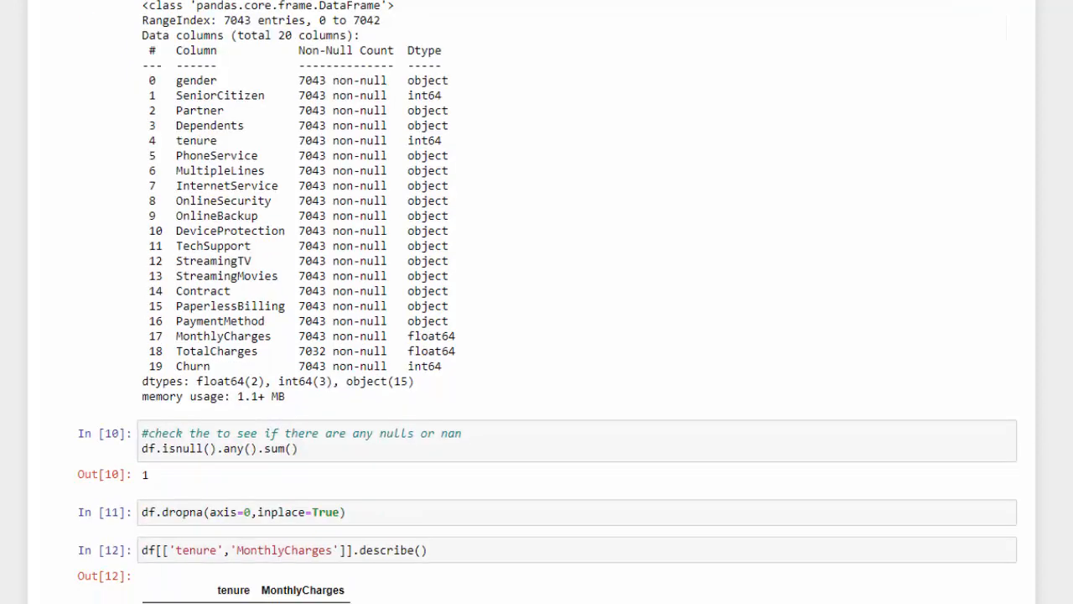
scroll("down", 3)
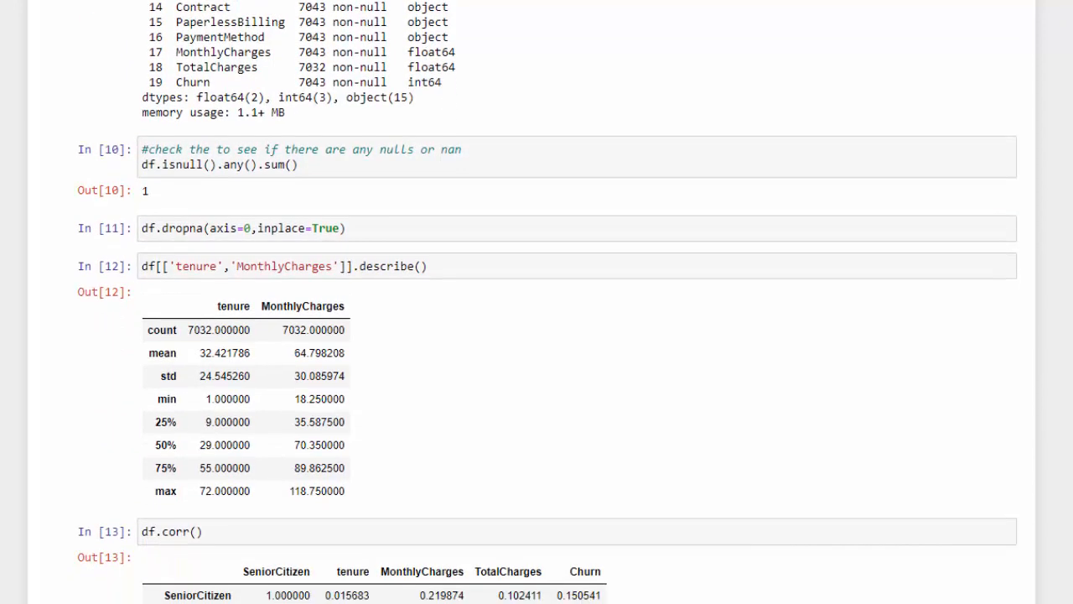
scroll("down", 3)
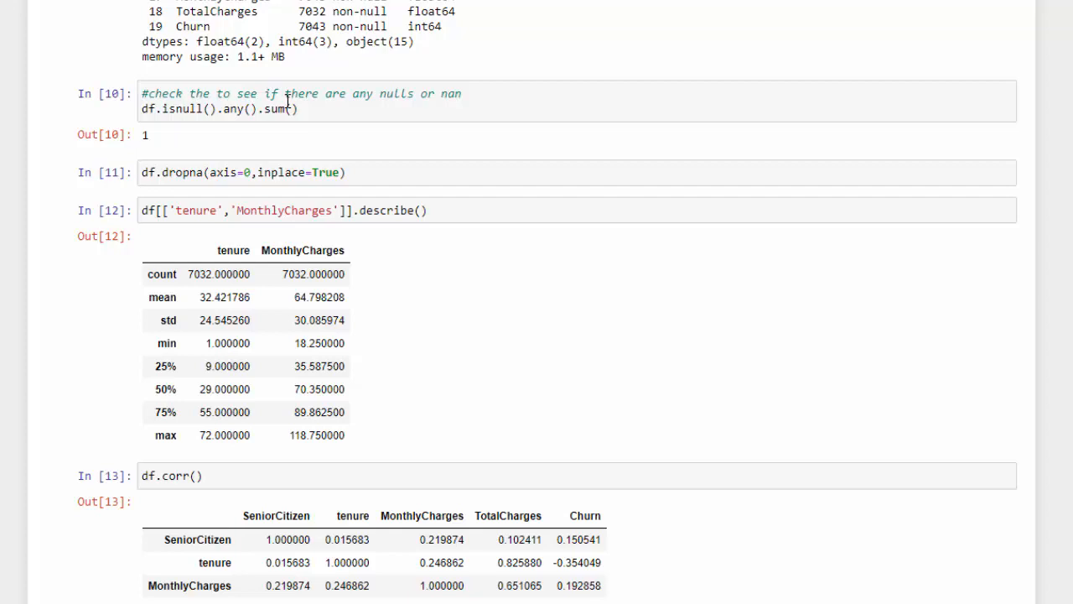
mouse_move(283, 145)
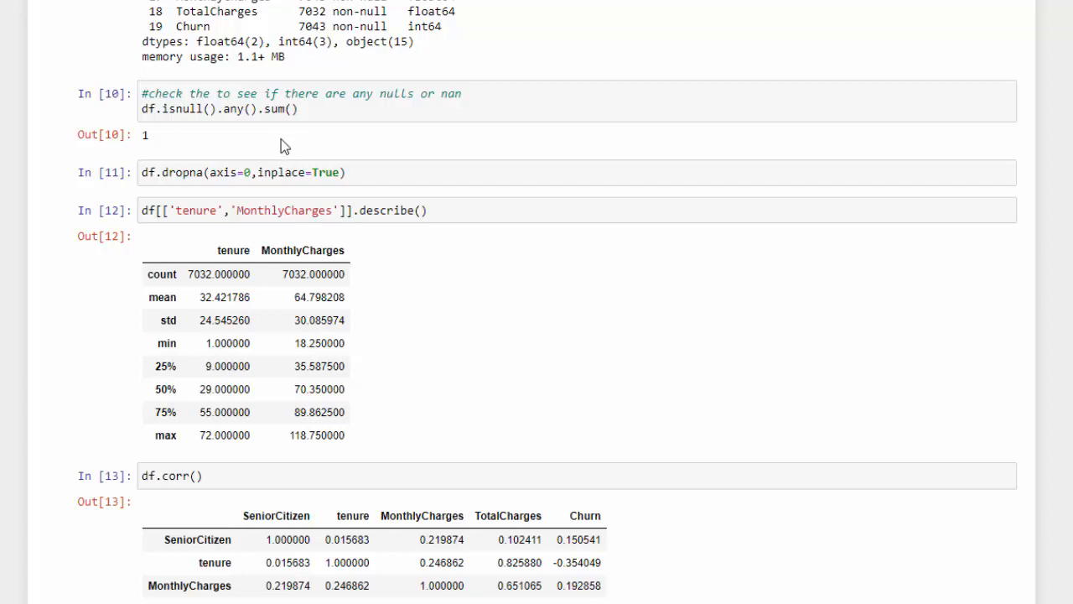
left_click(339, 171)
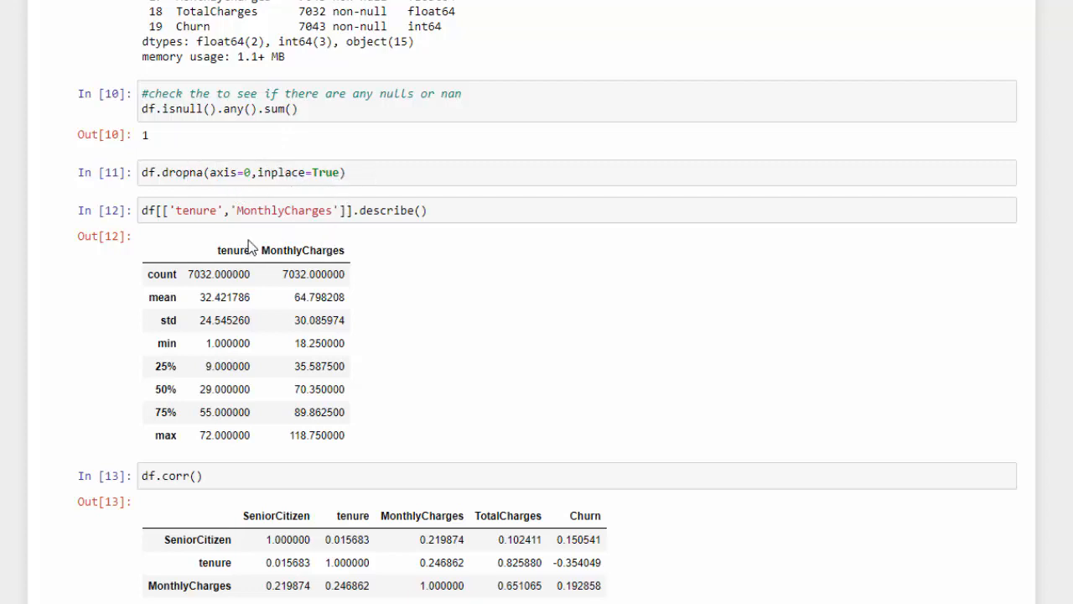
mouse_move(657, 231)
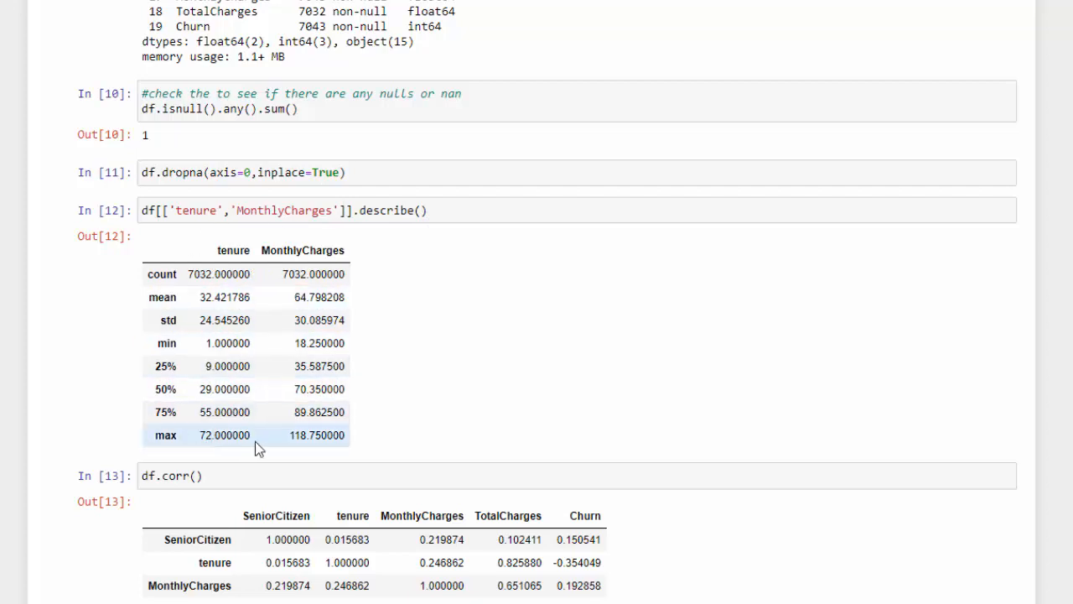
mouse_move(271, 322)
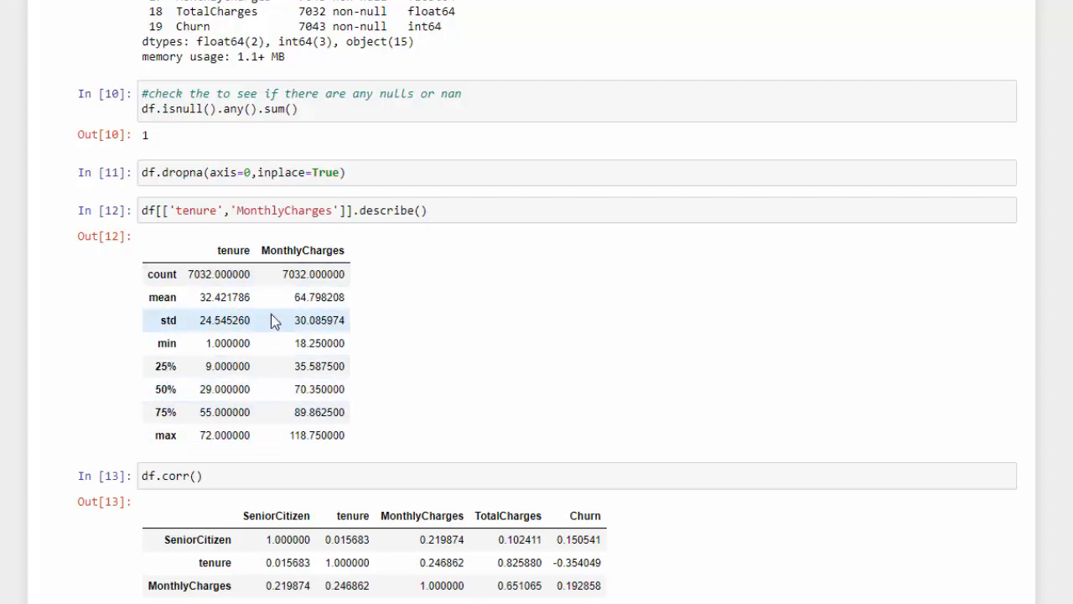
mouse_move(436, 255)
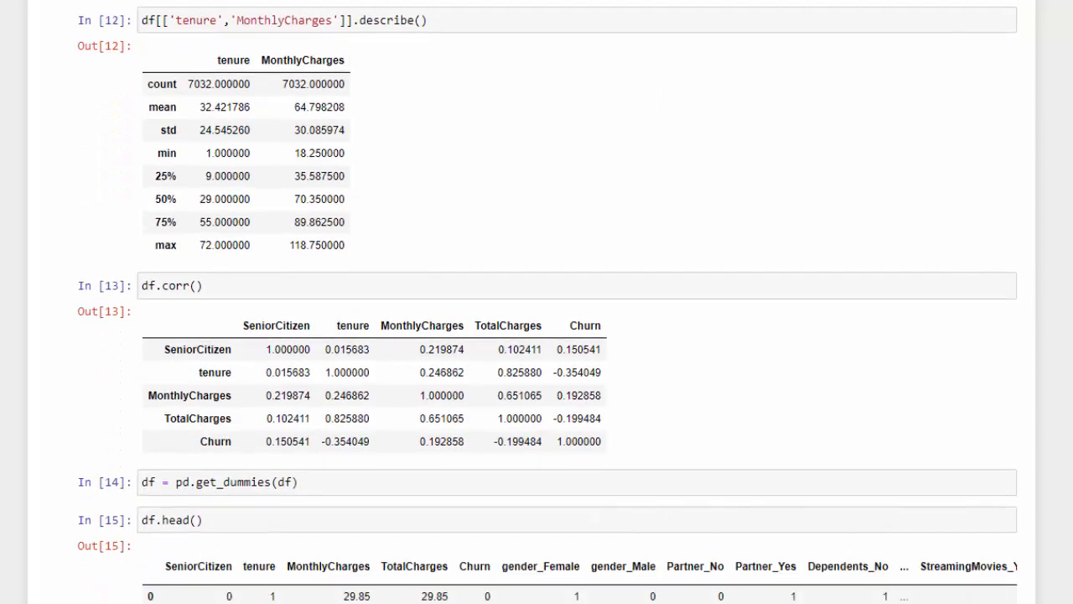
scroll("down", 3)
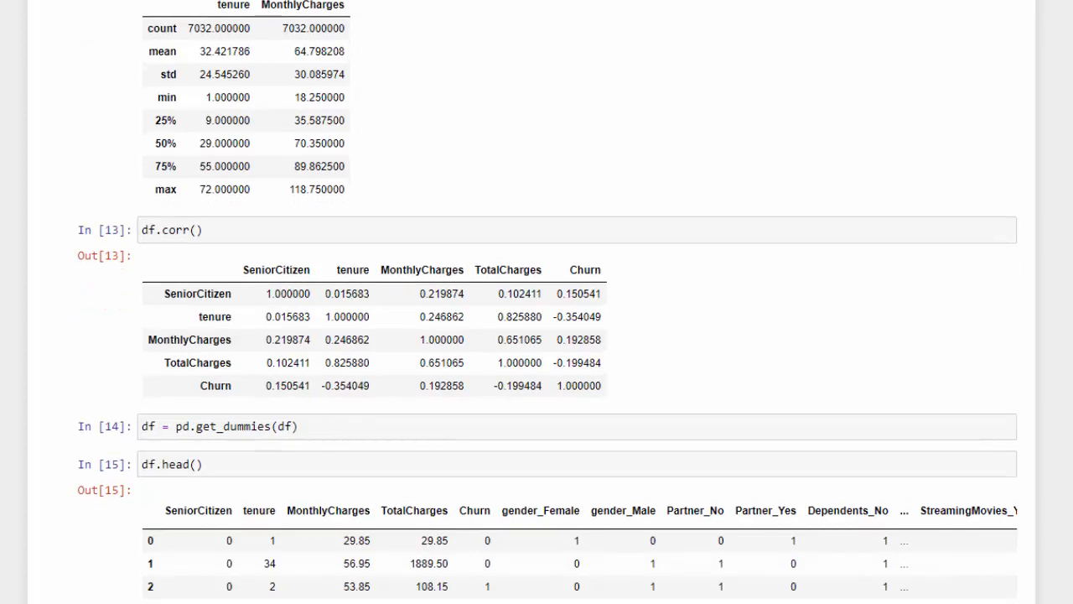
scroll("down", 3)
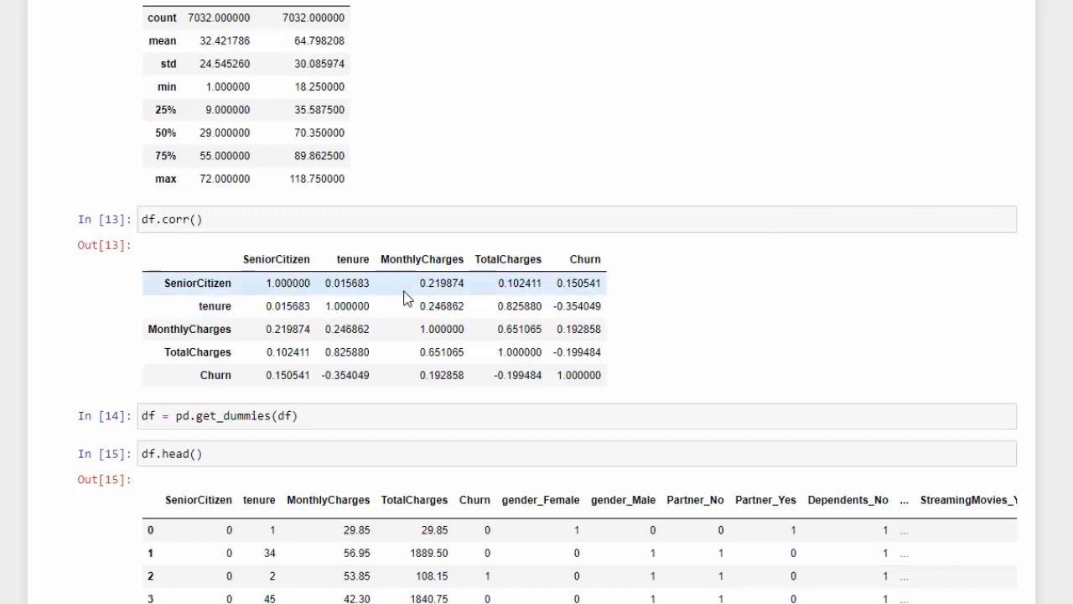
mouse_move(560, 369)
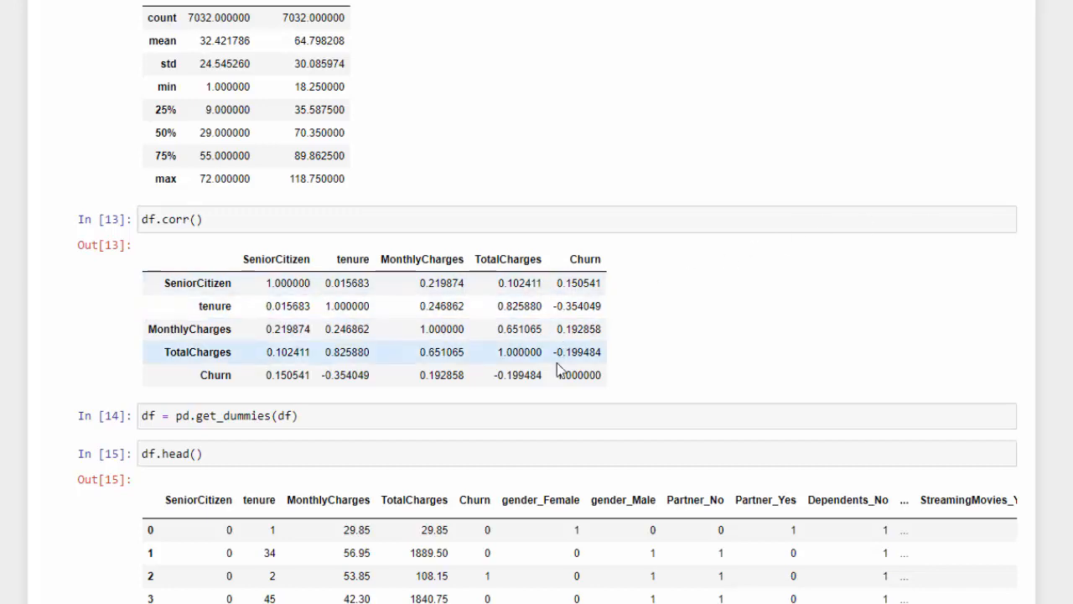
mouse_move(289, 396)
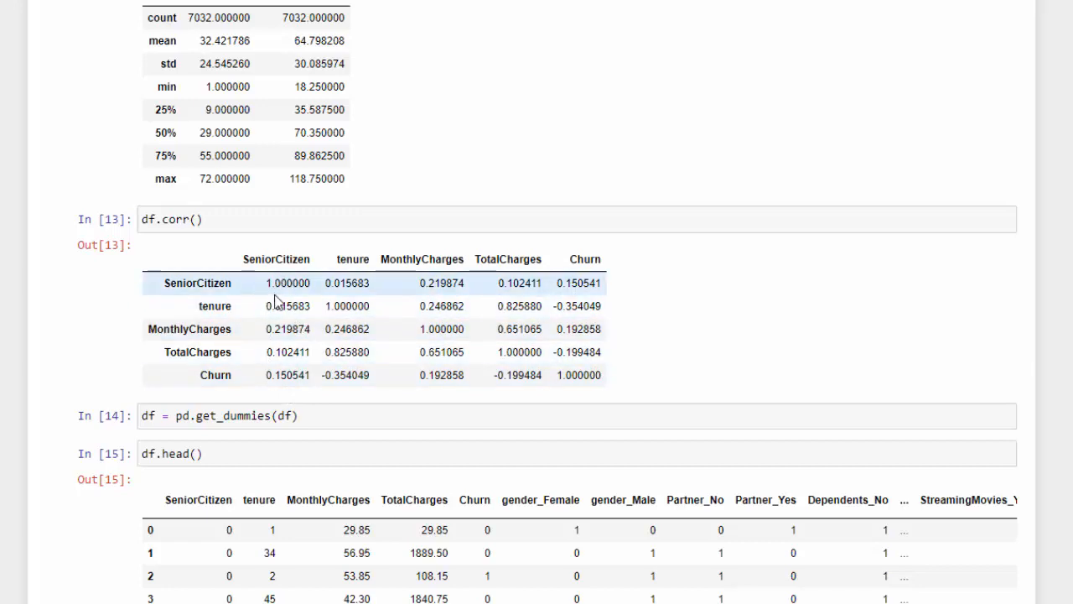
mouse_move(411, 432)
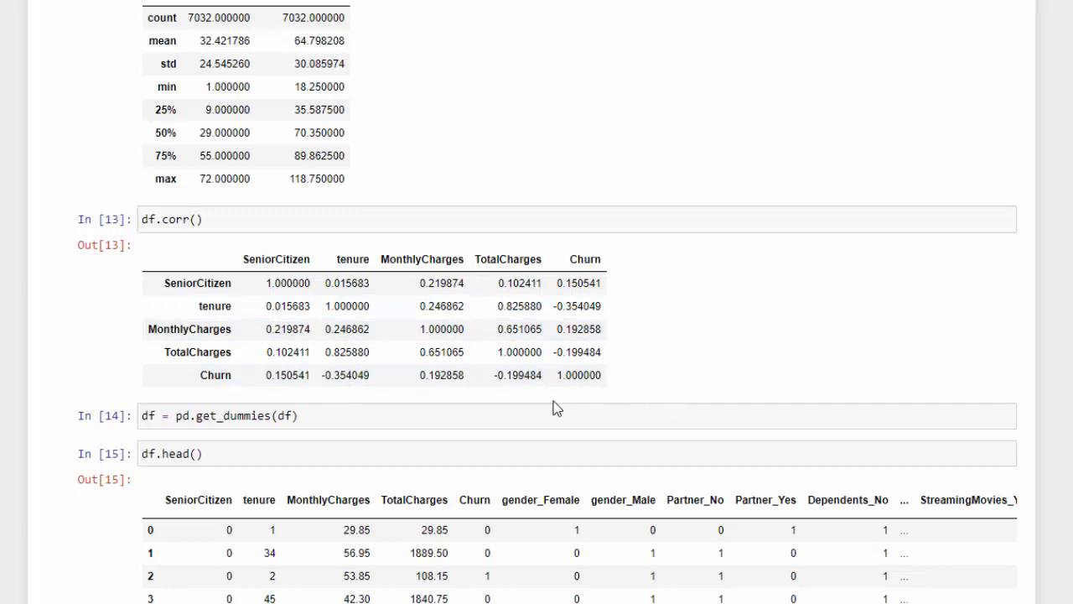
mouse_move(319, 318)
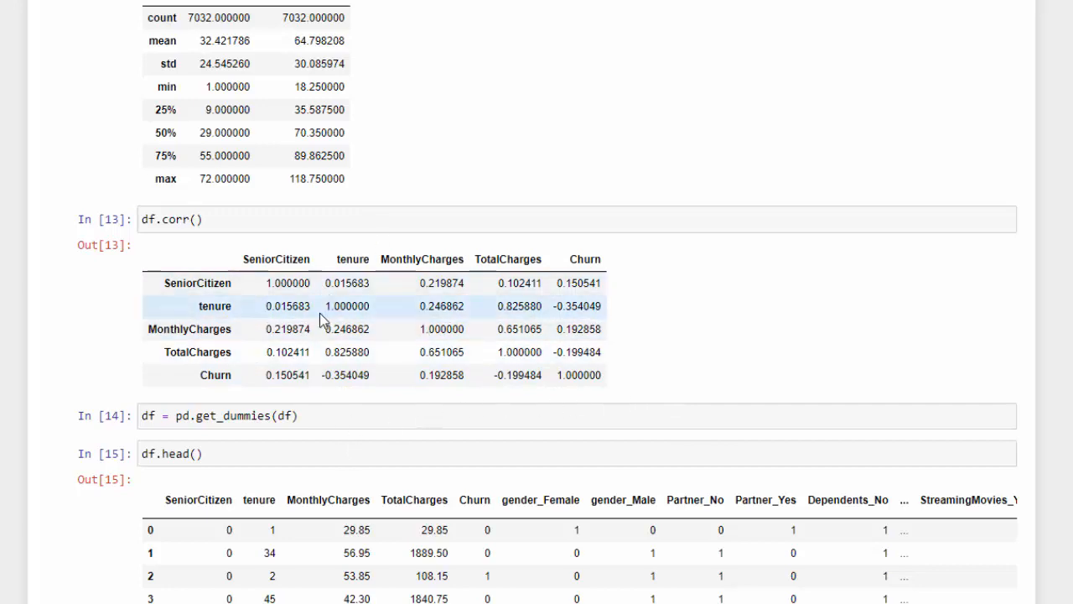
mouse_move(288, 345)
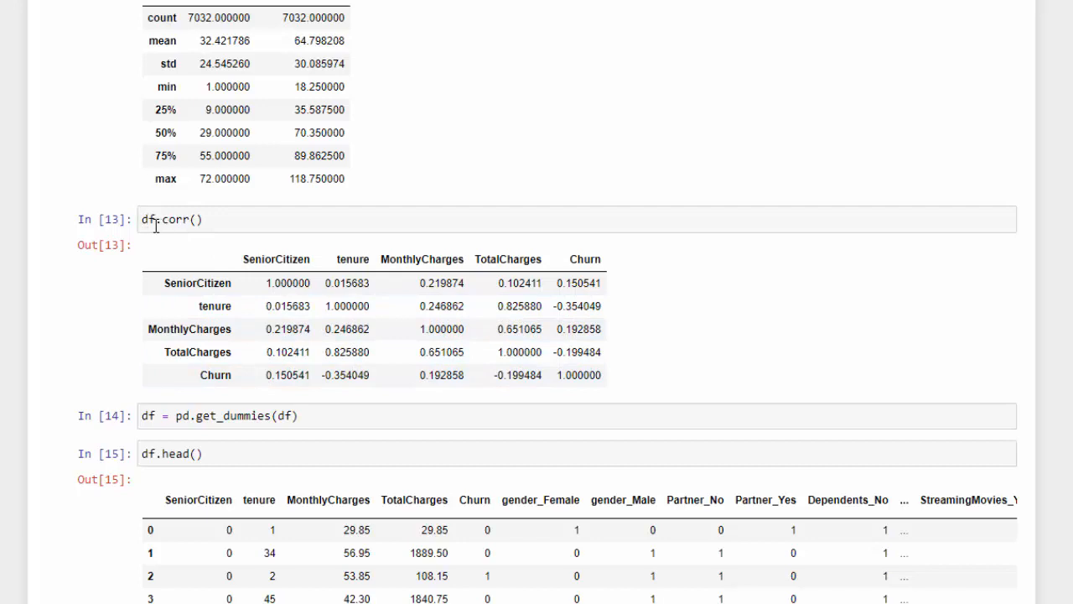
mouse_move(662, 371)
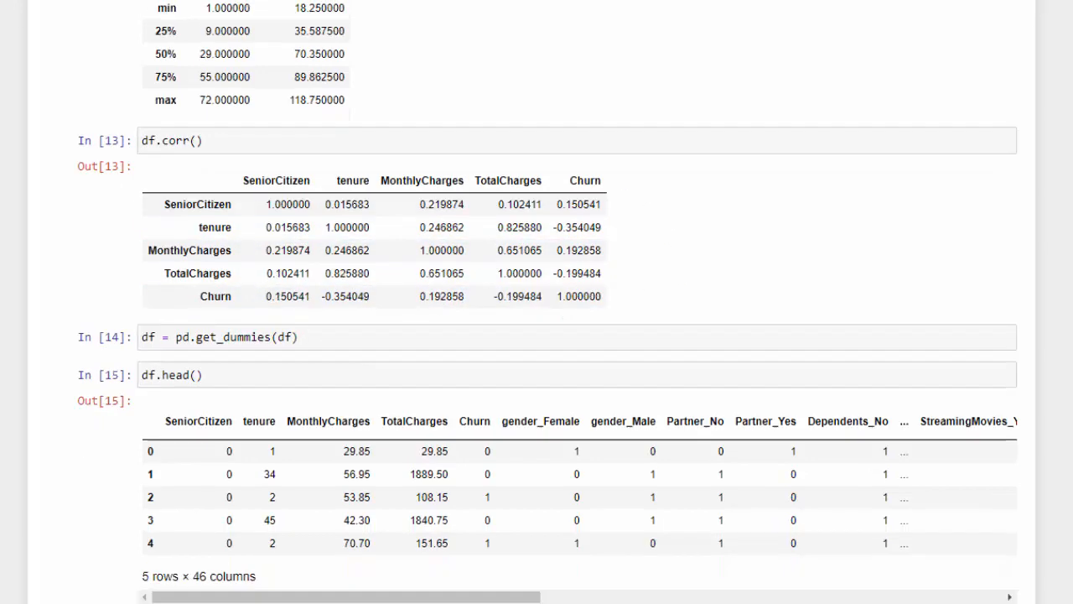
scroll("down", 3)
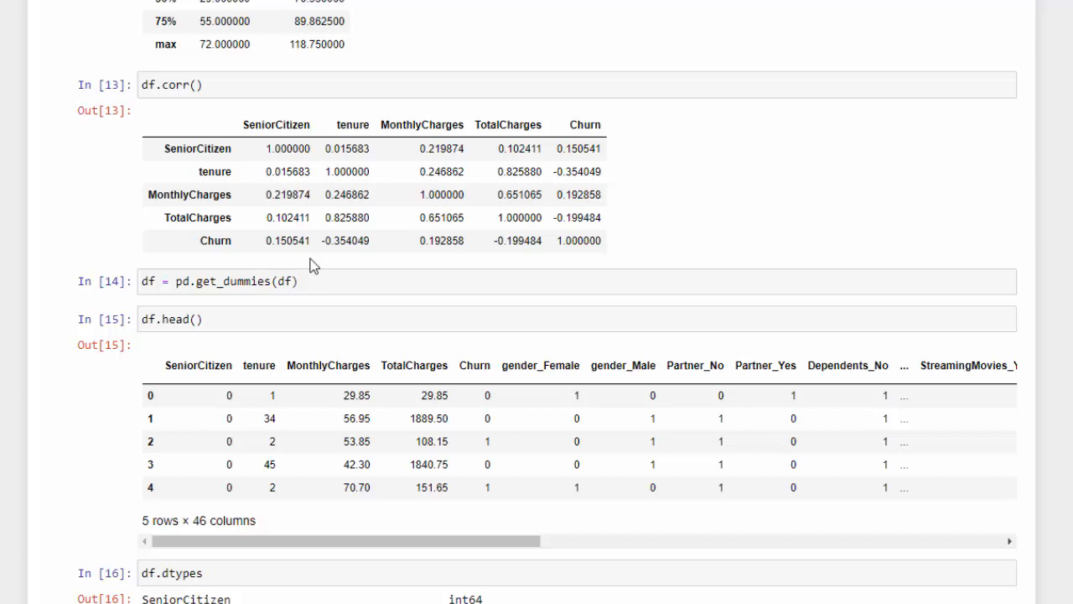
mouse_move(282, 344)
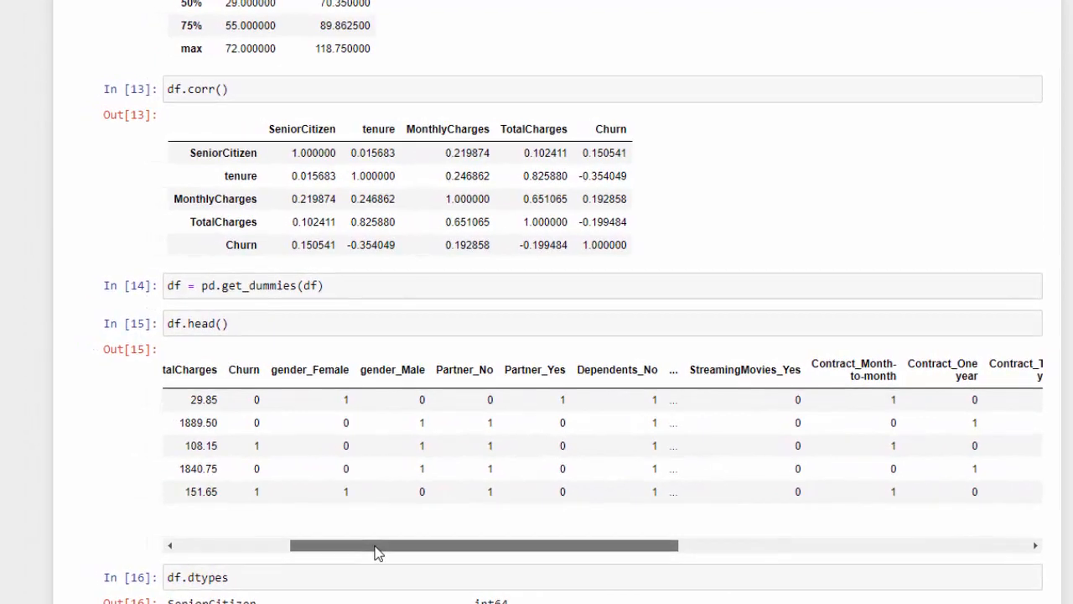
left_click_drag(377, 545, 503, 545)
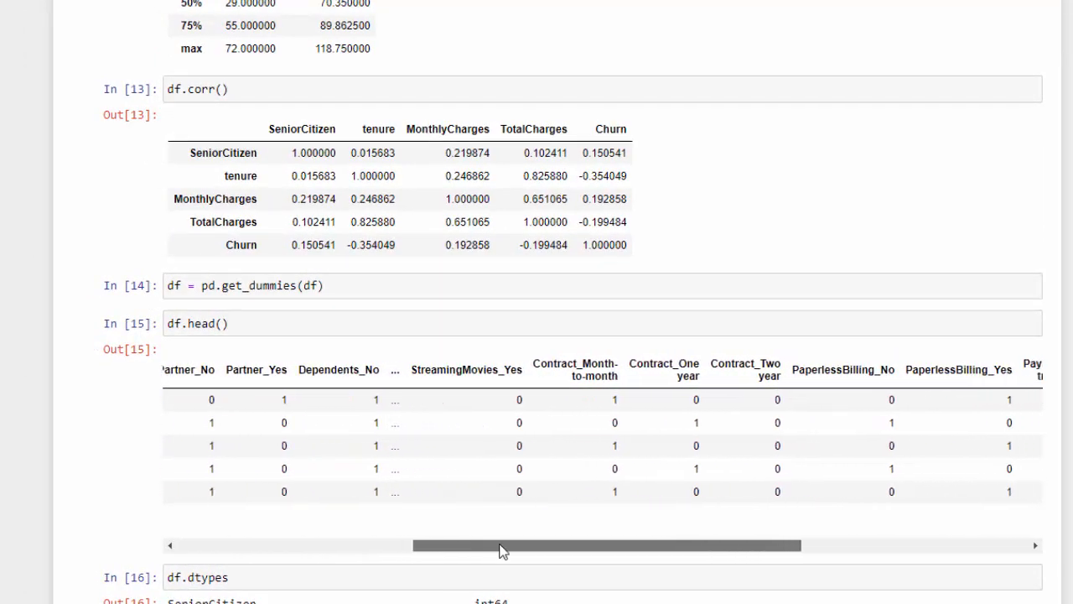
left_click_drag(503, 545, 738, 545)
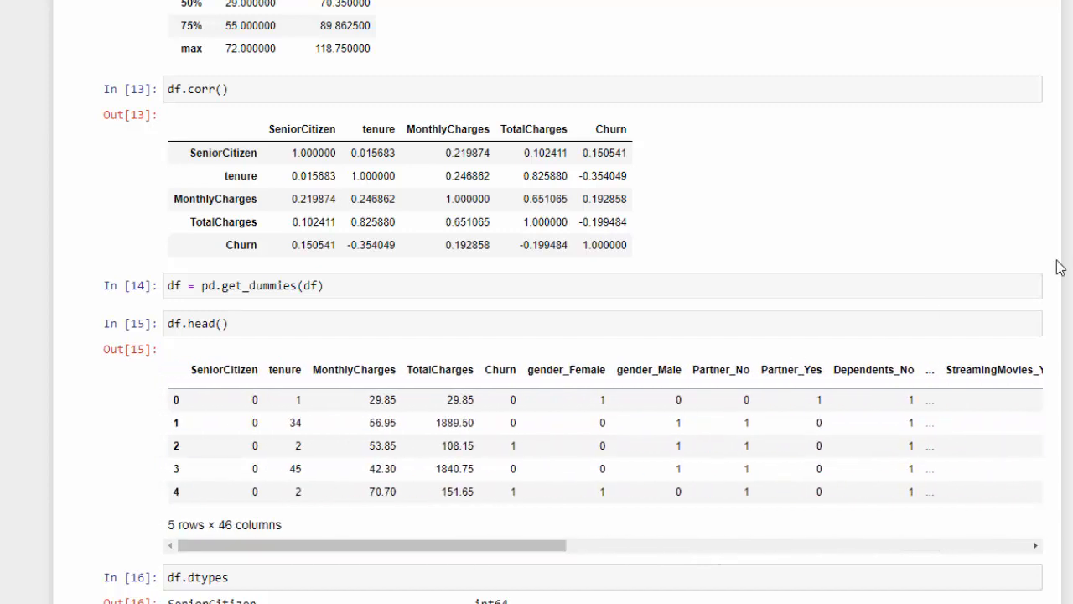
scroll("down", 3)
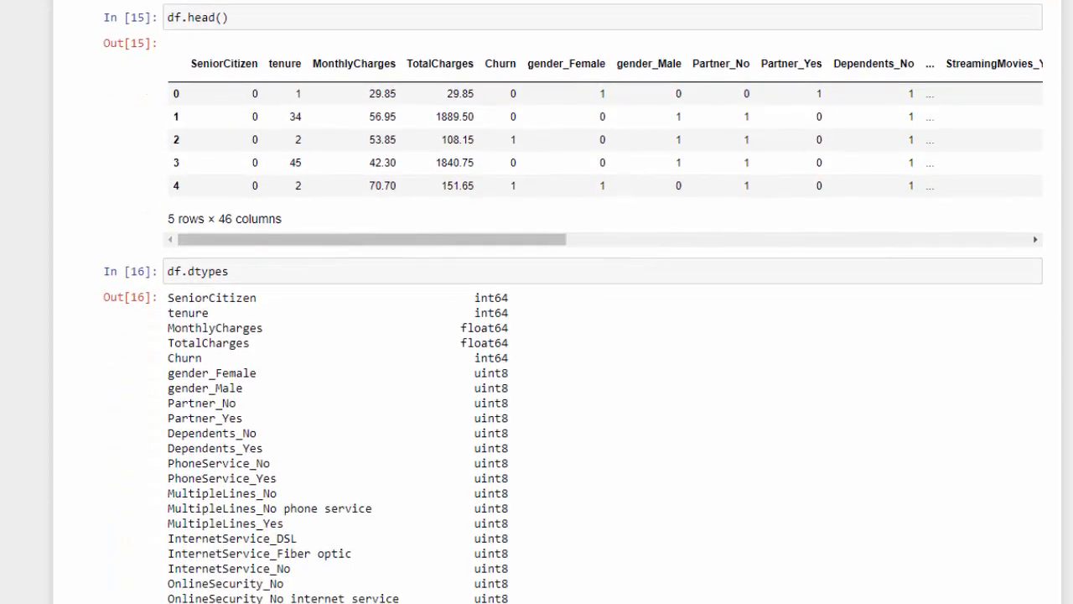
scroll("down", 3)
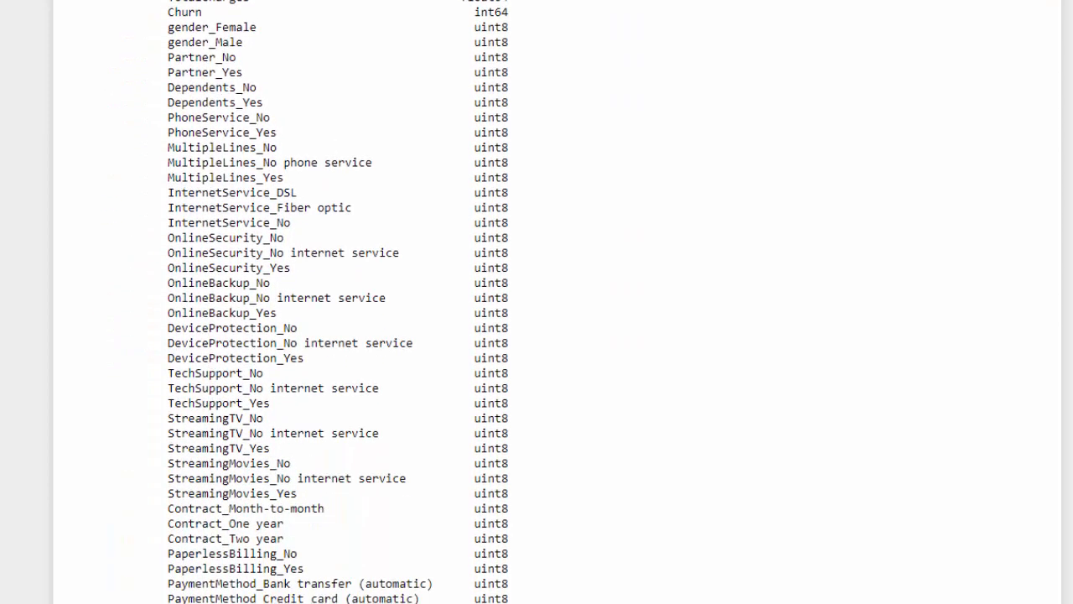
scroll("up", 3)
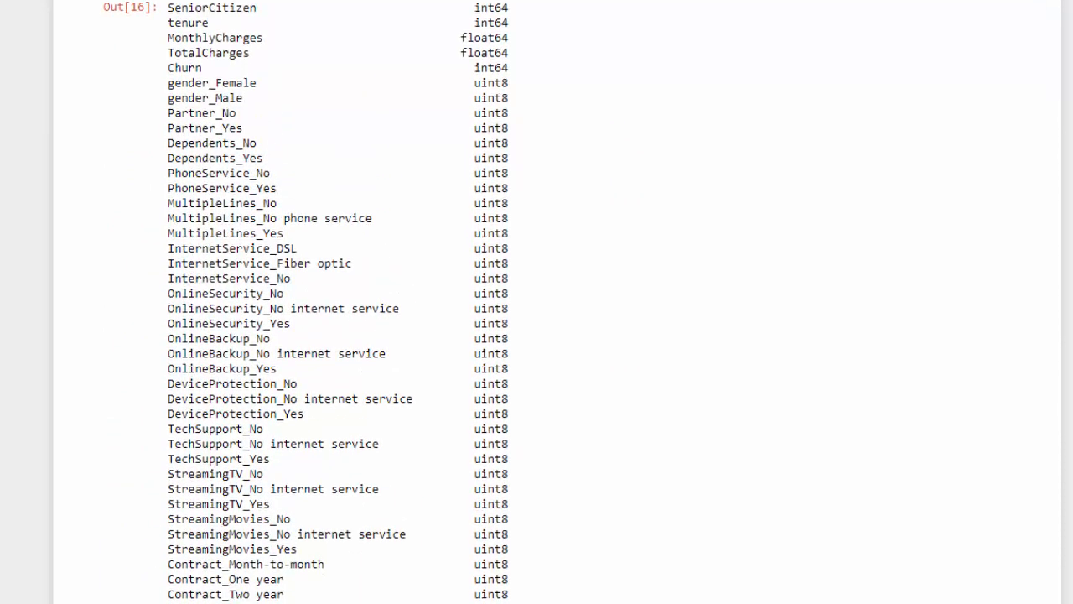
scroll("down", 3)
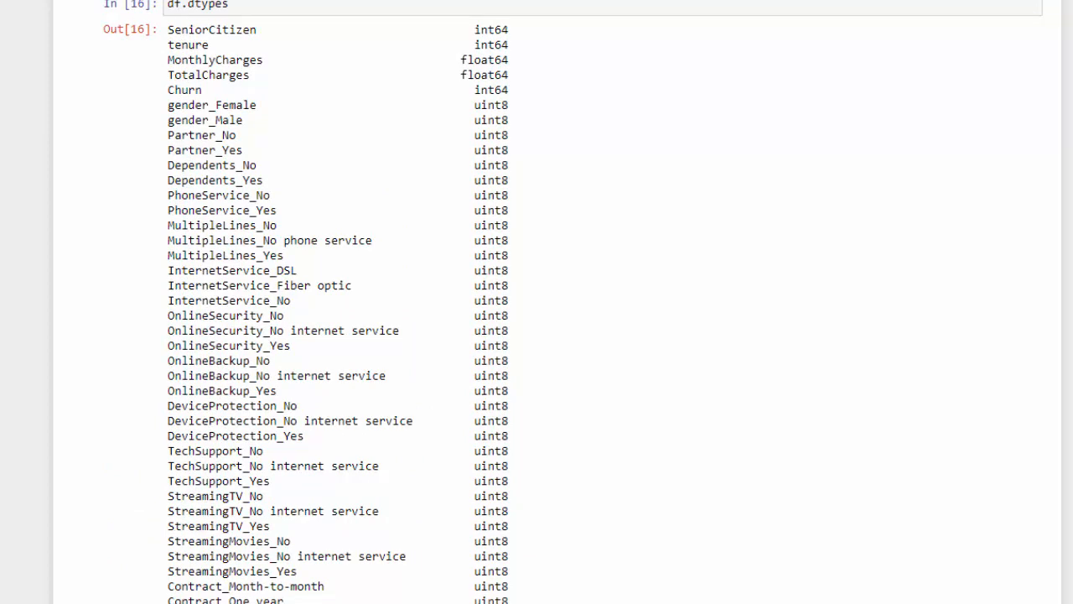
scroll("down", 3)
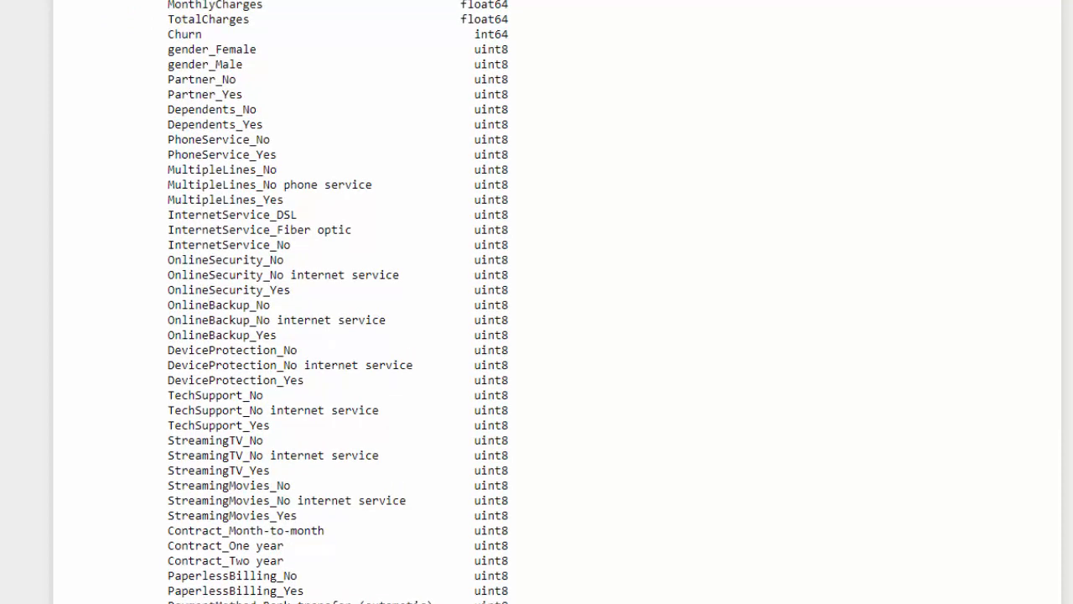
scroll("down", 3)
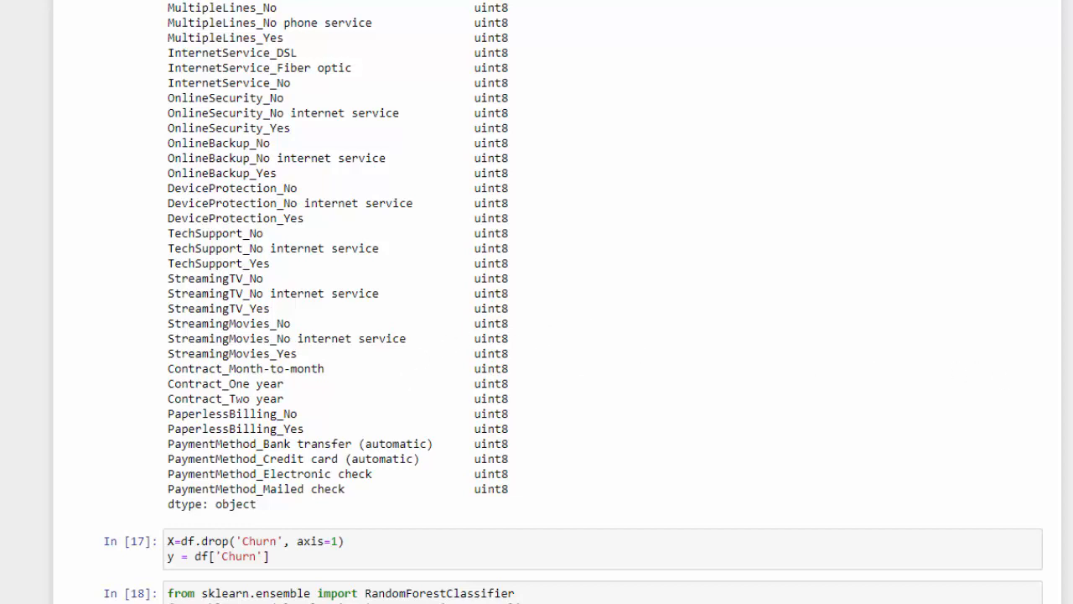
mouse_move(1038, 382)
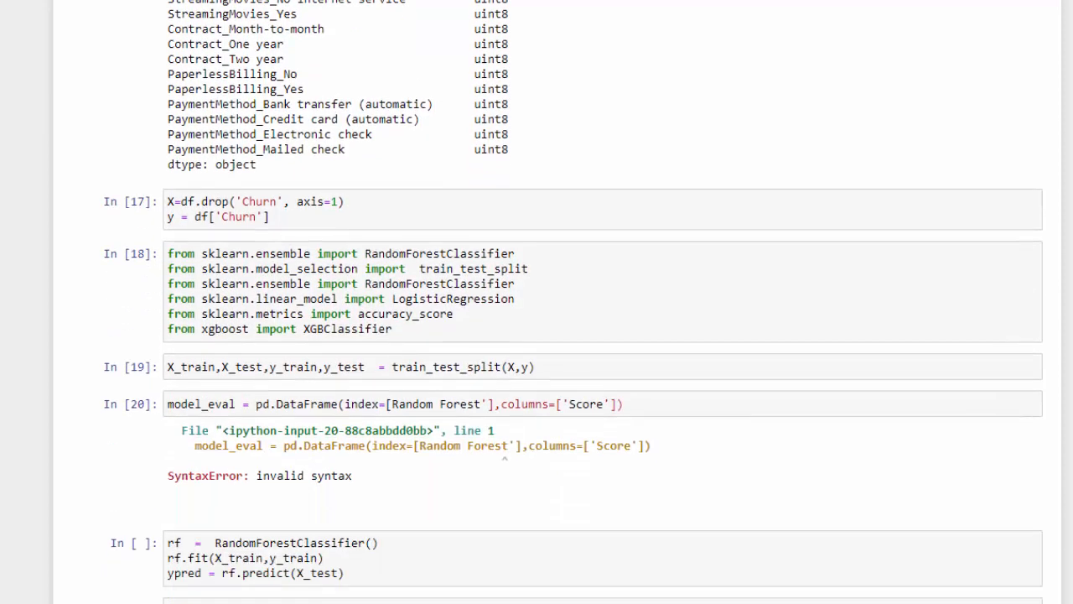
scroll("down", 3)
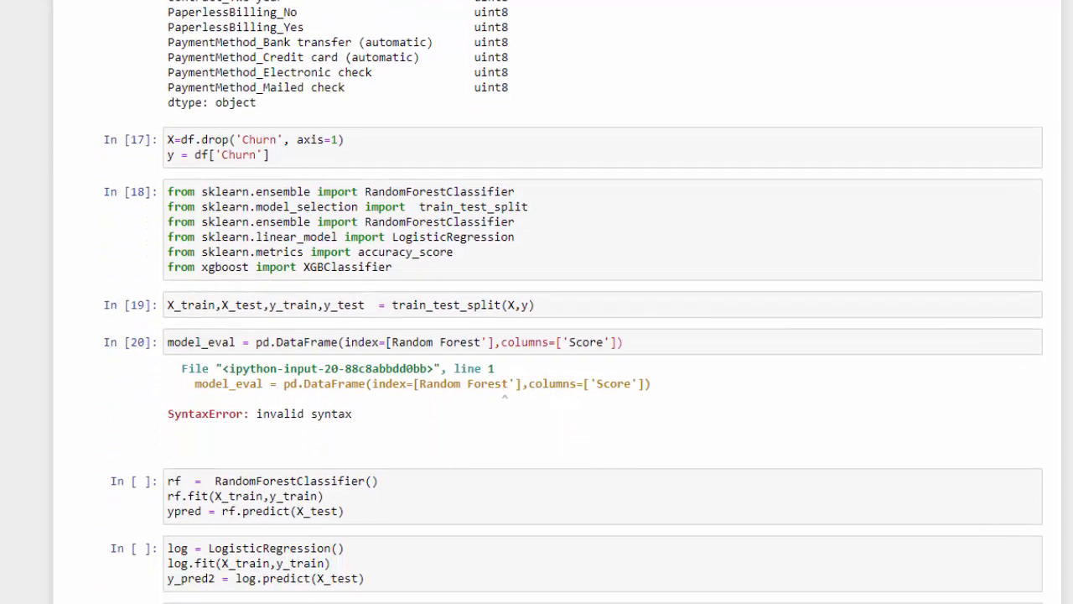
mouse_move(520, 202)
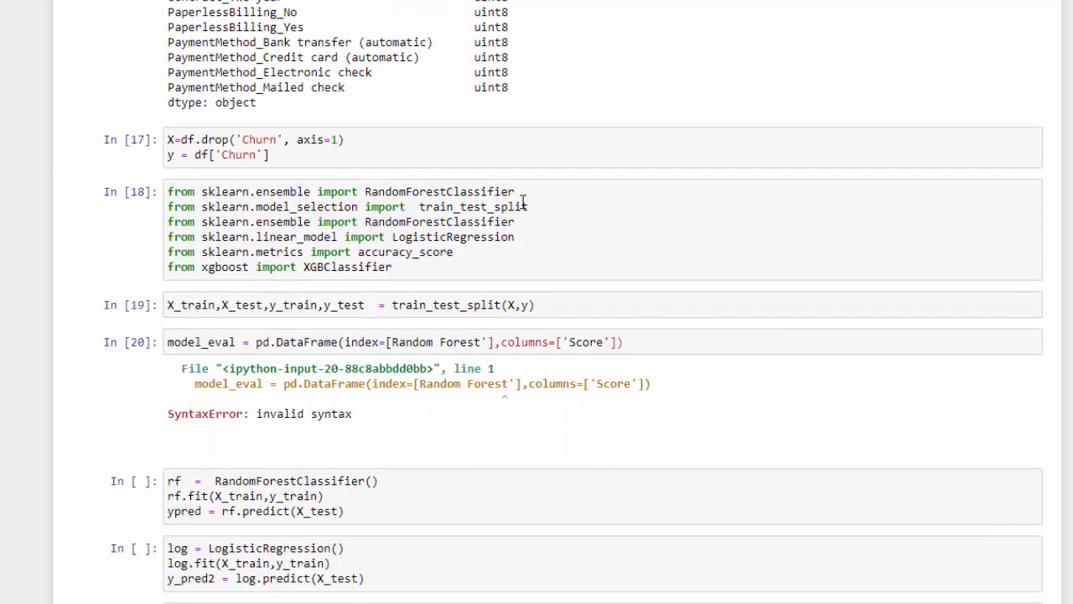
mouse_move(538, 195)
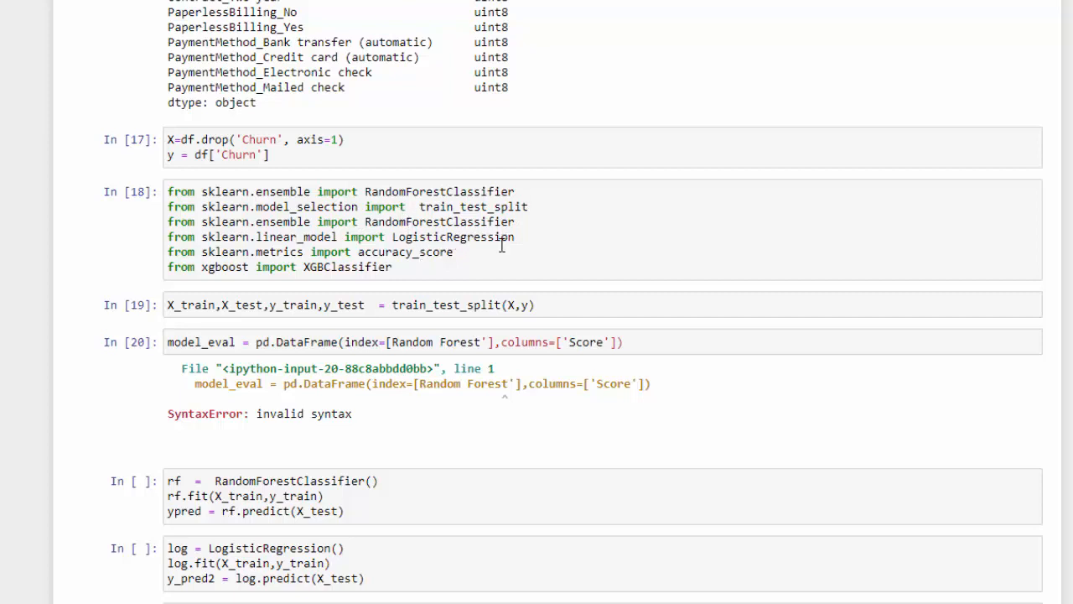
mouse_move(362, 276)
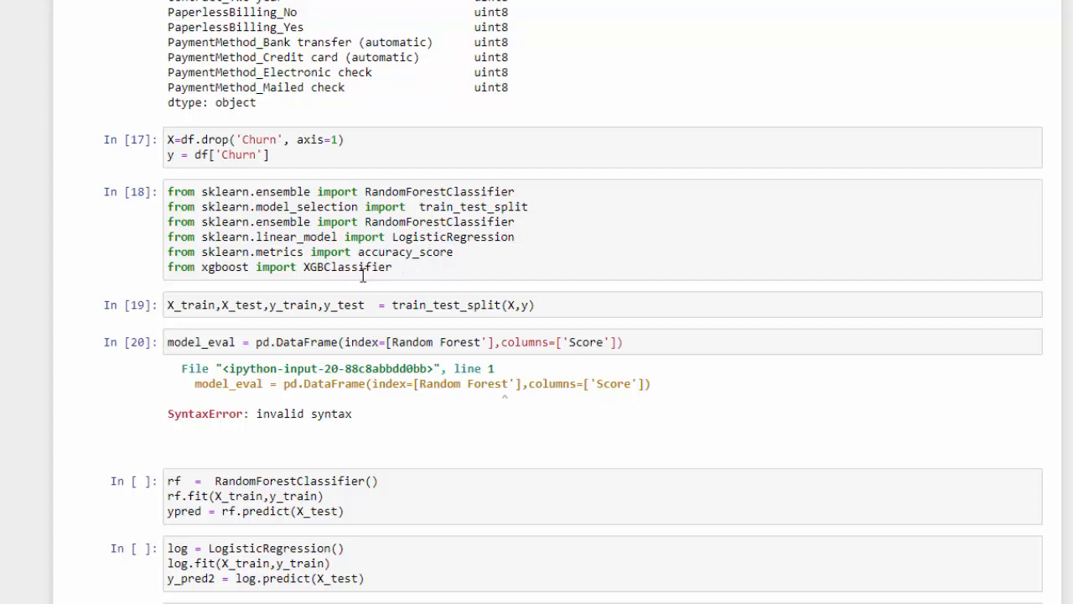
mouse_move(496, 209)
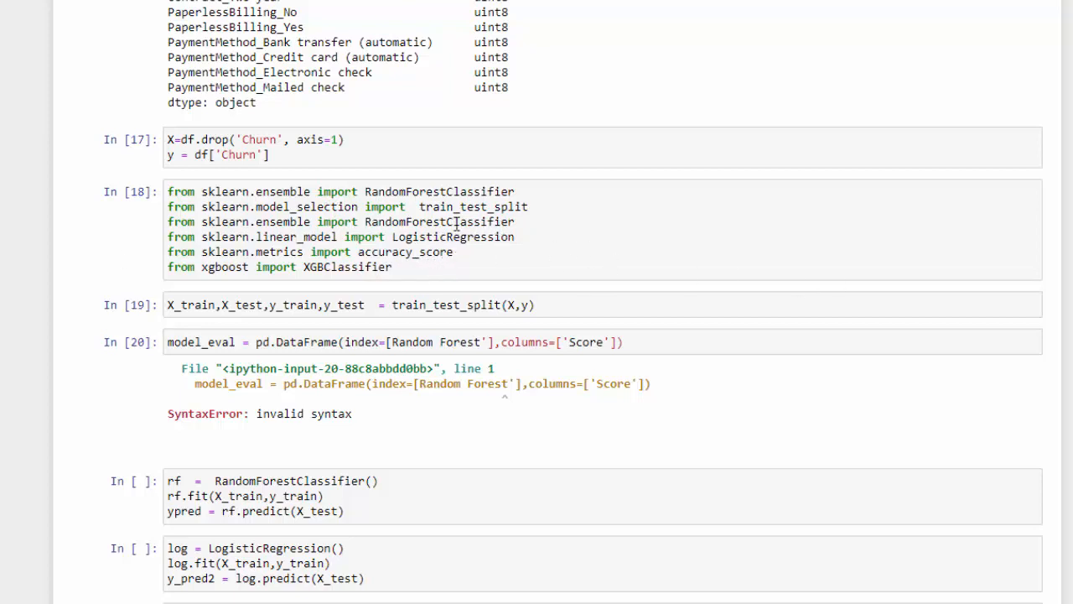
mouse_move(543, 228)
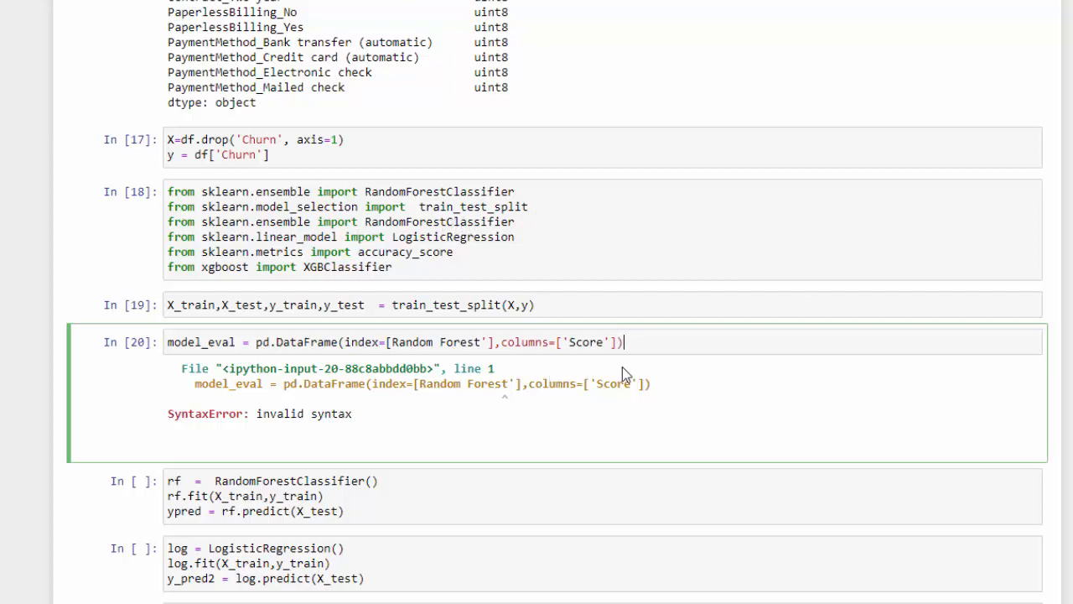
mouse_move(624, 412)
type("'")
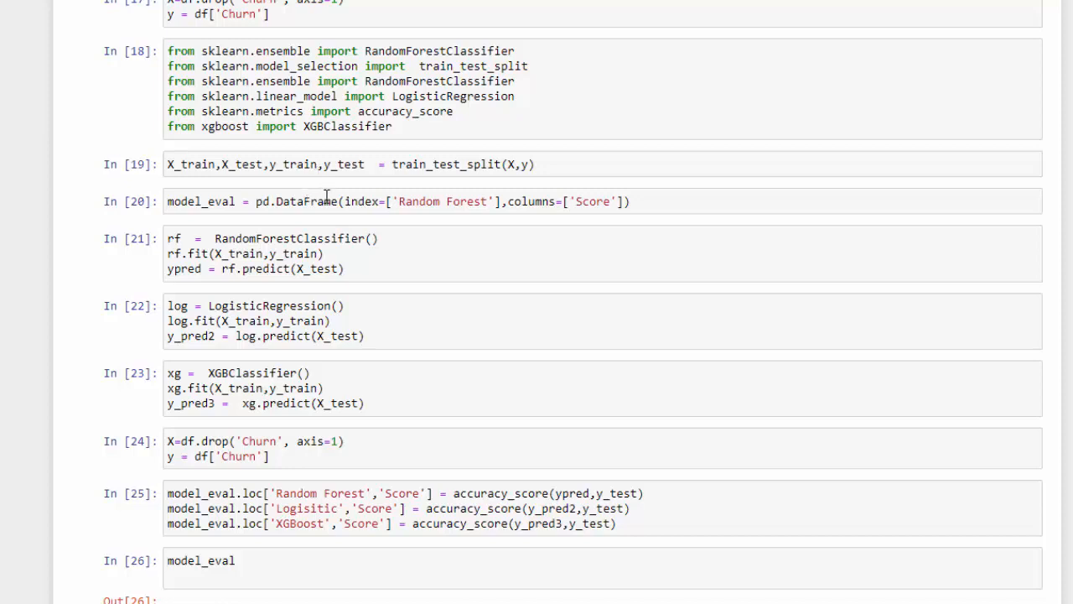
mouse_move(373, 245)
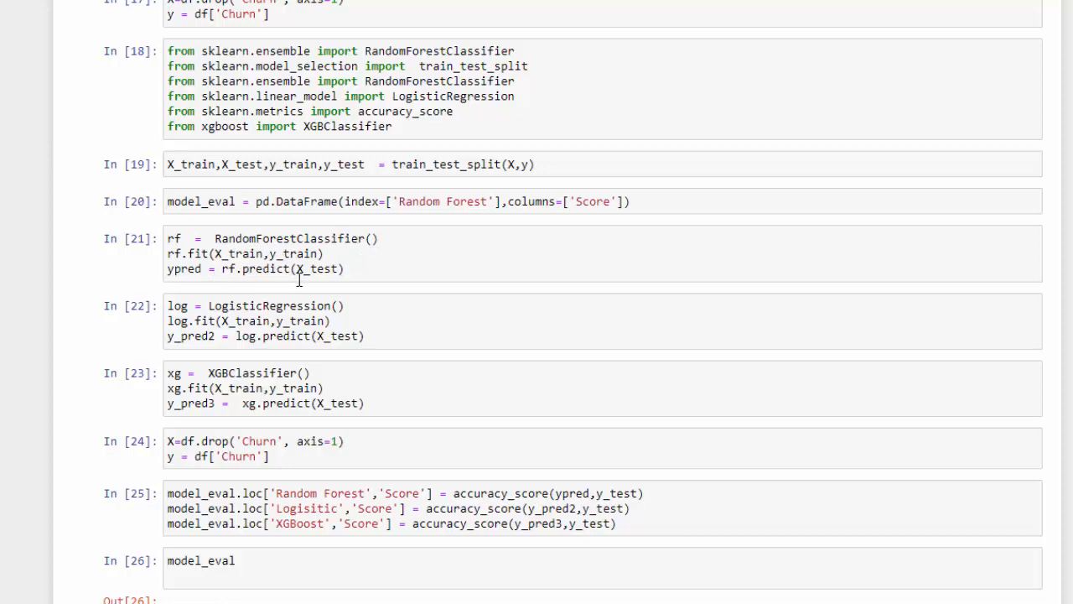
mouse_move(180, 275)
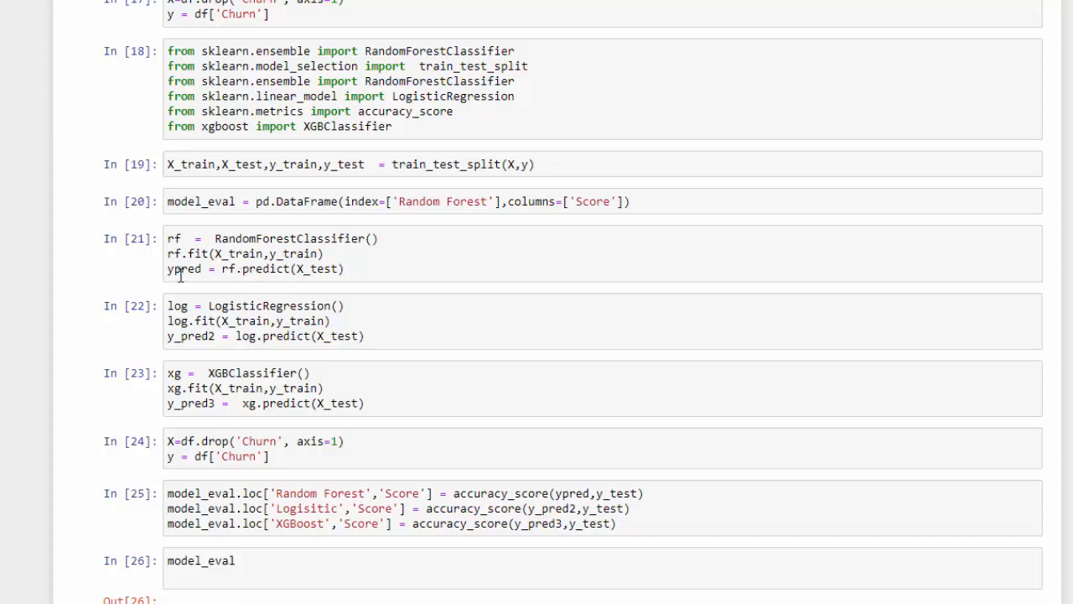
mouse_move(221, 342)
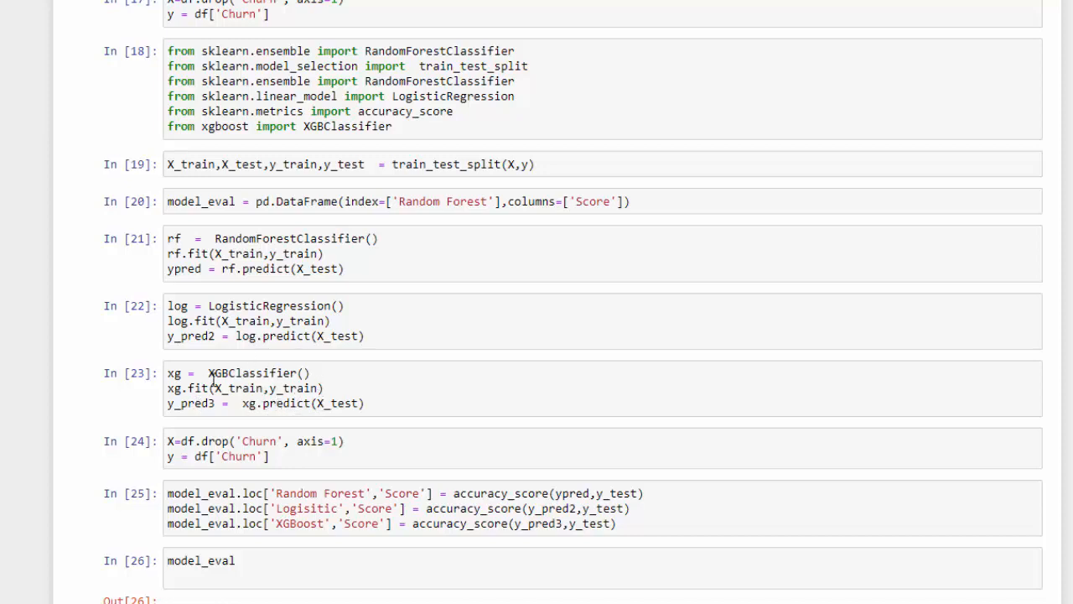
mouse_move(208, 402)
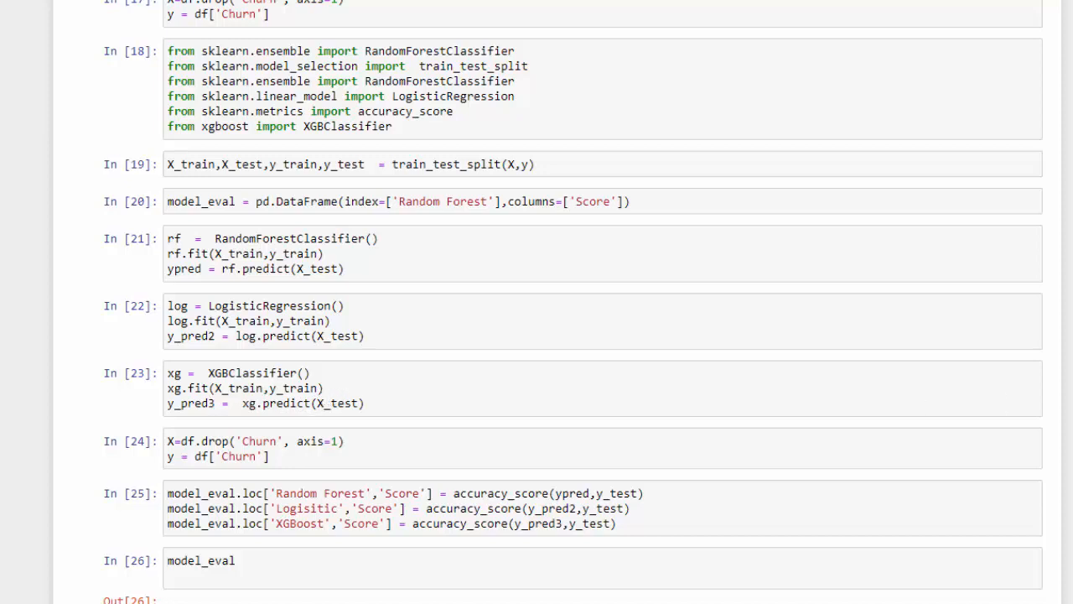
Step: Select the redundant cell redefining X and y so it can be deleted
left_click(252, 449)
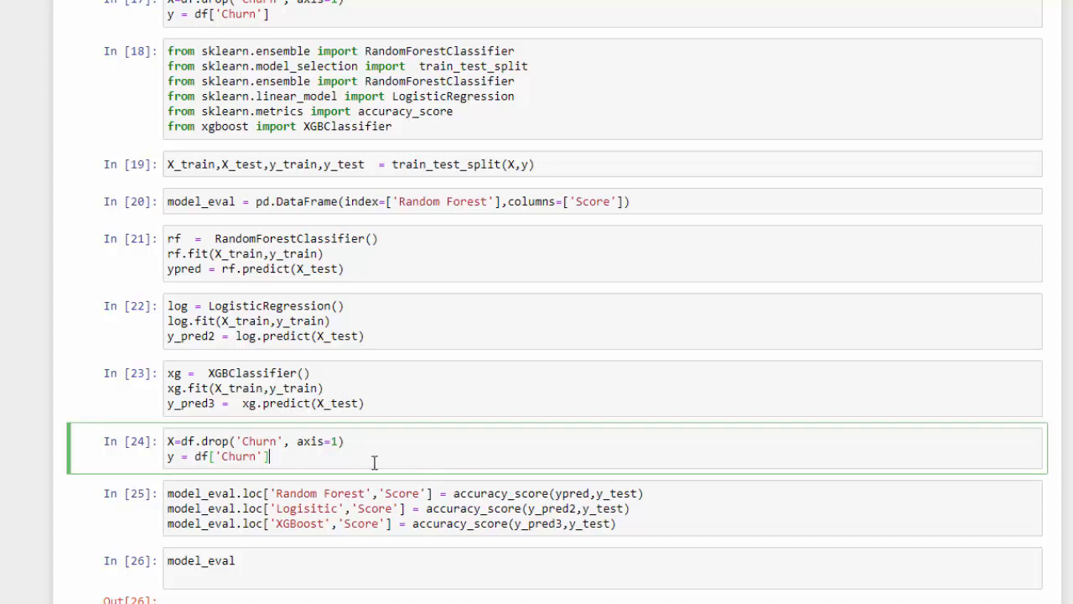
mouse_move(449, 454)
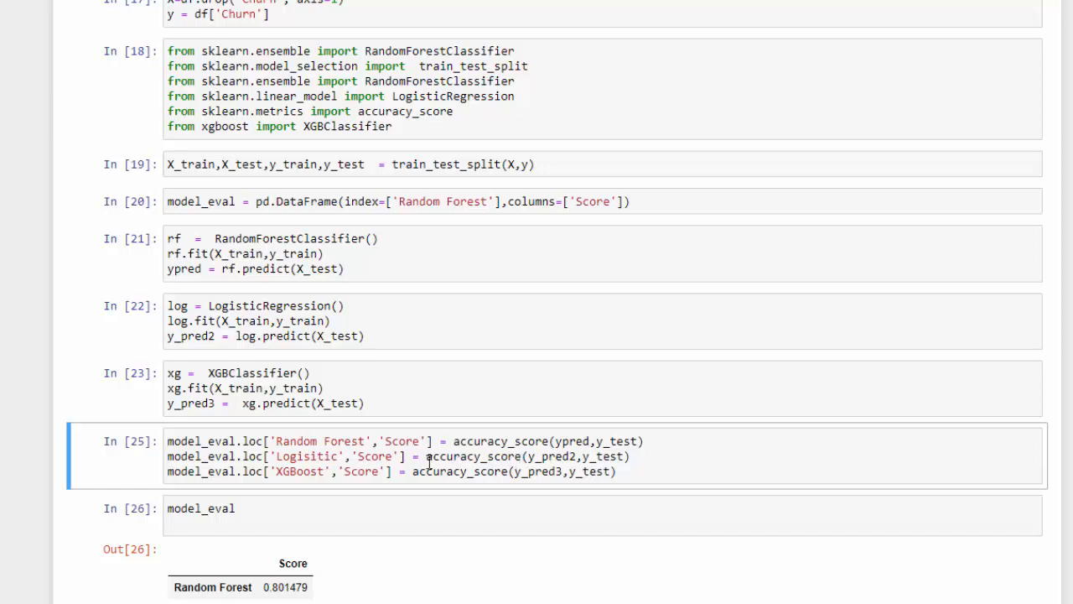
mouse_move(317, 496)
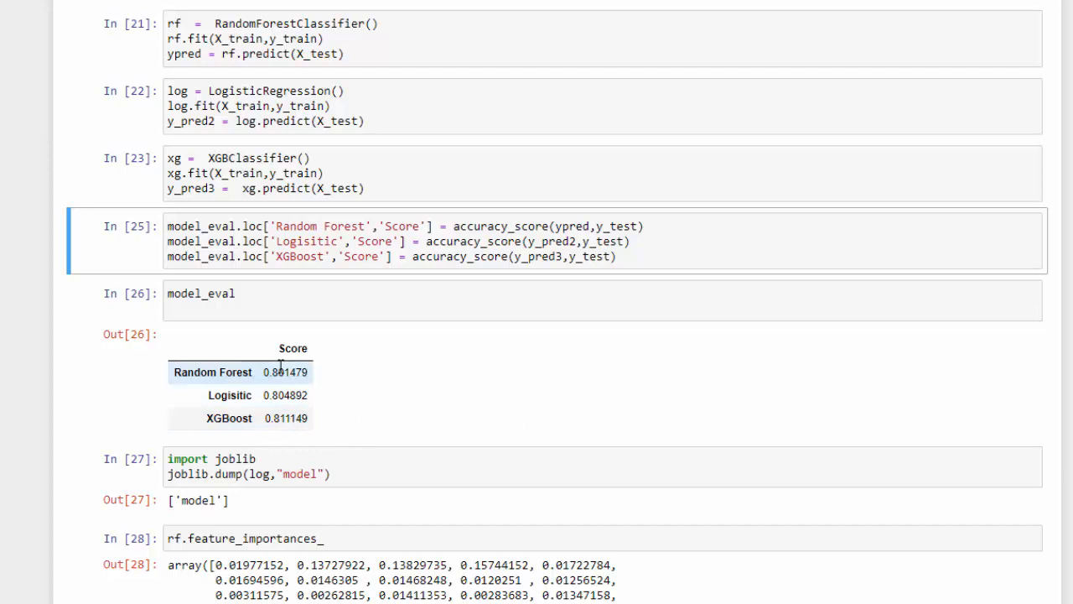
mouse_move(319, 443)
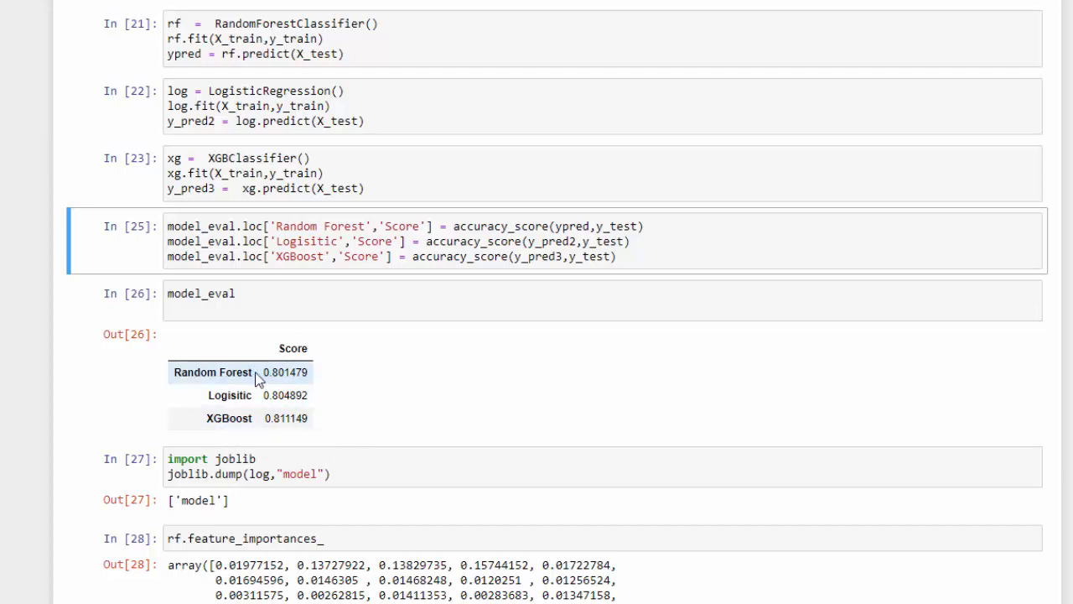
mouse_move(300, 376)
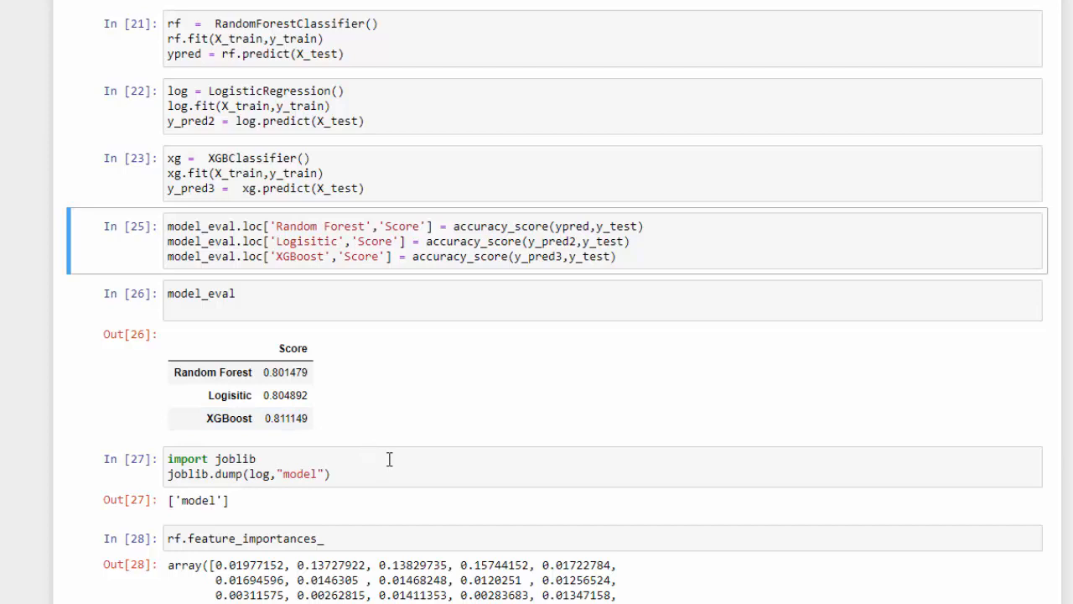
mouse_move(406, 461)
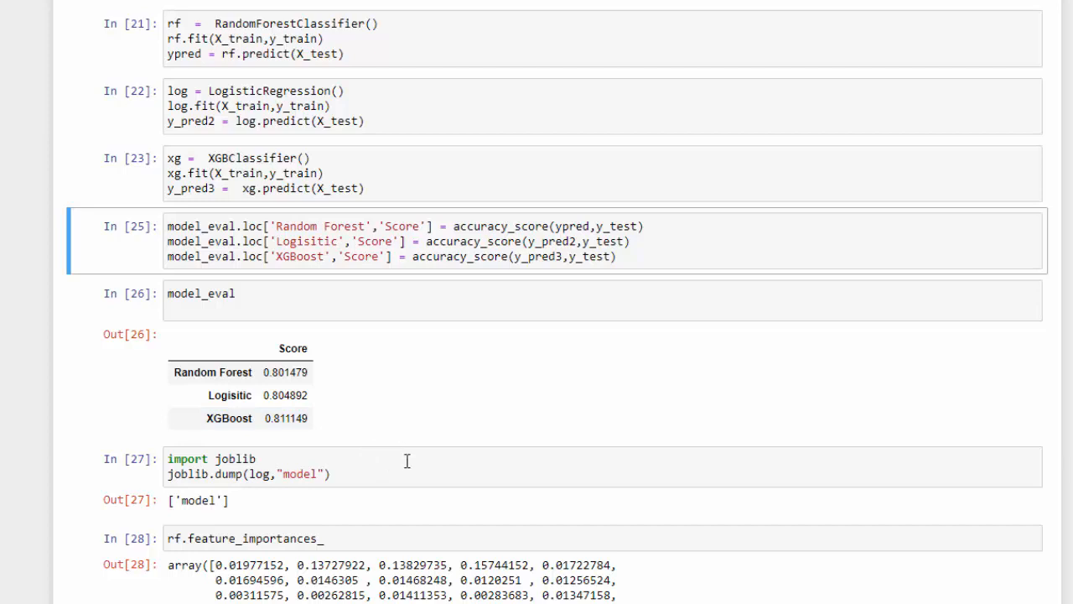
mouse_move(428, 463)
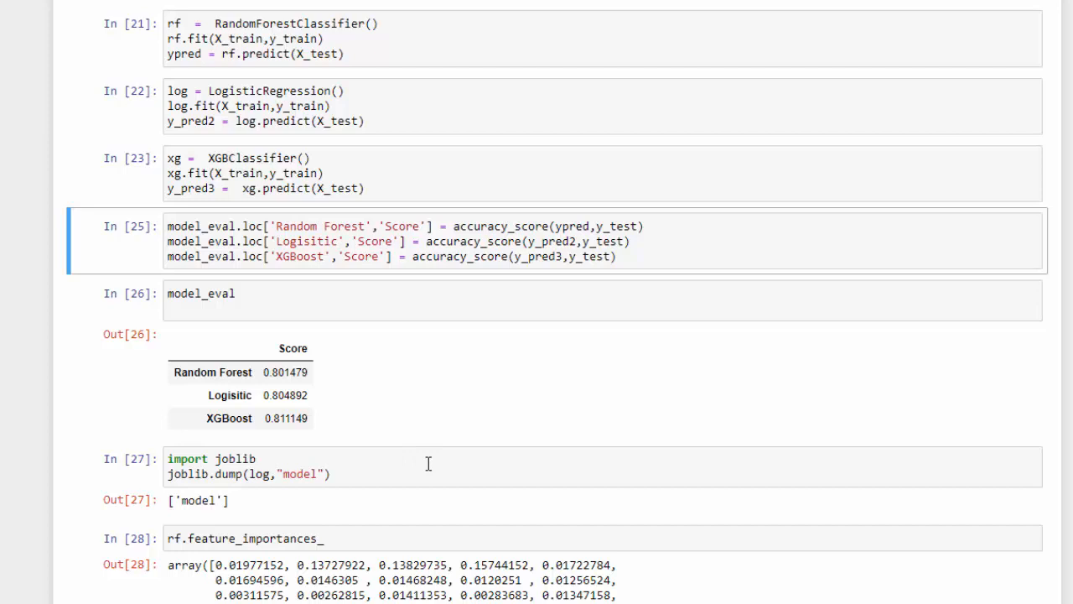
mouse_move(372, 466)
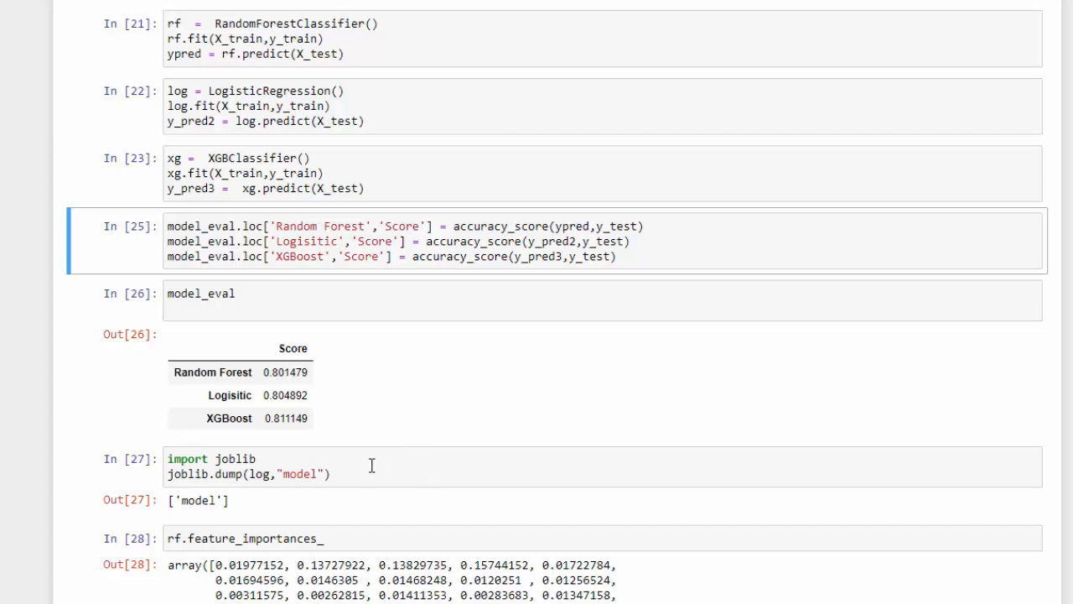
mouse_move(348, 473)
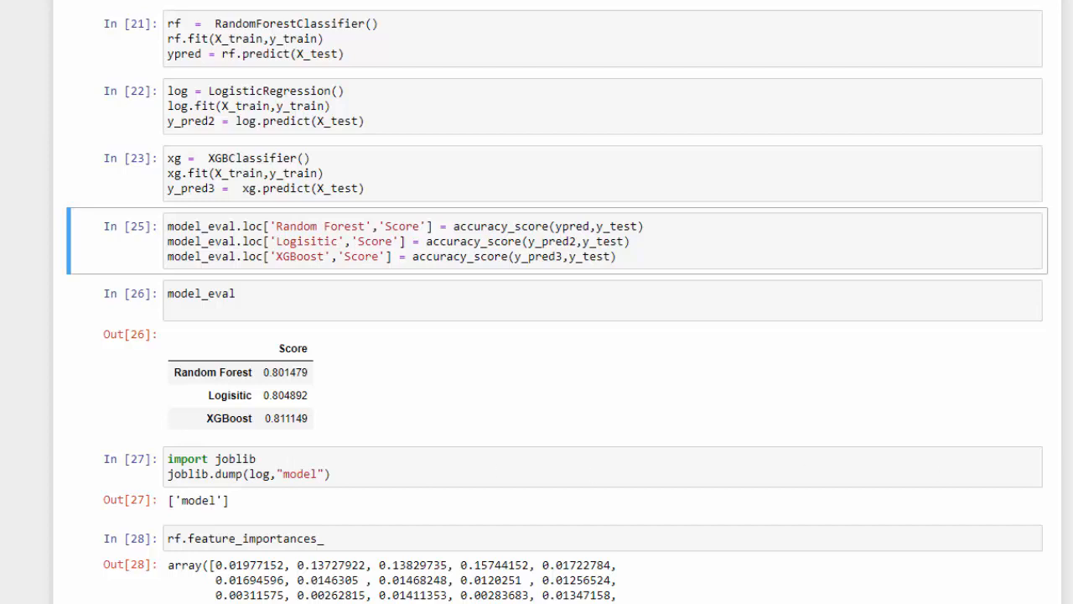
Step: Scroll to the model_eval accuracy scores and the rf.feature_importances_ output
scroll("down", 3)
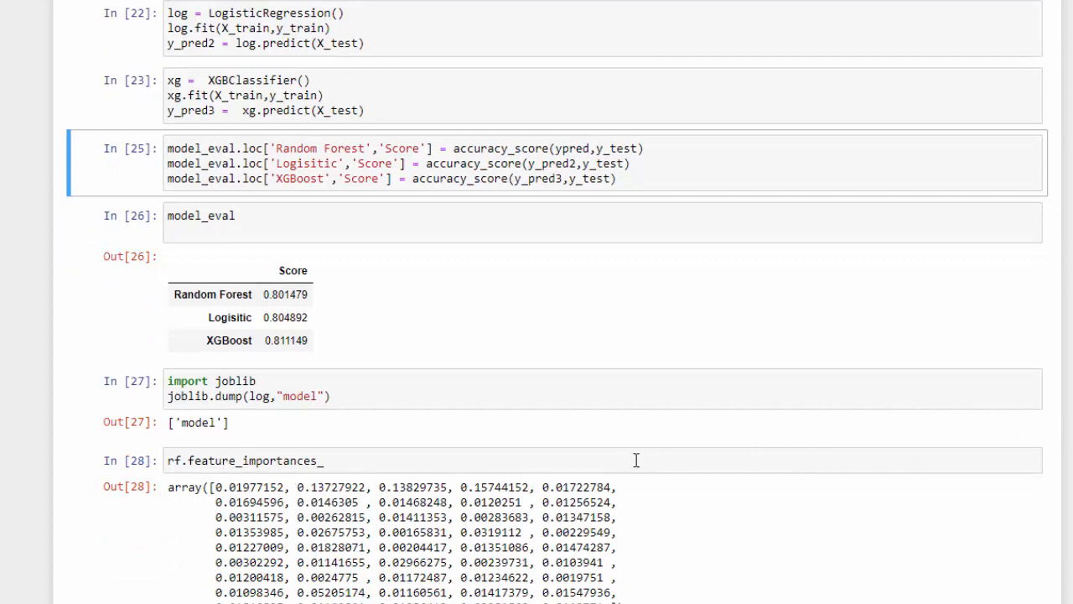
Step: Scroll through the feature weights DataFrame, then switch to Power BI's Power Query Editor
scroll("down", 3)
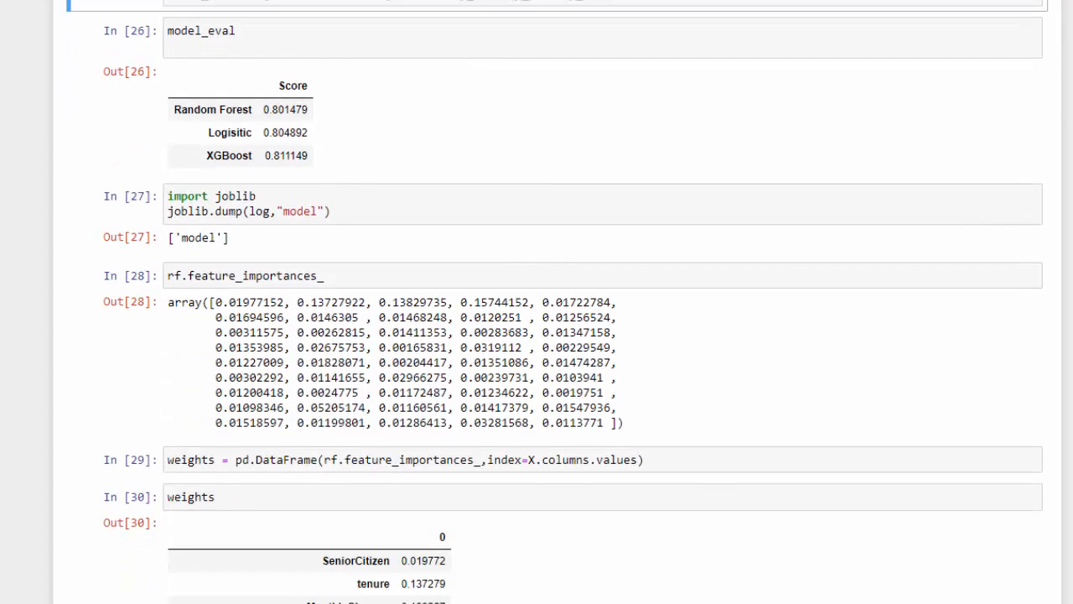
scroll("down", 3)
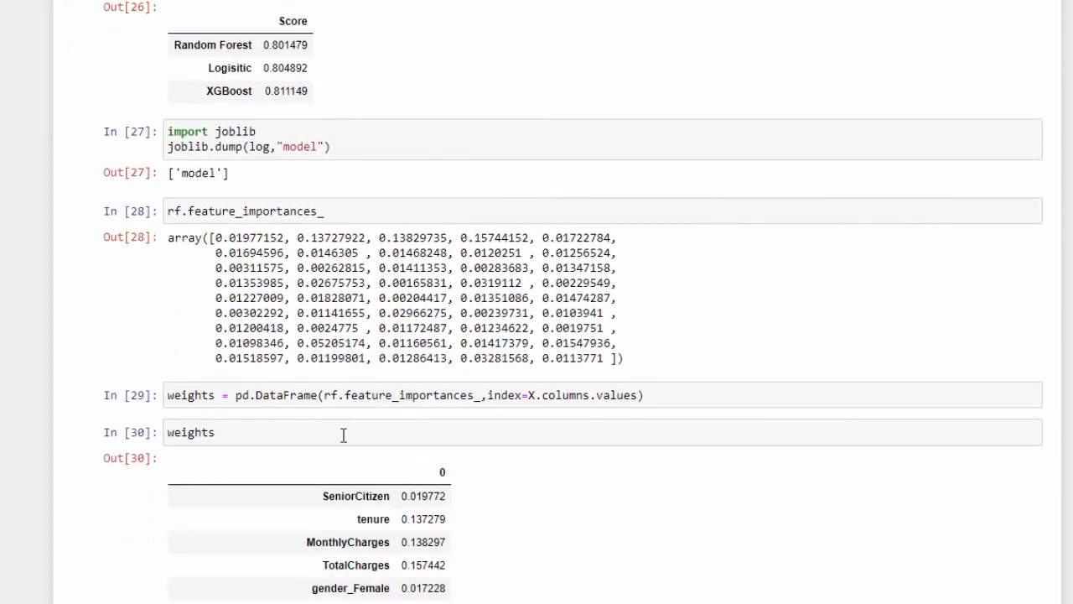
mouse_move(754, 440)
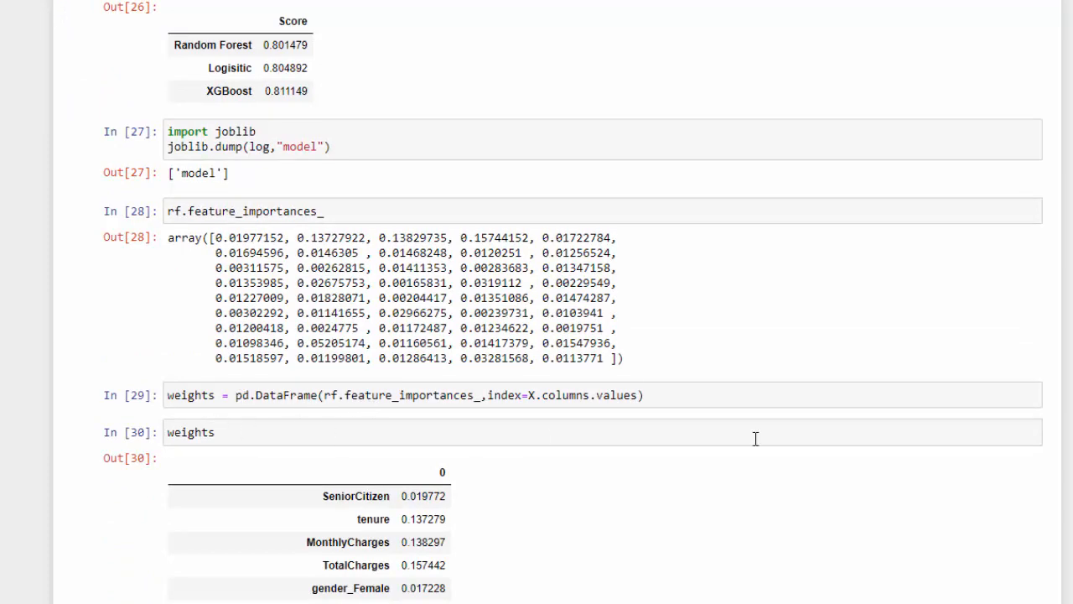
scroll("down", 3)
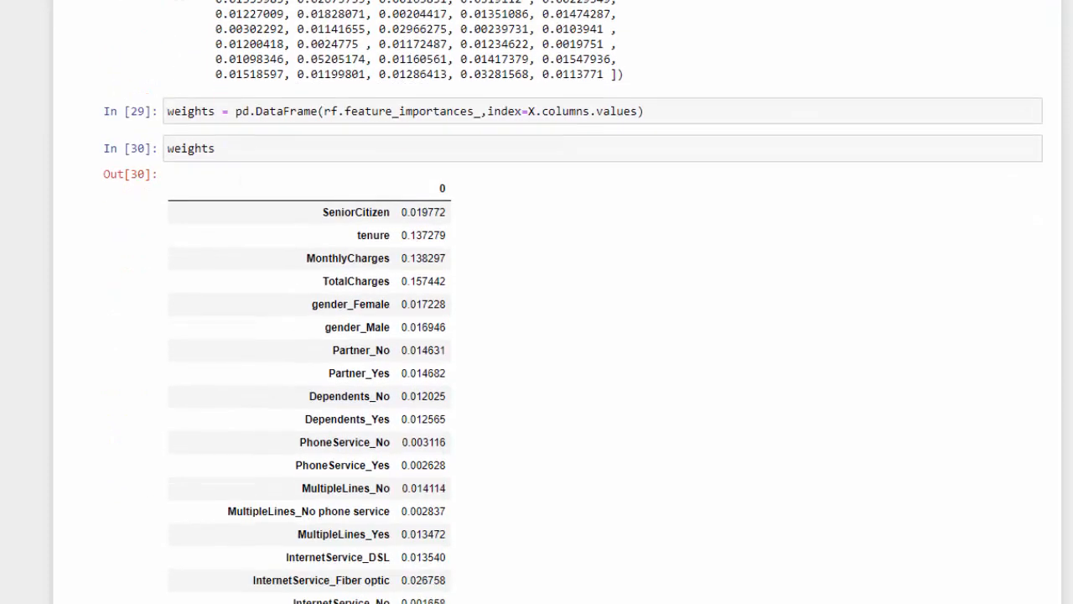
scroll("down", 3)
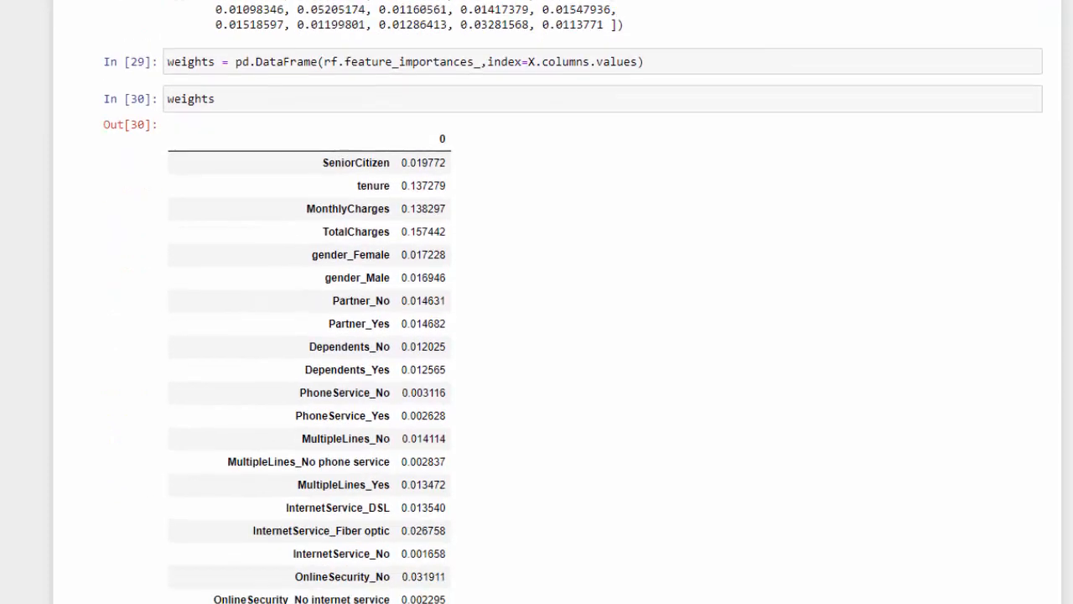
scroll("down", 3)
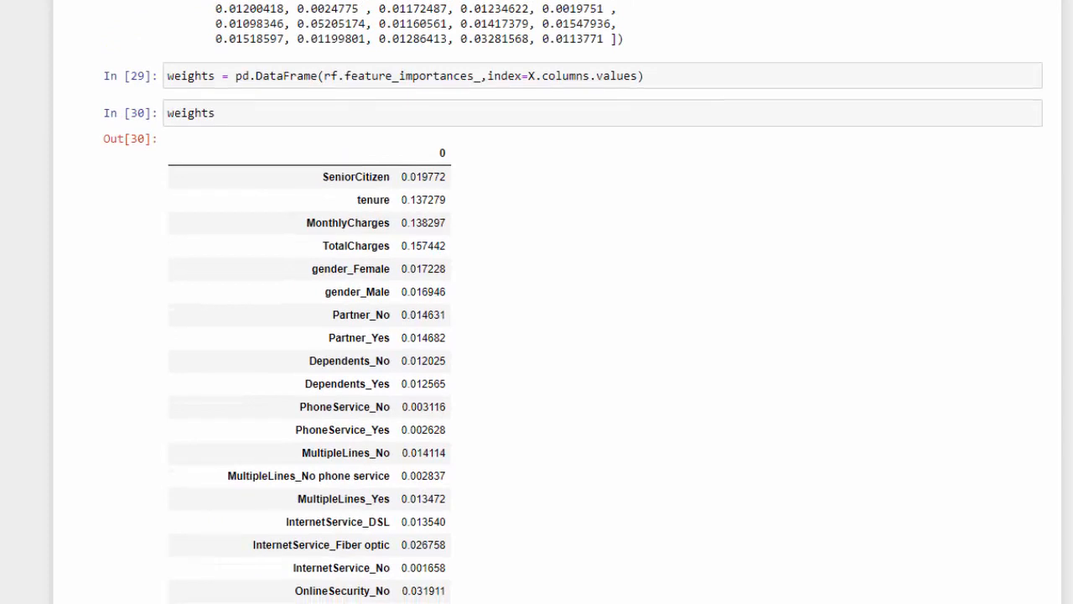
mouse_move(684, 453)
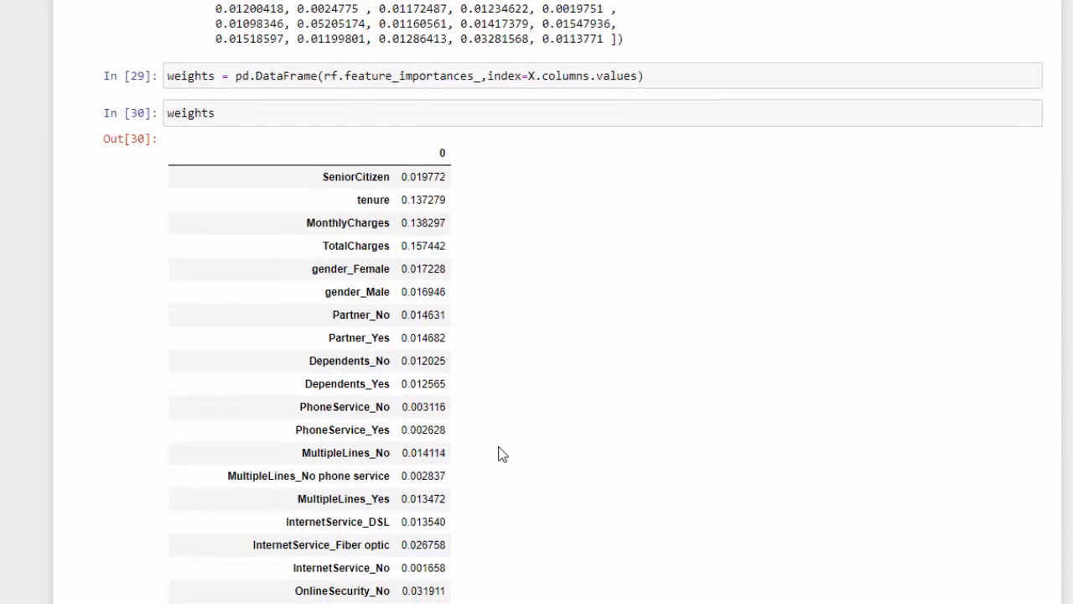
mouse_move(489, 503)
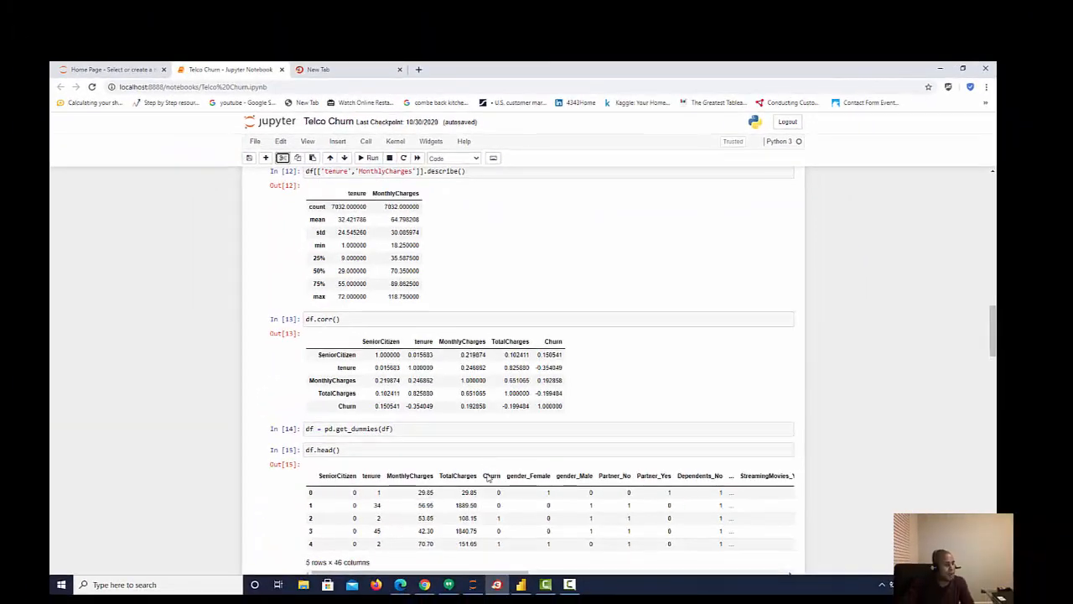
left_click(521, 583)
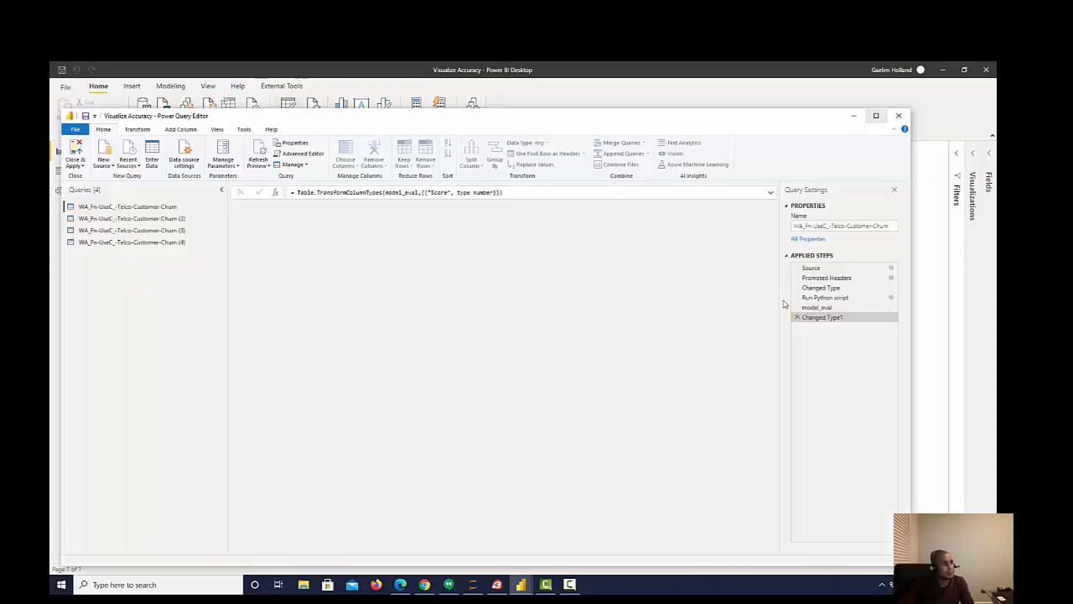
Step: Preview the model_eval Score table, then bring up the Run Python script step's code
left_click(875, 114)
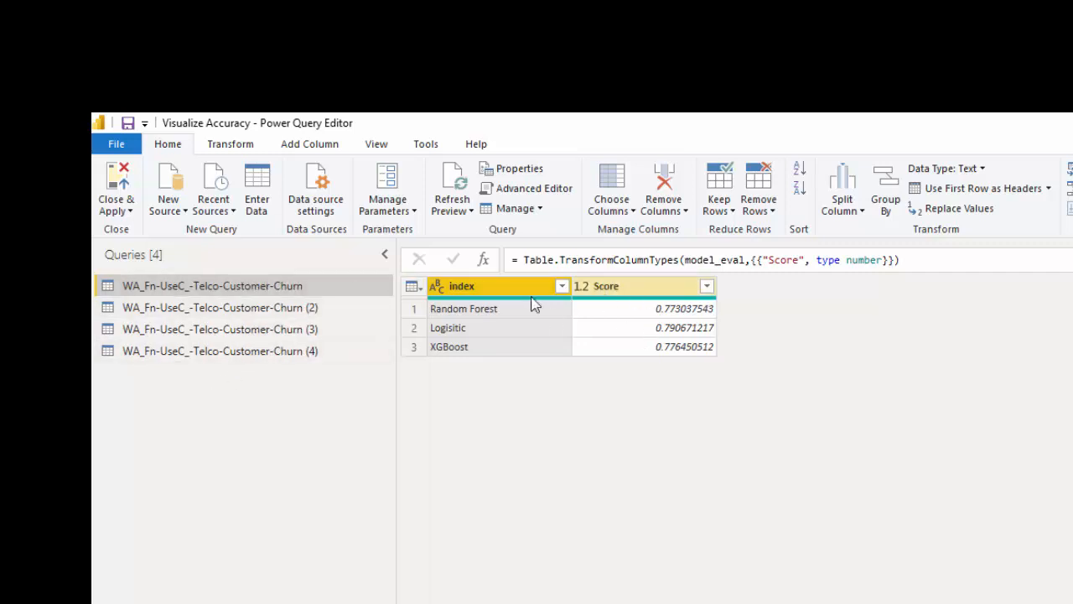
left_click(606, 286)
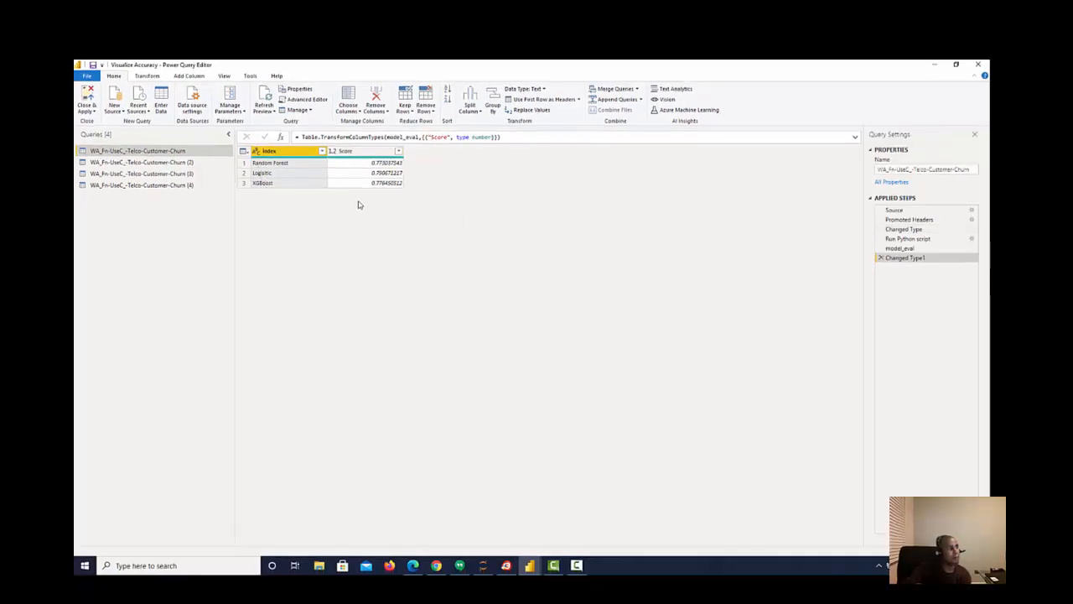
left_click(361, 151)
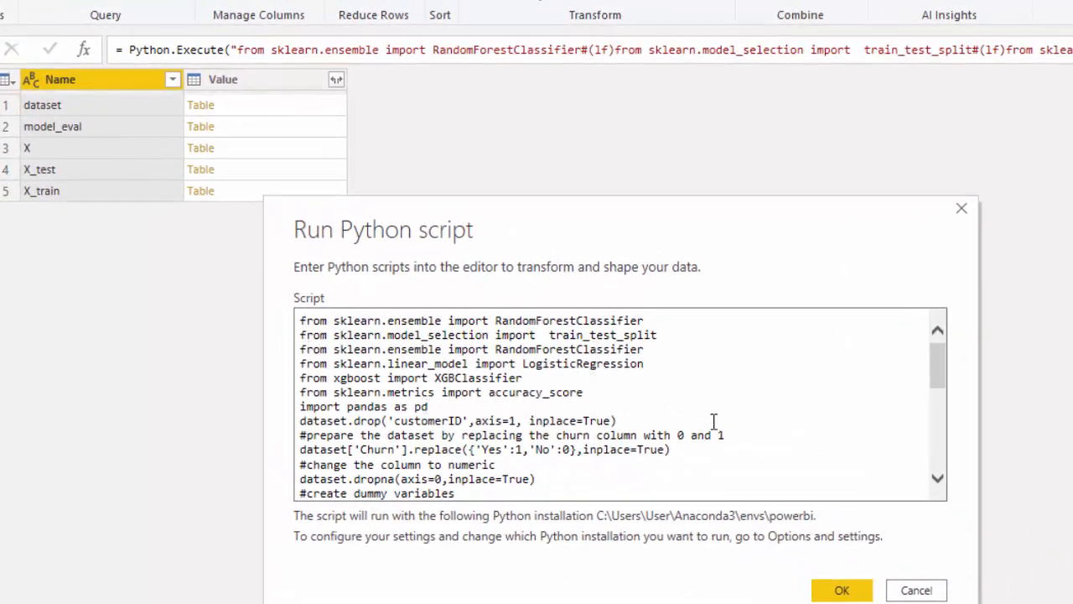
Step: Read through the Python script, leave it unchanged, and return to the model_eval step's results
scroll("down", 3)
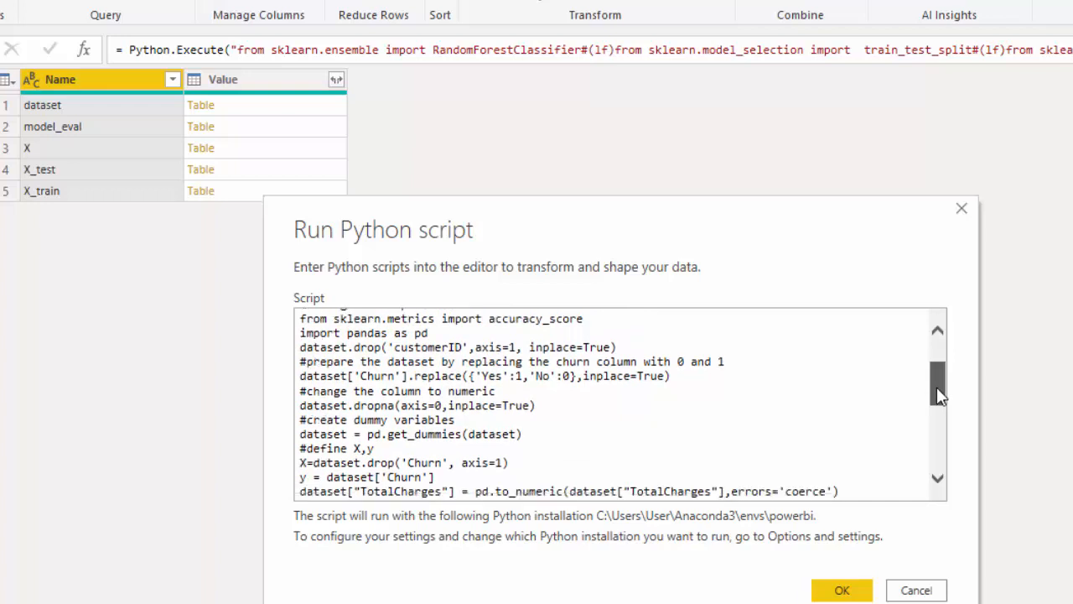
scroll("down", 3)
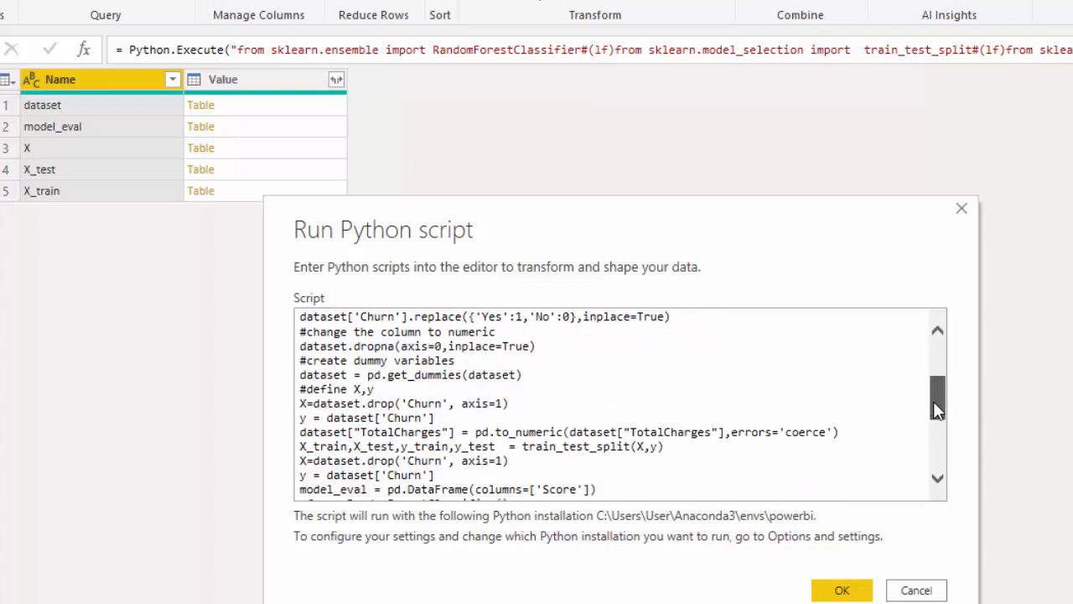
scroll("down", 3)
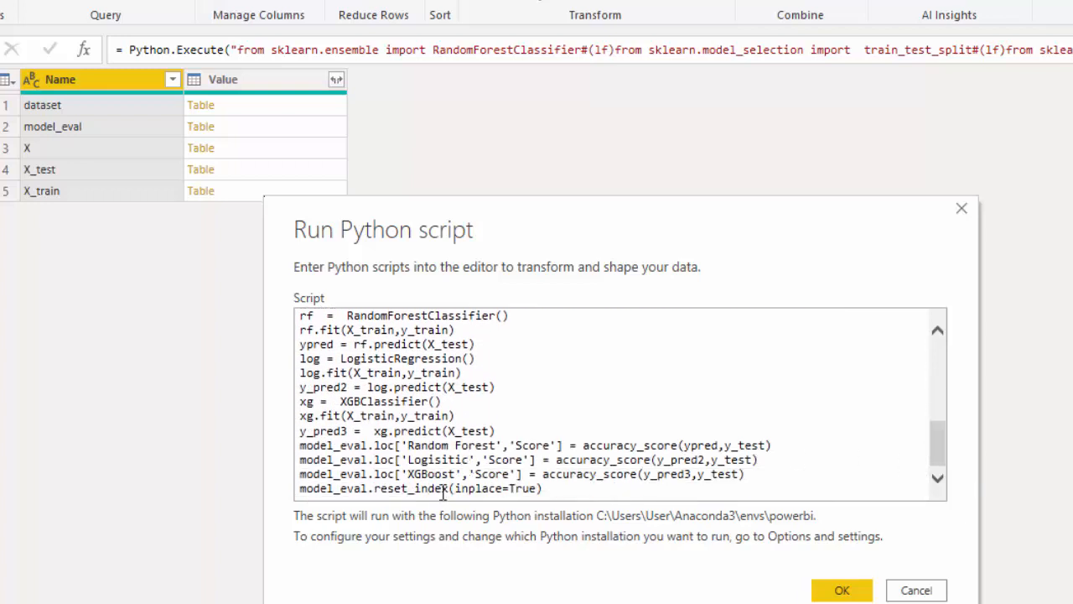
mouse_move(279, 128)
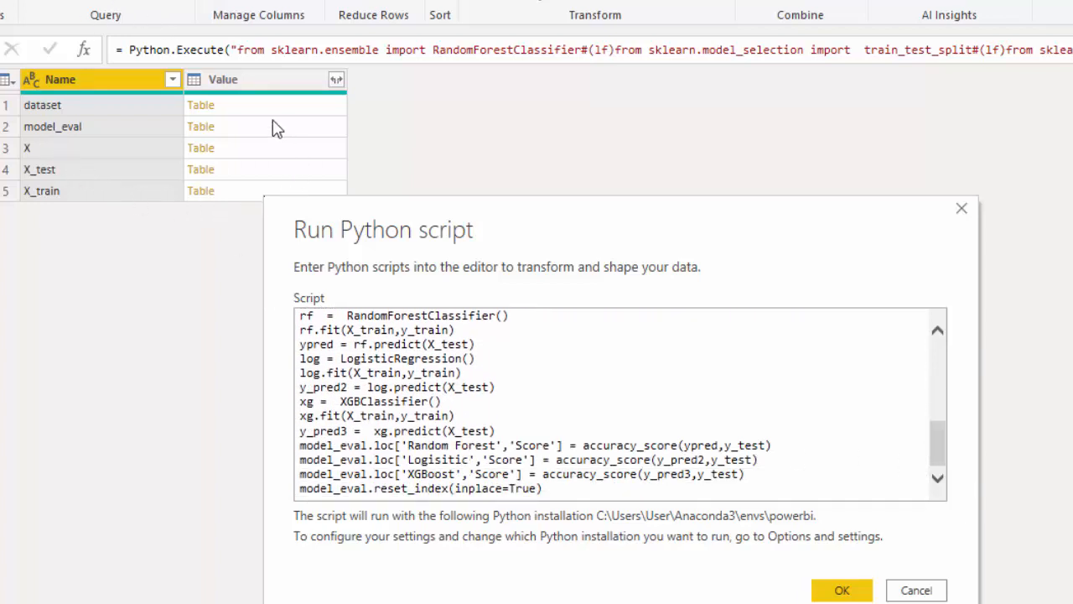
mouse_move(262, 585)
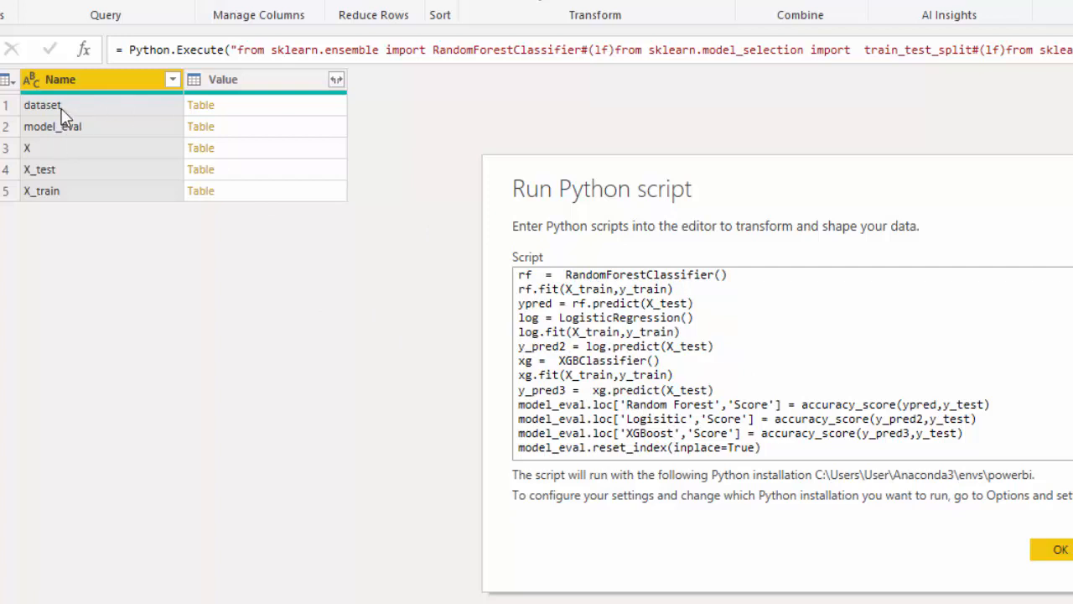
mouse_move(137, 114)
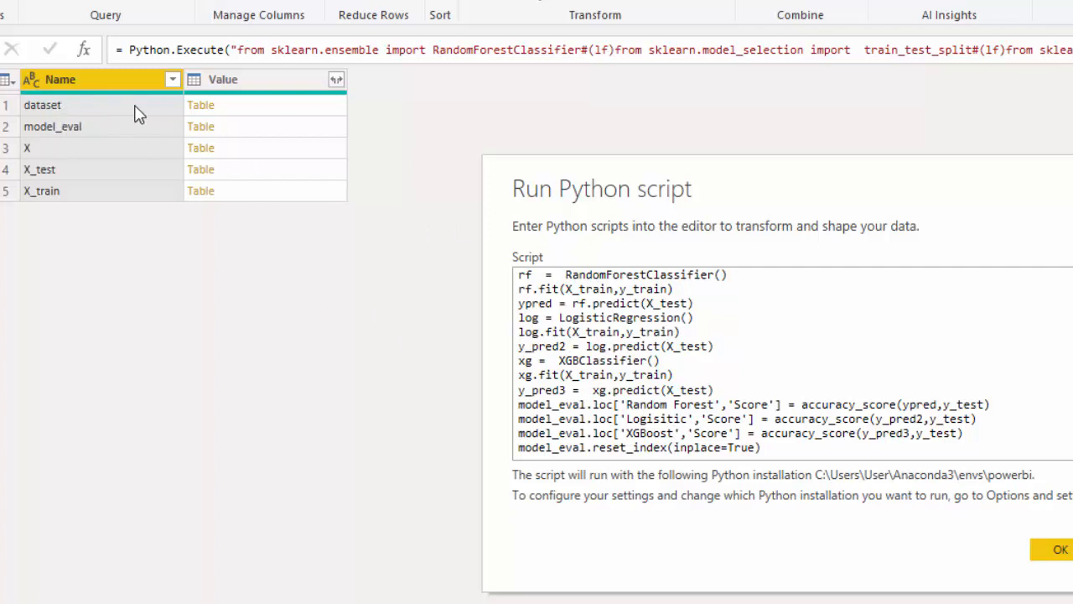
mouse_move(472, 272)
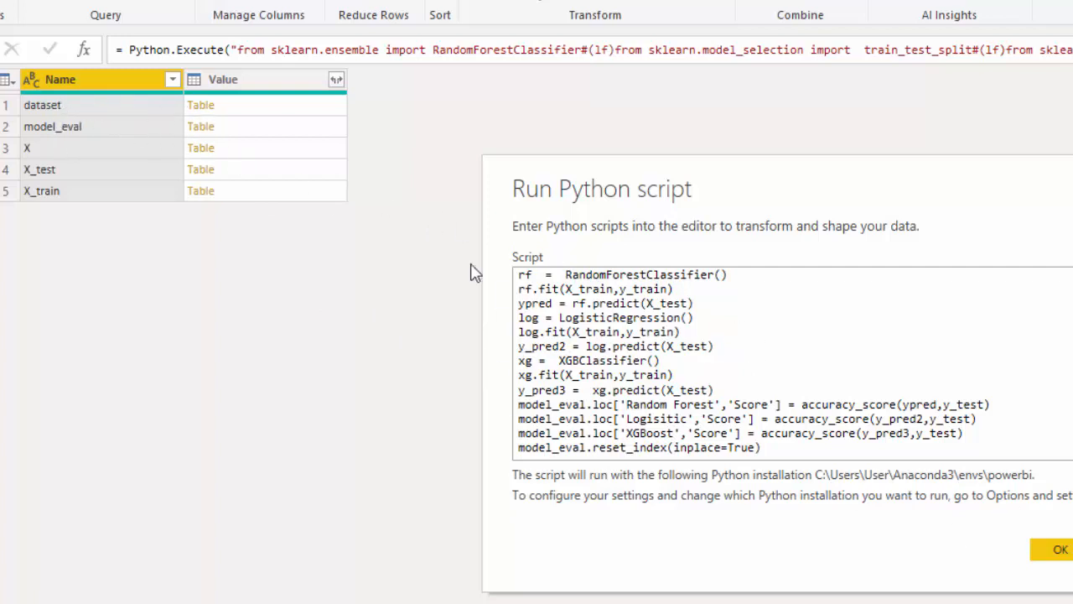
mouse_move(202, 138)
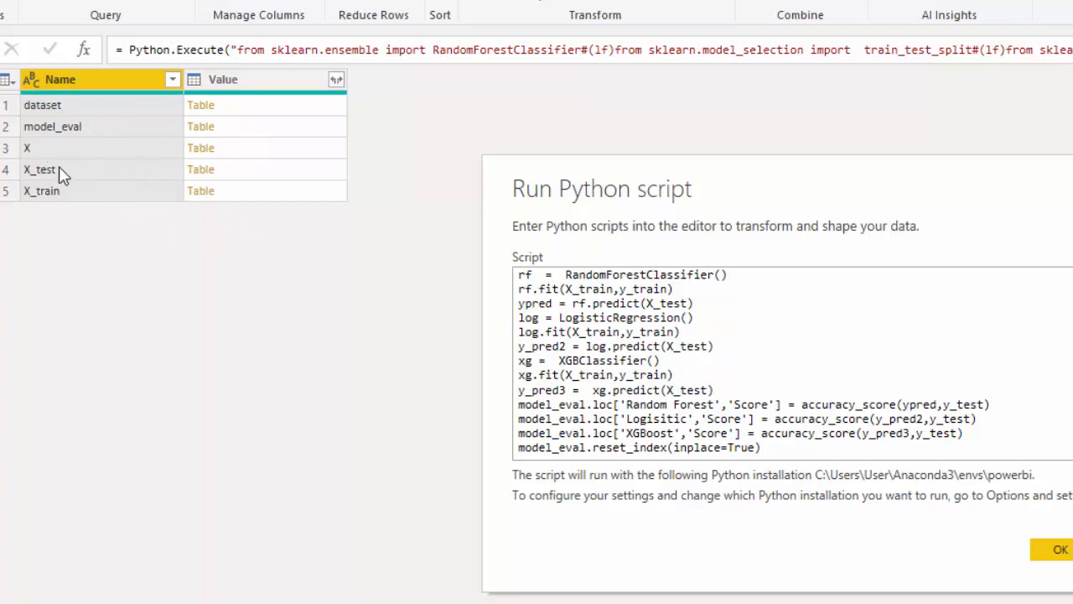
mouse_move(91, 192)
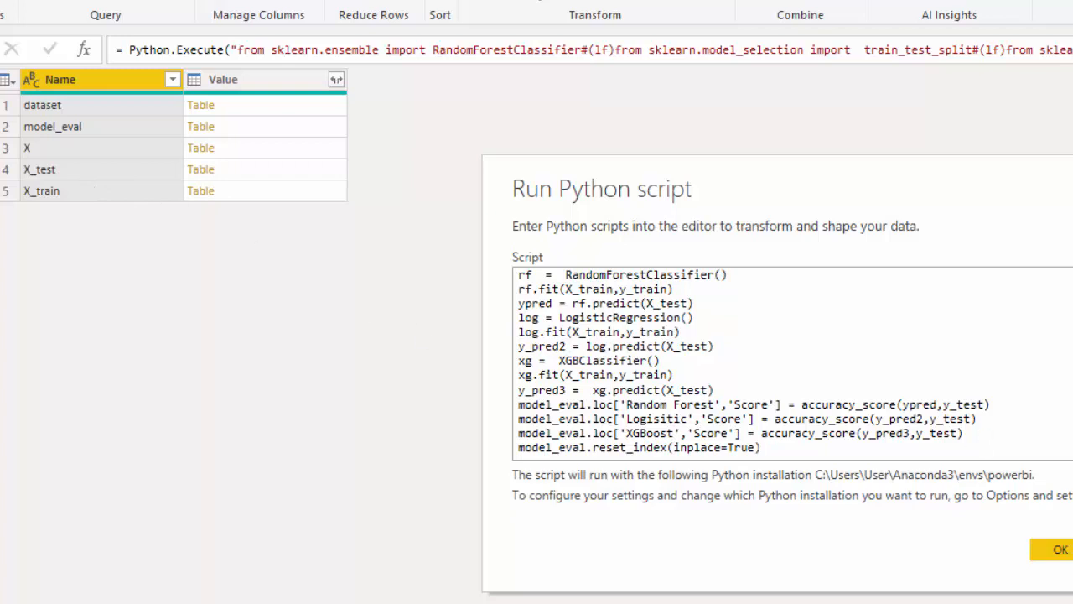
mouse_move(176, 183)
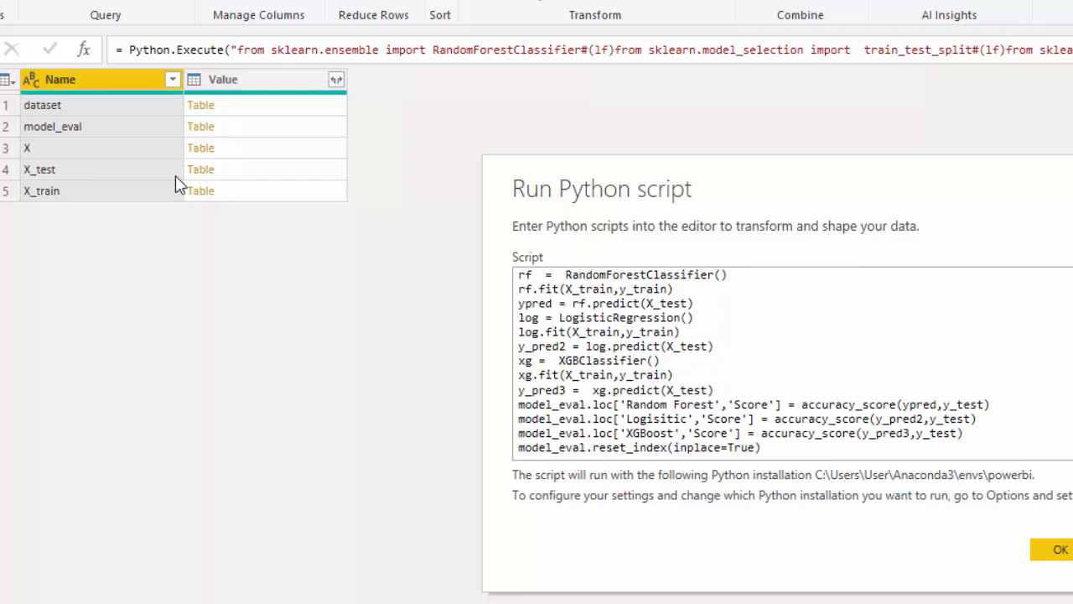
mouse_move(279, 185)
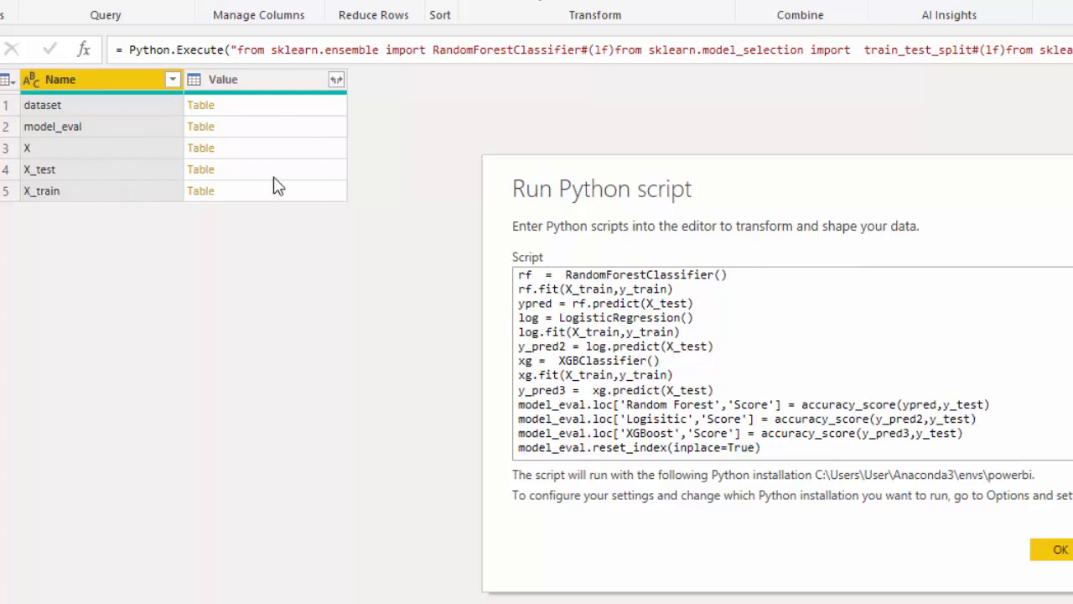
mouse_move(59, 134)
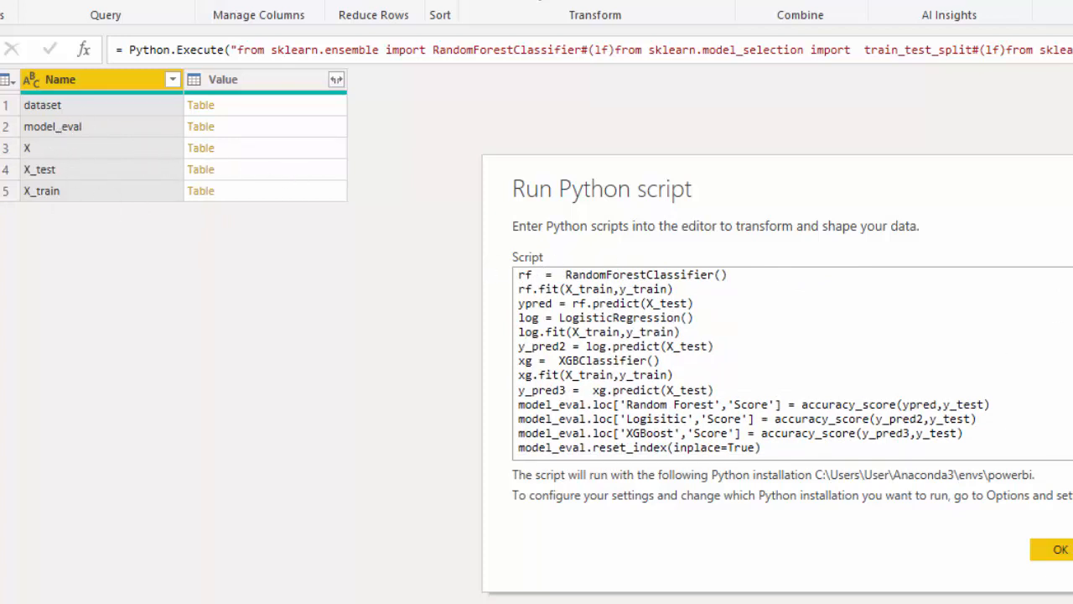
left_click(1060, 550)
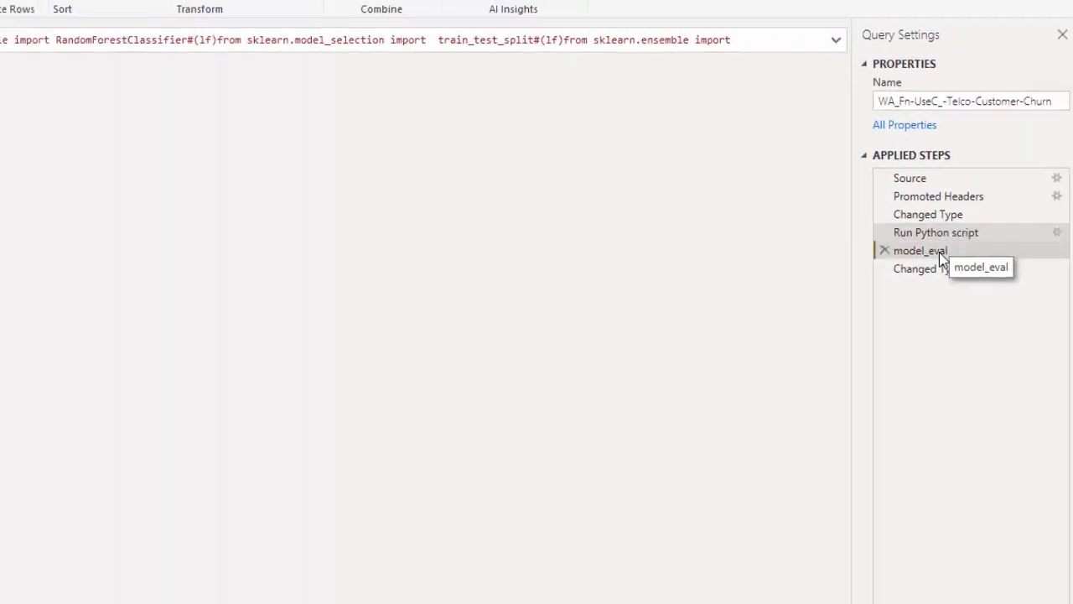
Step: Review model_eval and Changed Type1 scores, query (3)'s prediction dataset, then the Feature Importance query
left_click(921, 250)
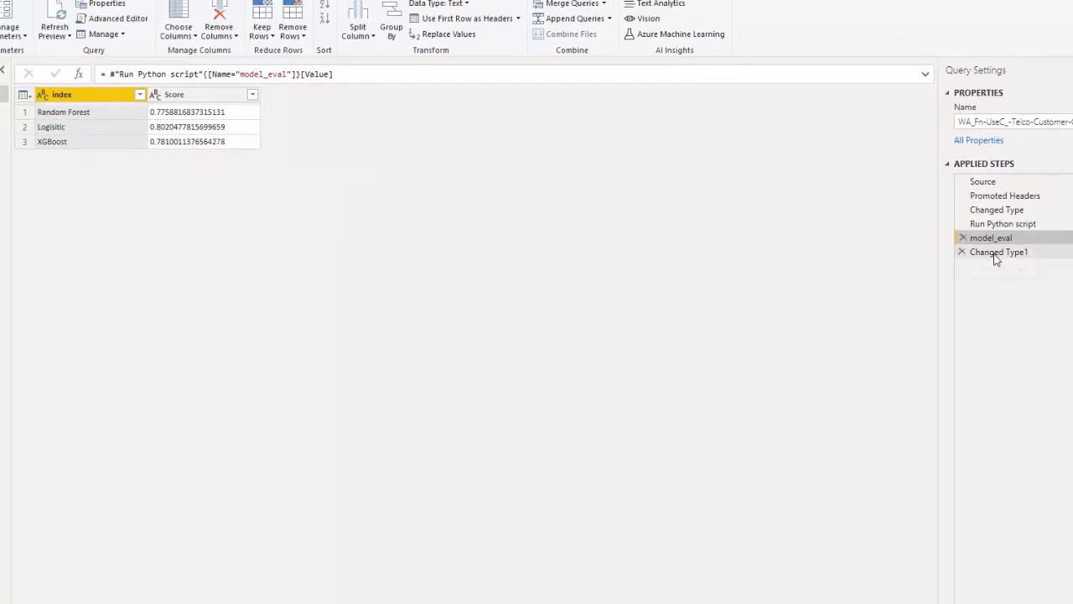
left_click(1000, 251)
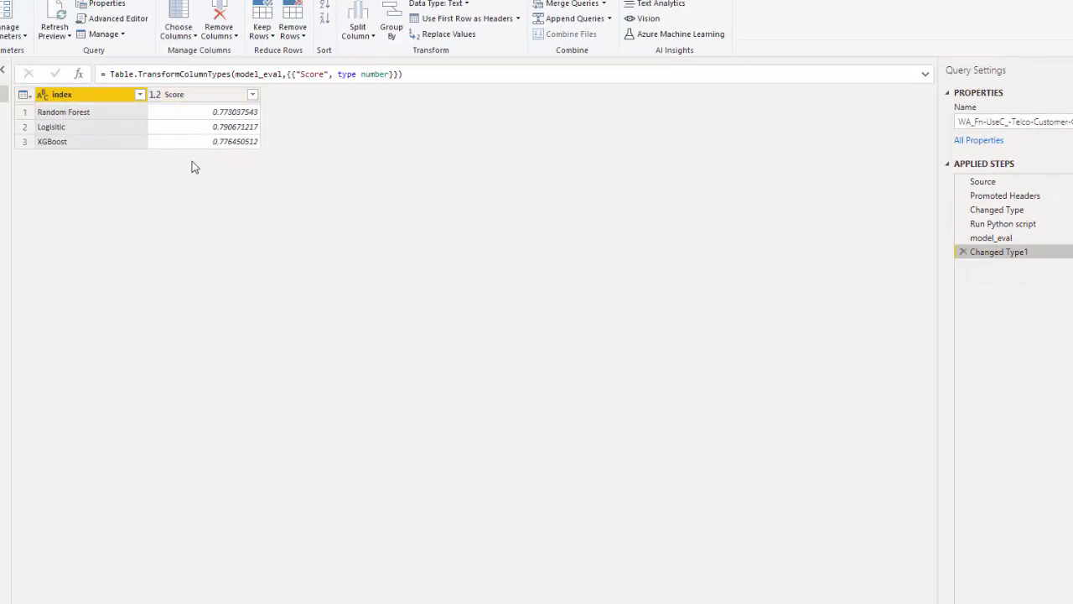
left_click(996, 208)
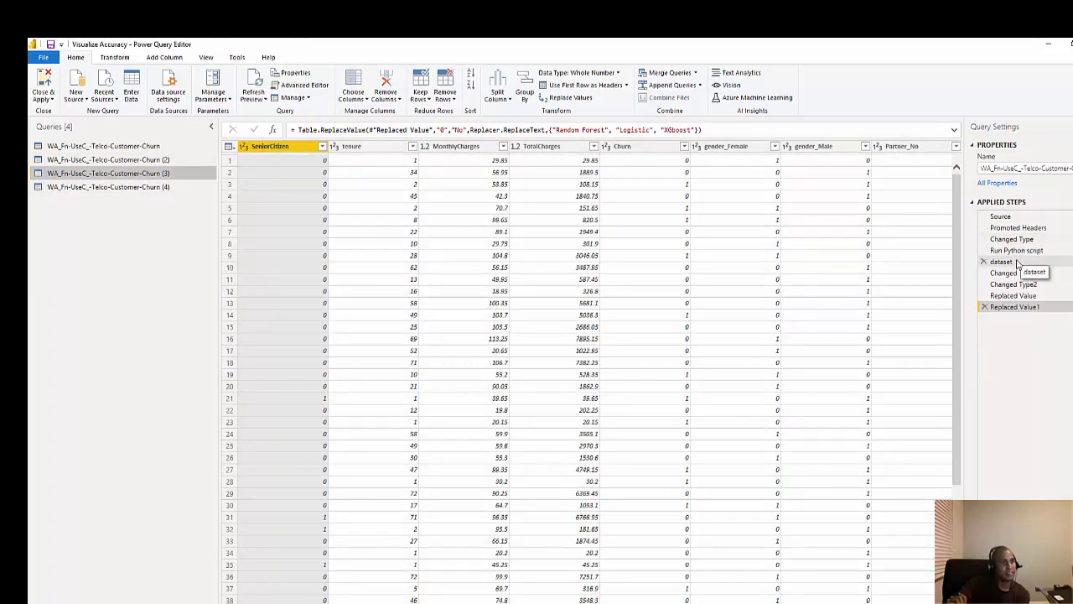
left_click(1016, 250)
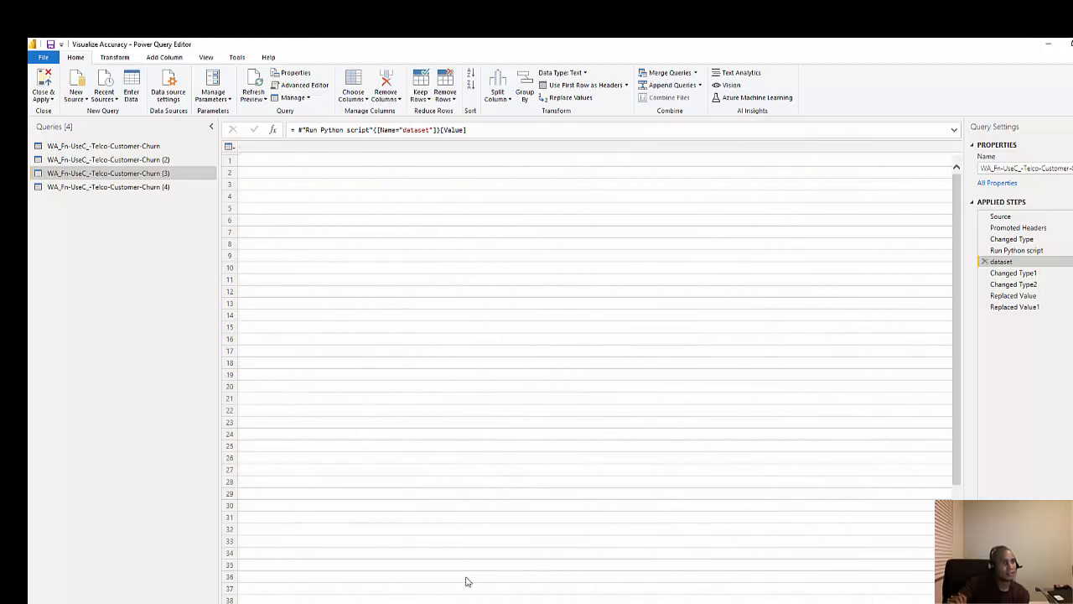
left_click(1013, 272)
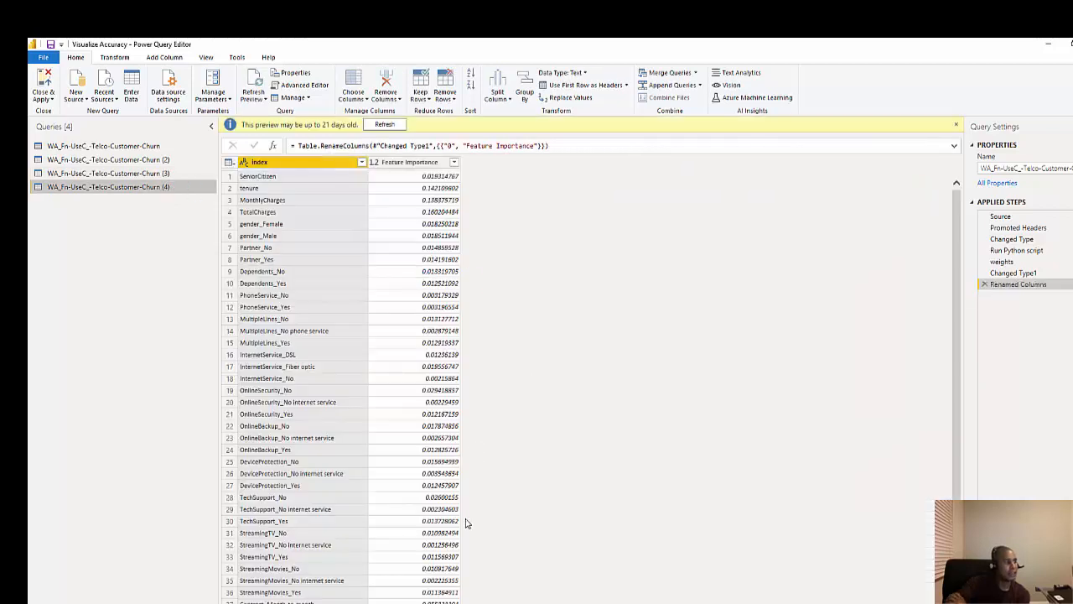
mouse_move(121, 187)
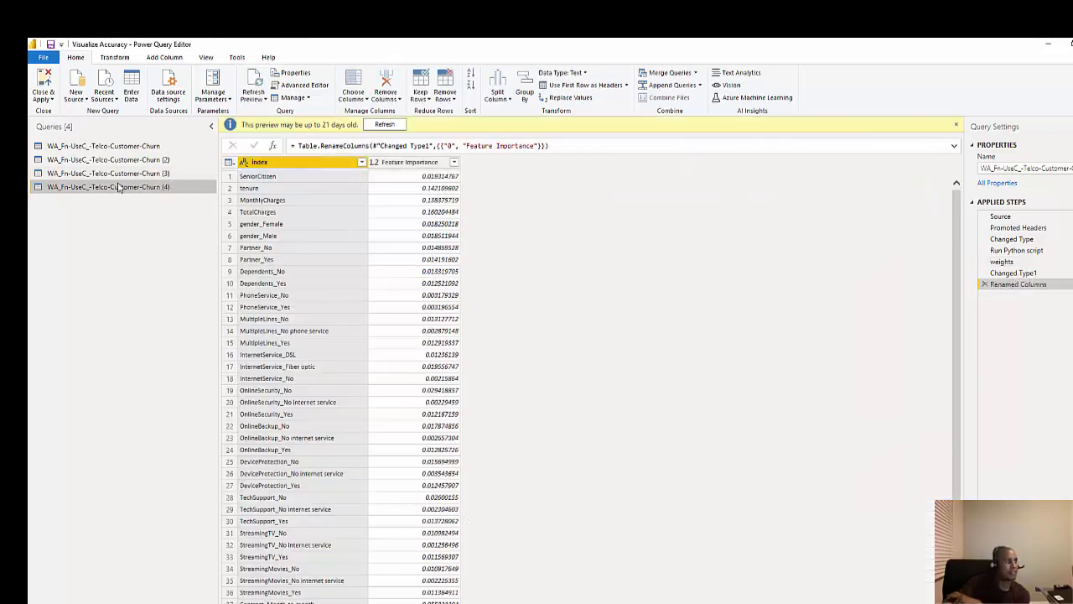
Step: View the Python script's output tables and its weights table of feature importances
left_click(1016, 250)
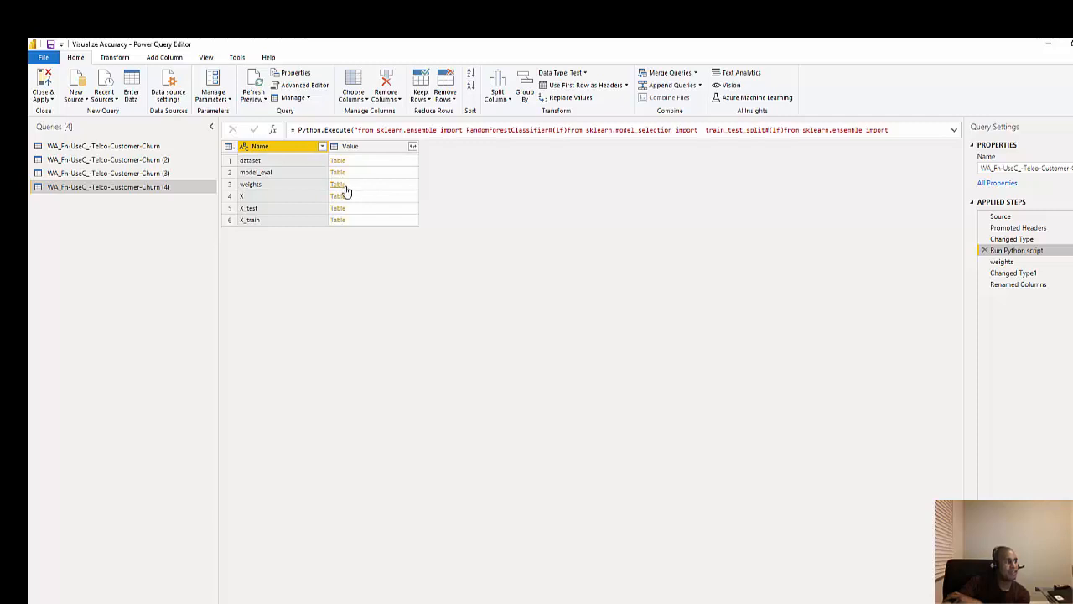
mouse_move(286, 168)
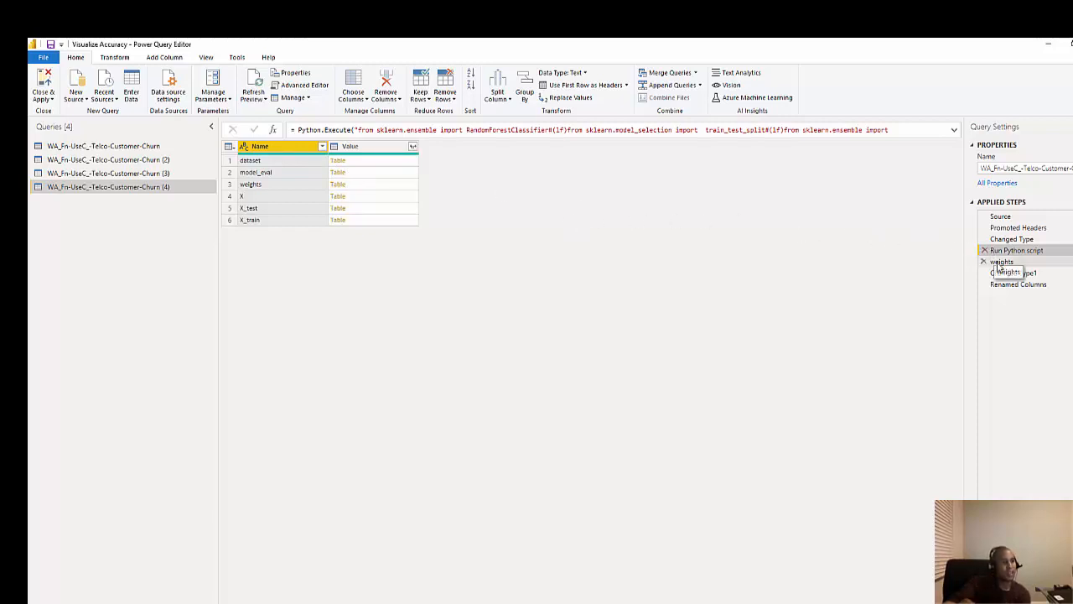
left_click(1013, 272)
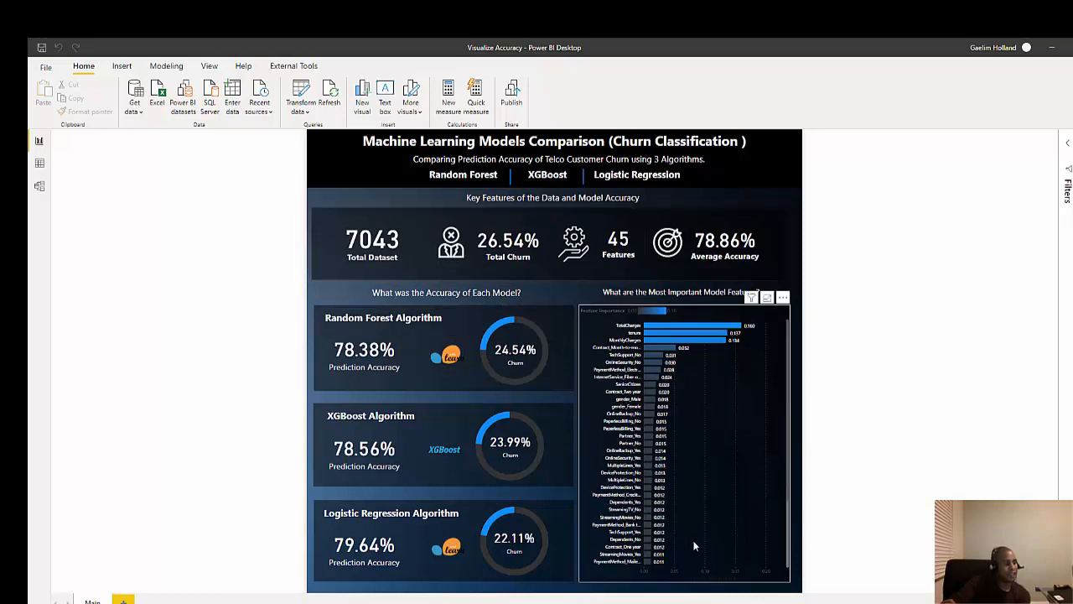
mouse_move(755, 493)
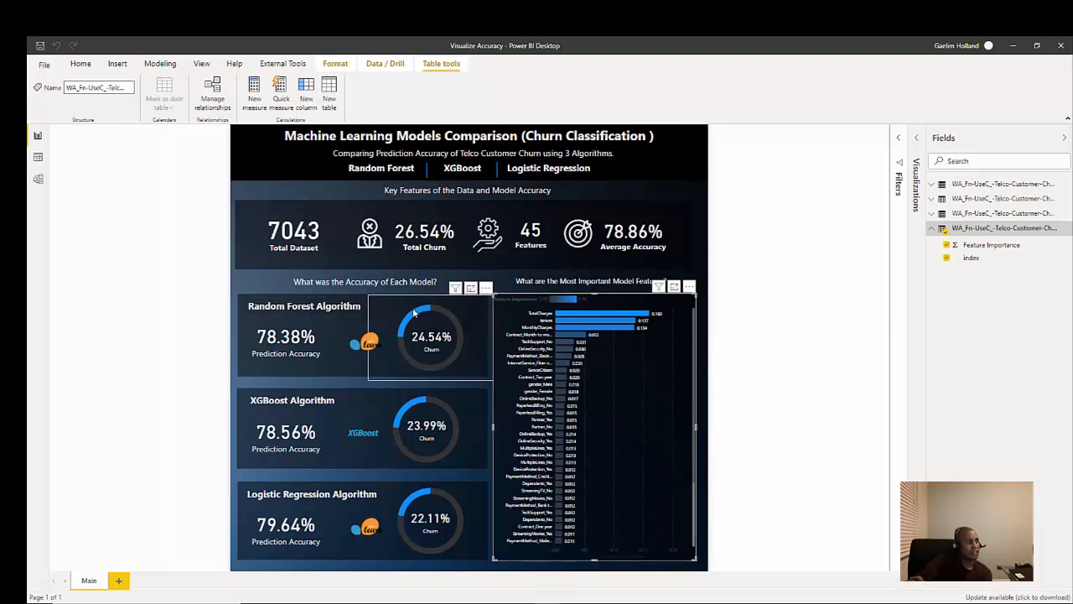
Step: Expand the Feature Importance and prediction tables in the Fields pane, then bring the Jupyter notebook forward
left_click(81, 64)
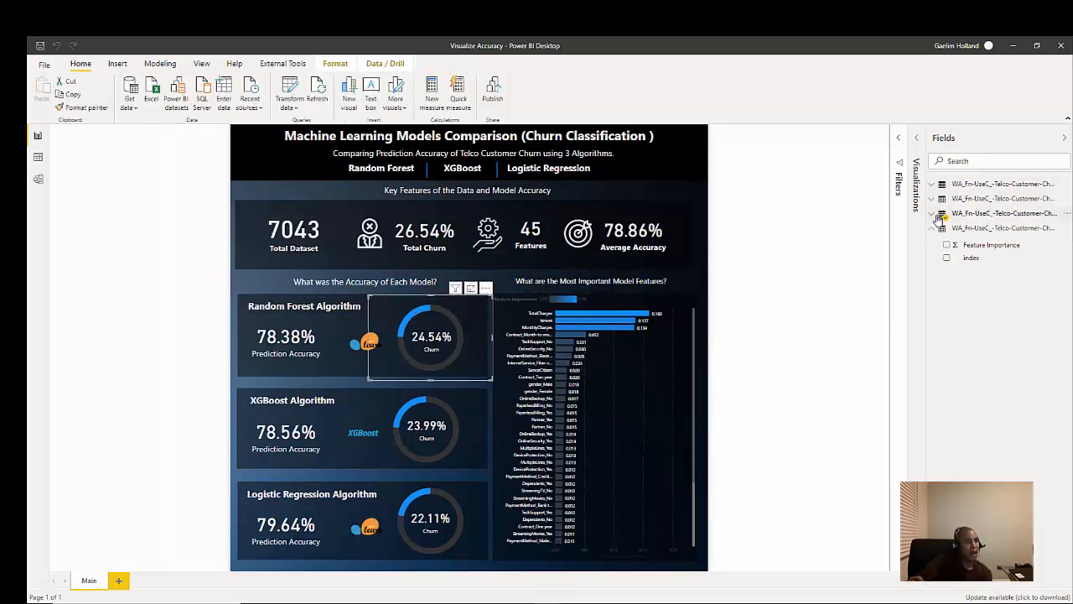
left_click(942, 211)
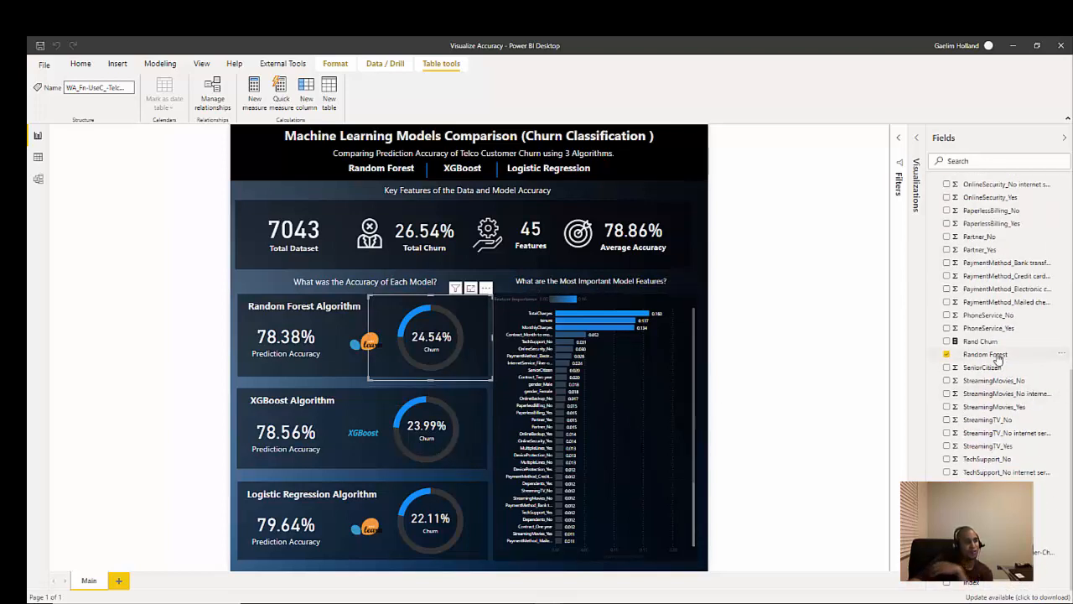
left_click(986, 354)
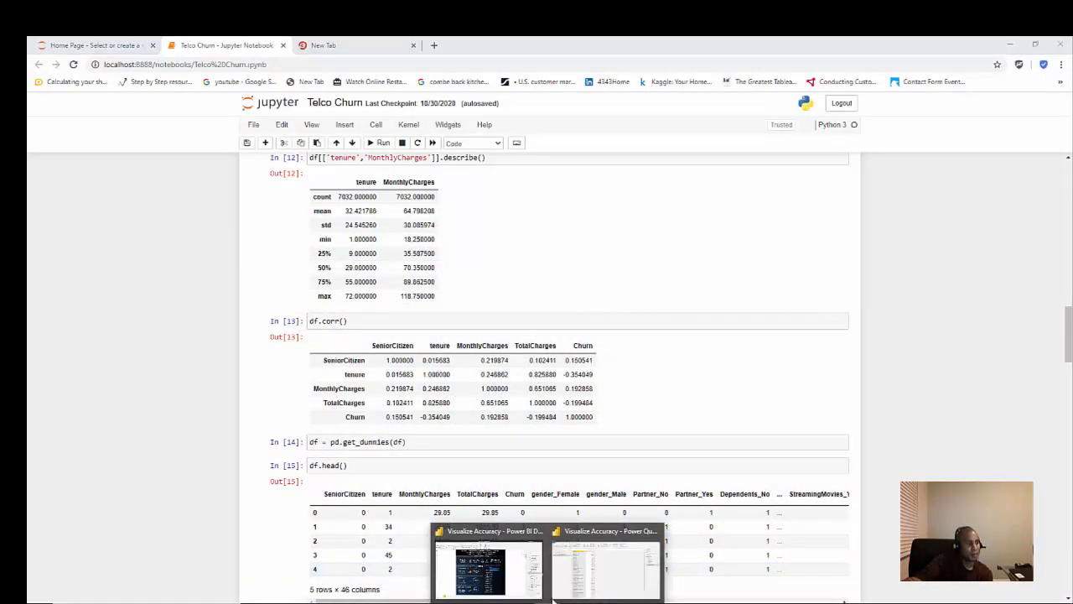
Step: In query (3), review the Python script training Random Forest, logistic regression and XGBoost, then cancel
left_click(606, 570)
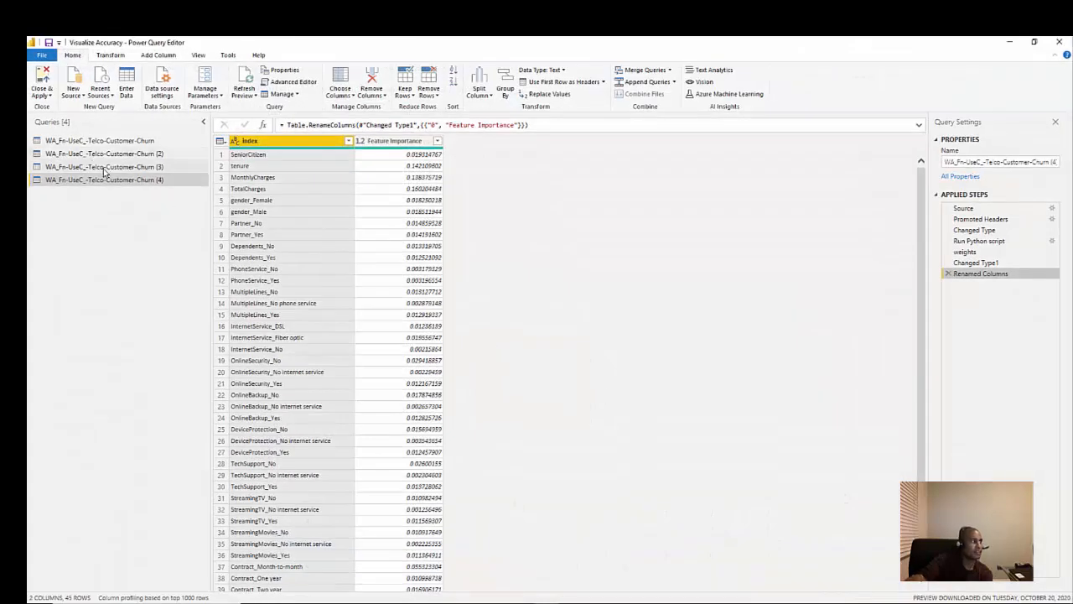
left_click(104, 166)
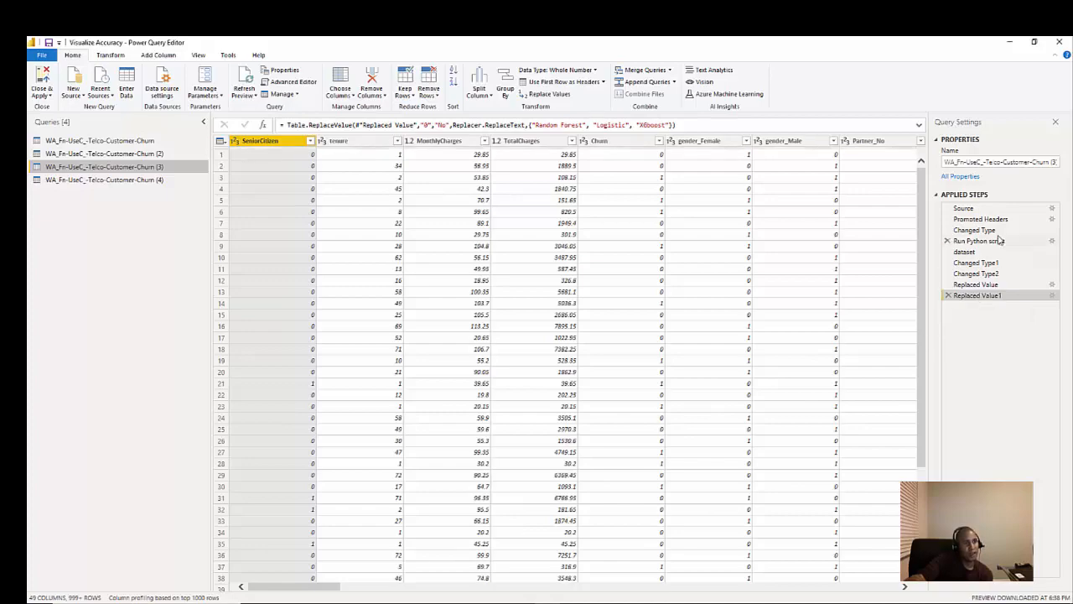
left_click(979, 242)
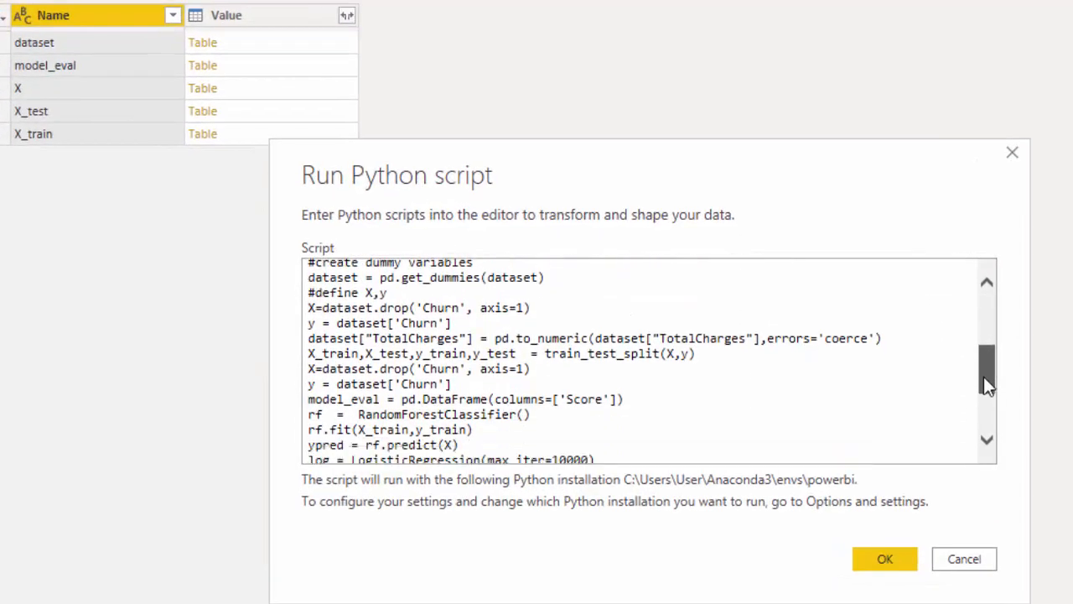
scroll("down", 3)
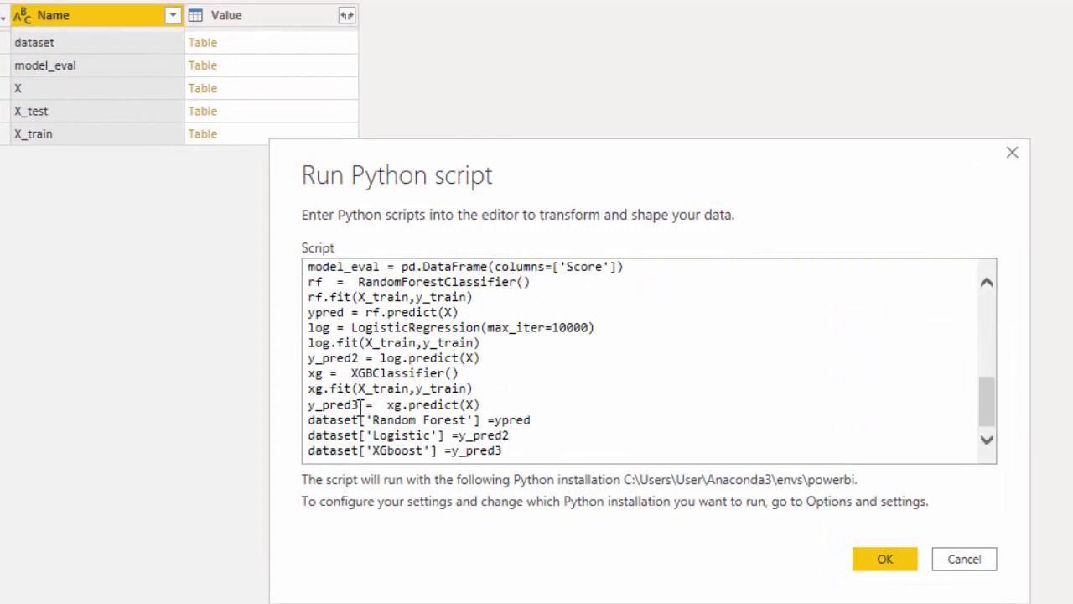
mouse_move(411, 365)
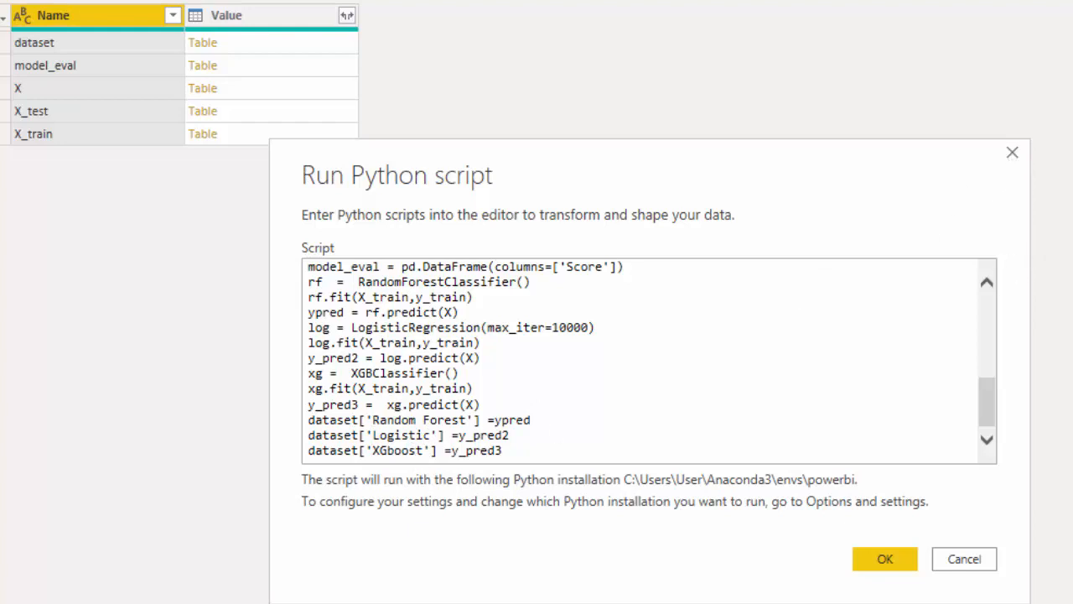
left_click(886, 558)
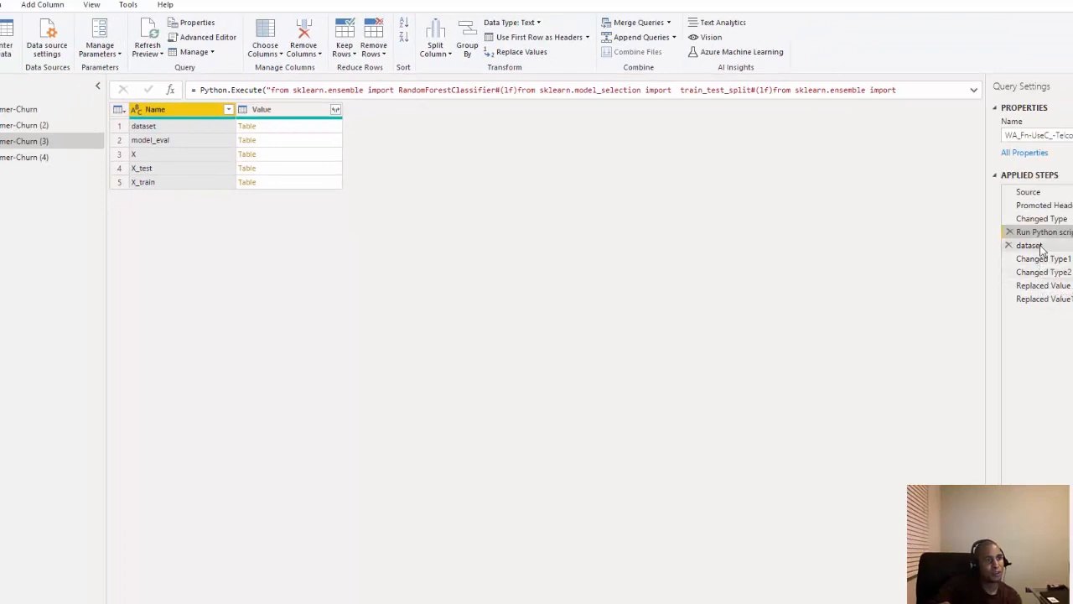
Step: View the dataset and Replaced Value1 steps showing the Random Forest, Logistic and XGBoost Yes/No prediction columns
left_click(1029, 244)
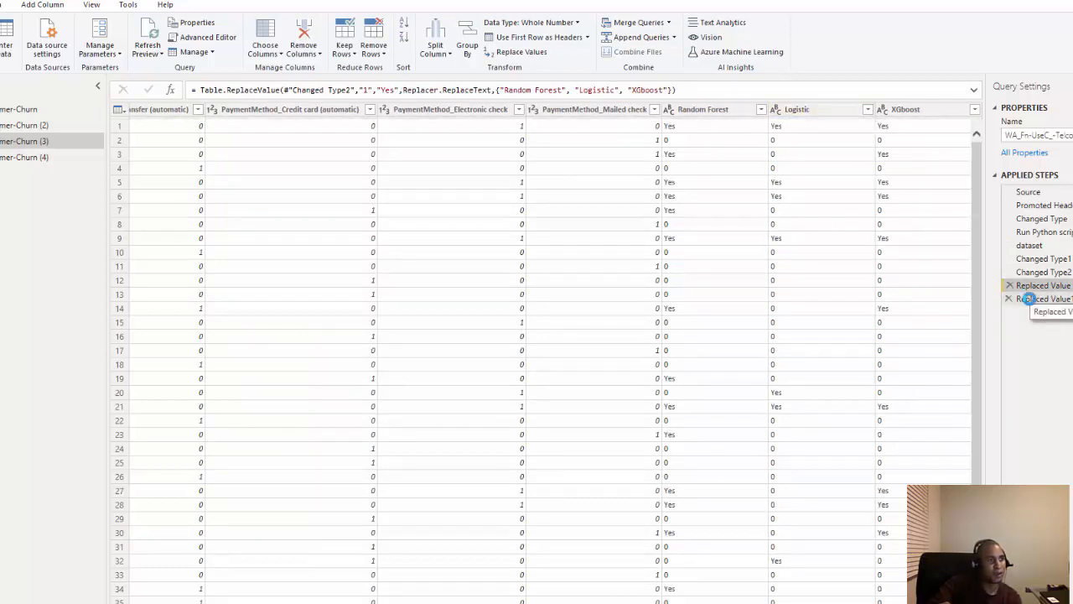
left_click(1043, 299)
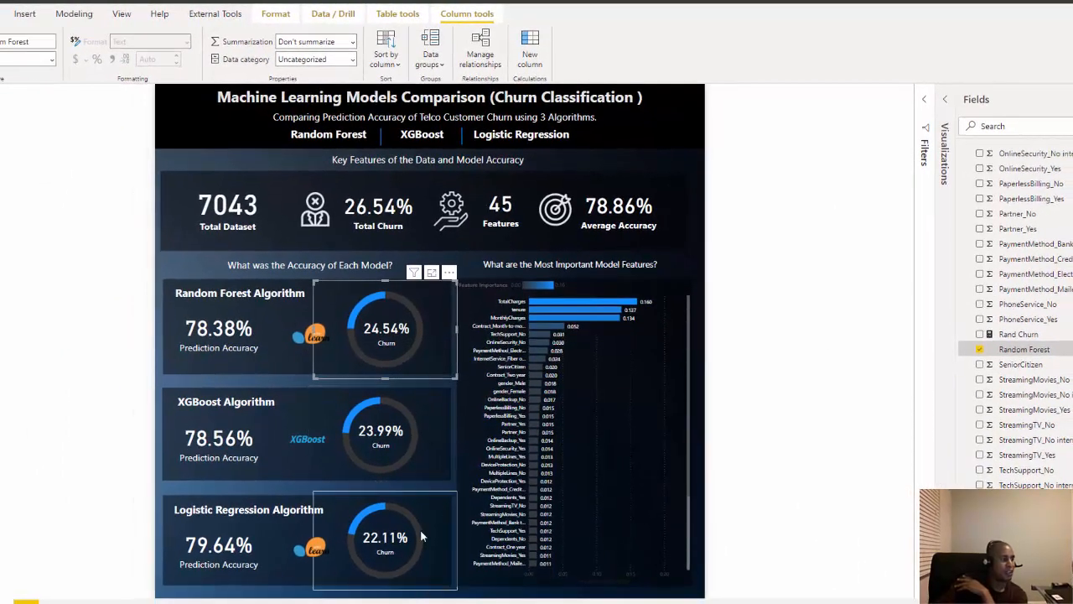
left_click(380, 433)
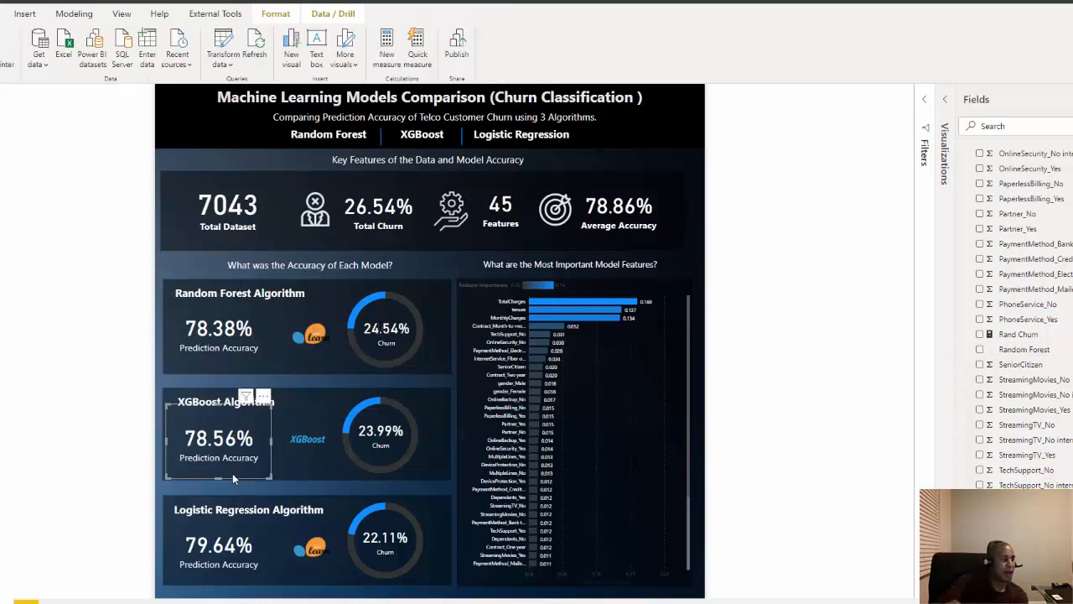
left_click(218, 545)
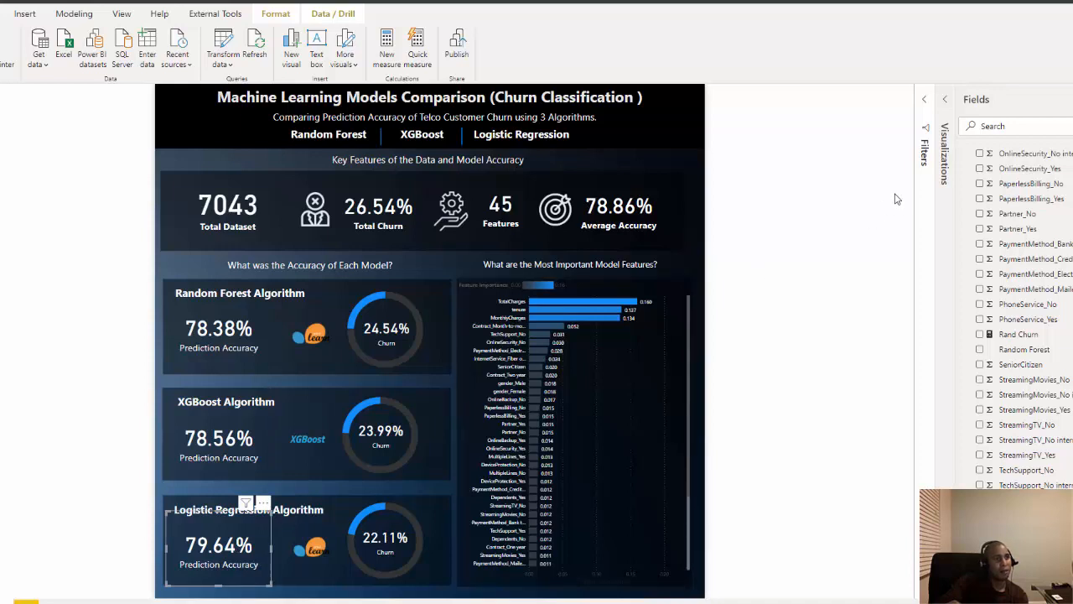
mouse_move(959, 227)
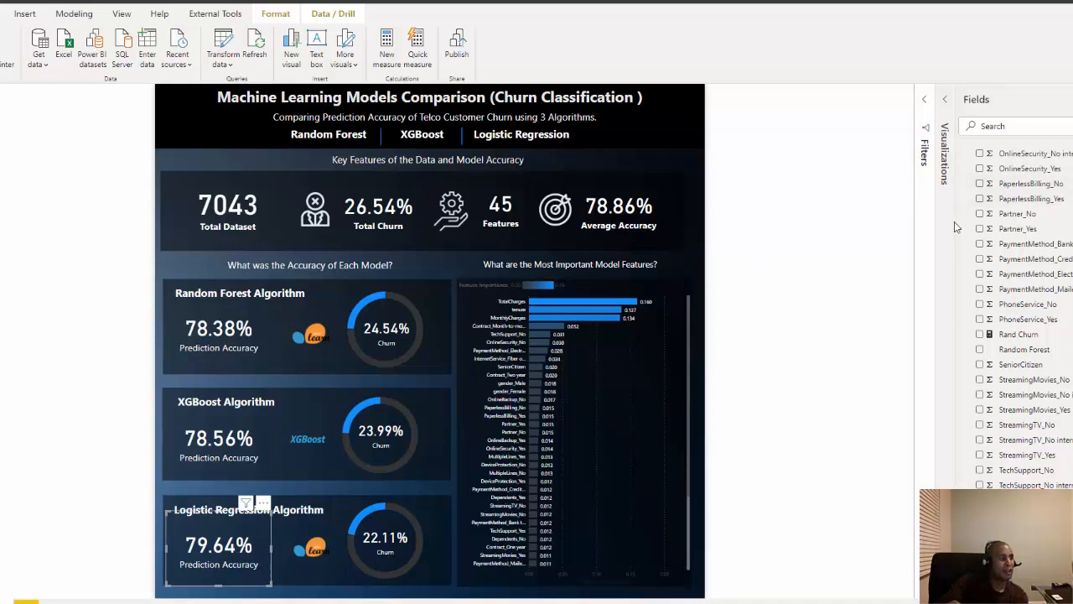
mouse_move(802, 447)
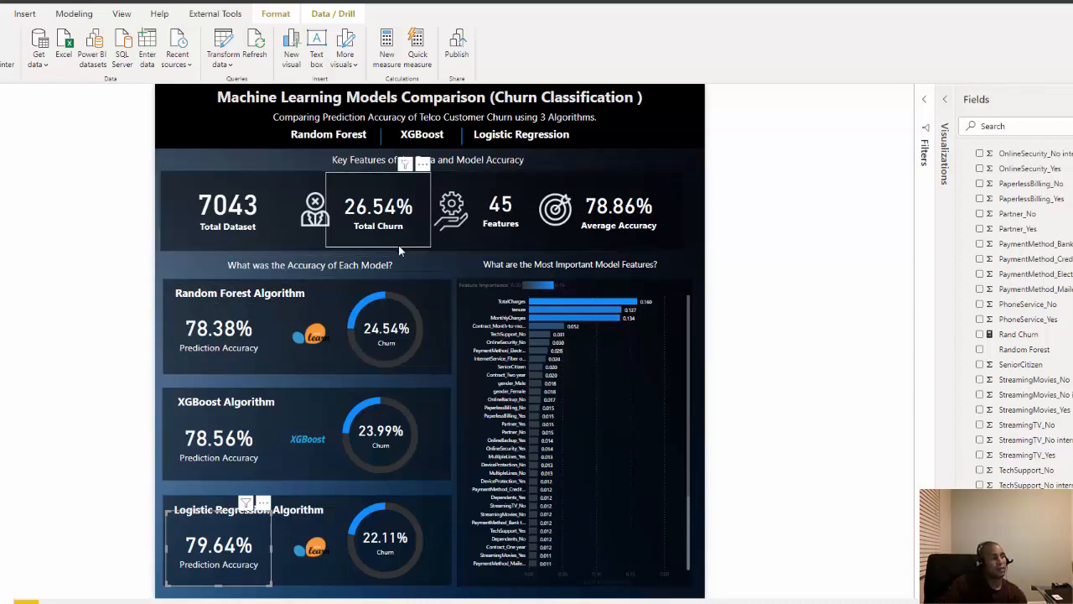
left_click(309, 265)
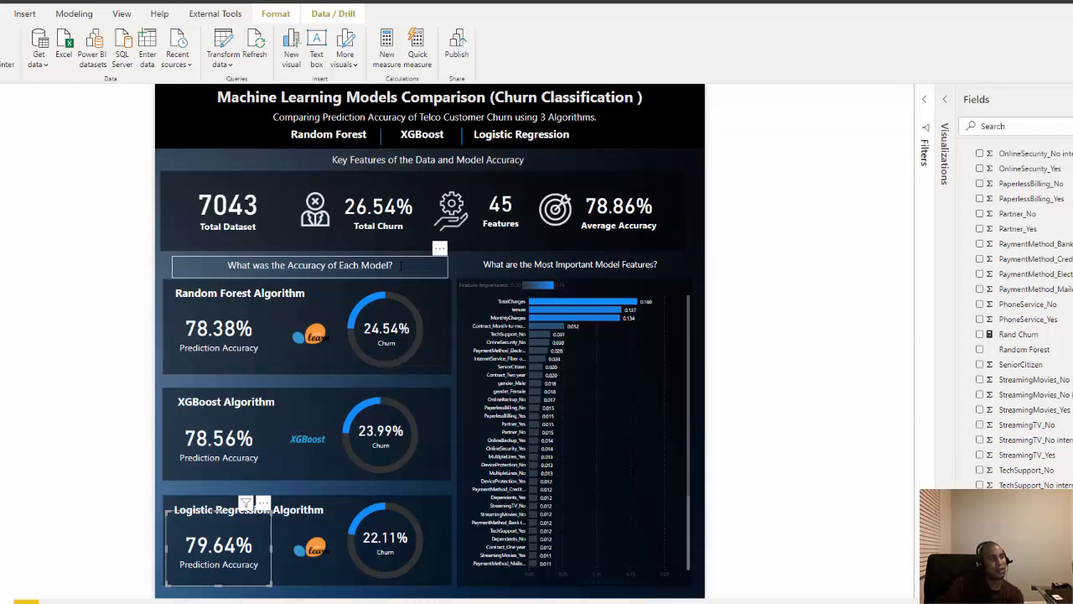